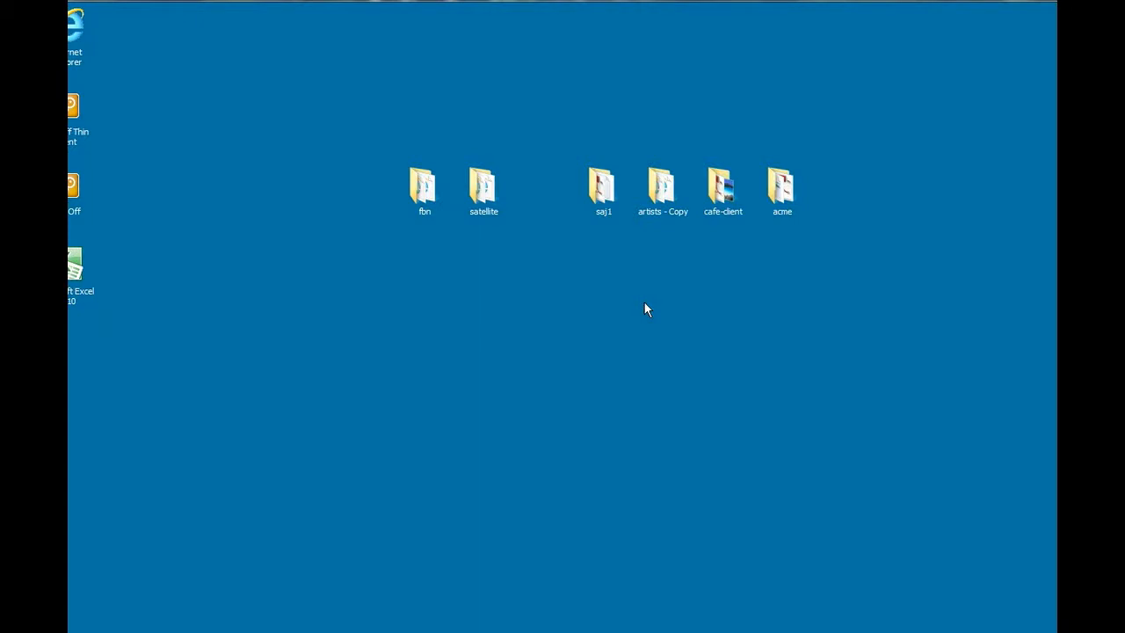
mouse_move(485, 222)
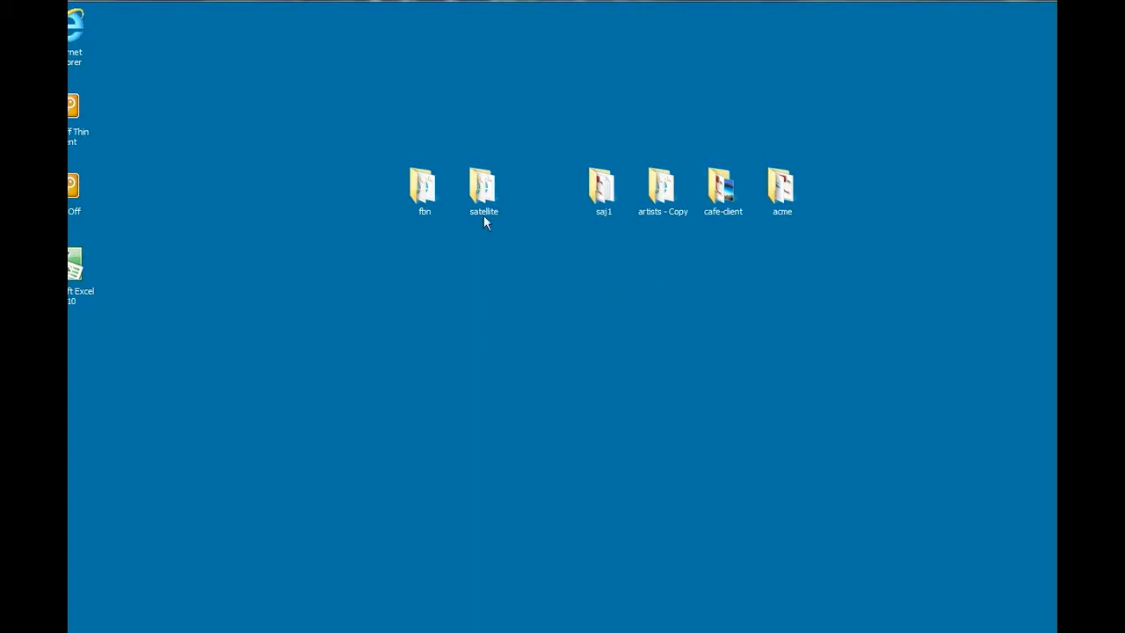
Look over the existing project folders on the desktop and clear the selection.
click(422, 185)
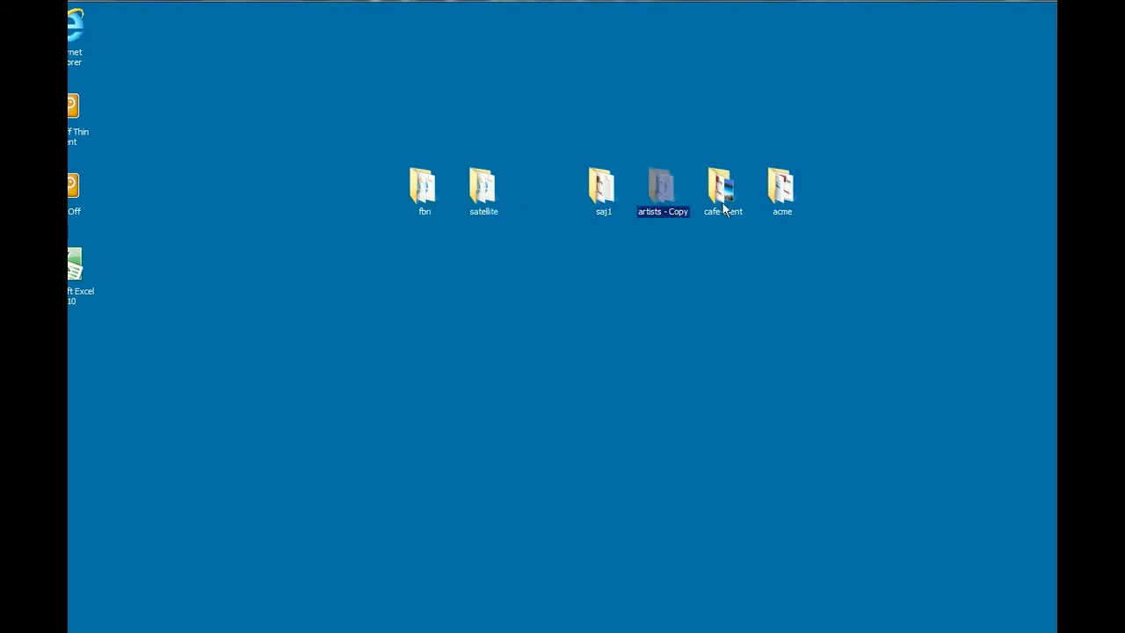
click(781, 190)
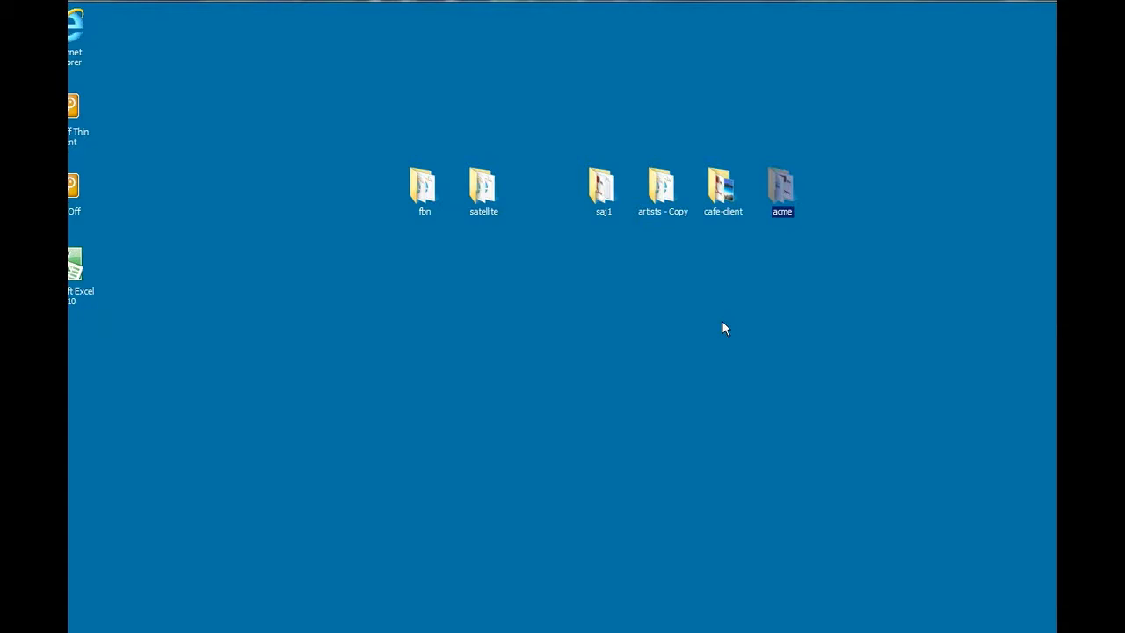
click(553, 127)
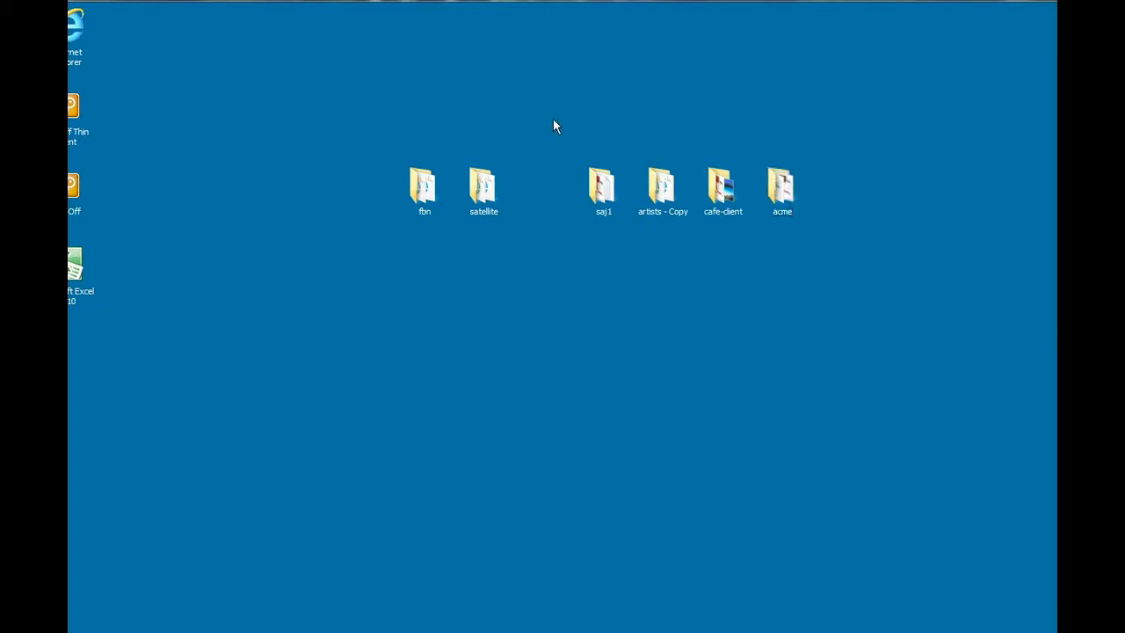
mouse_move(538, 110)
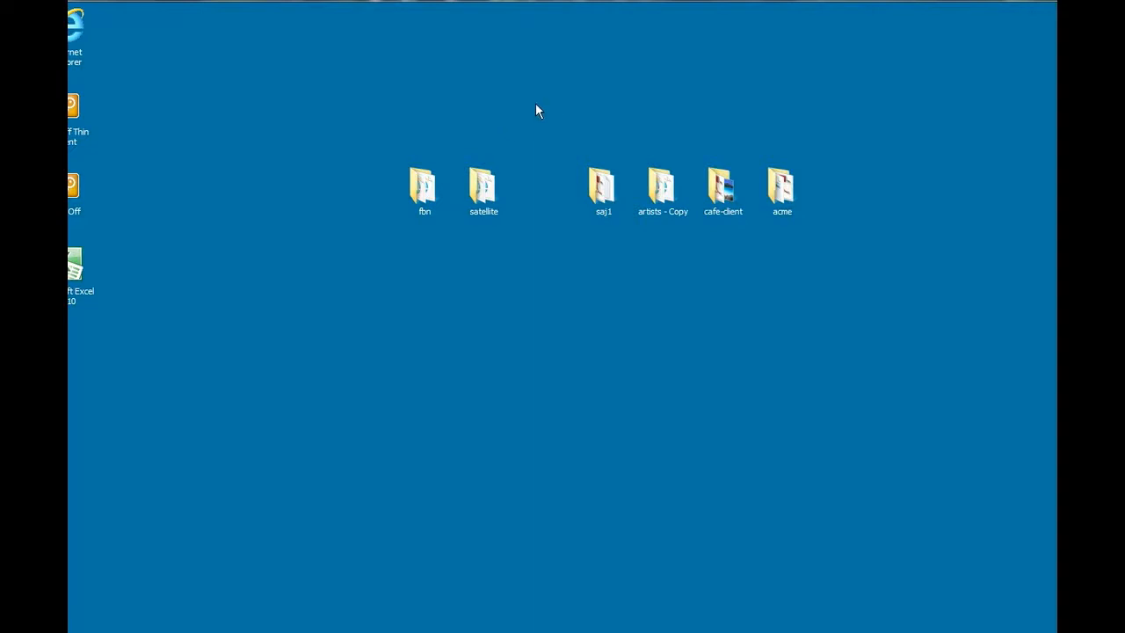
mouse_move(523, 106)
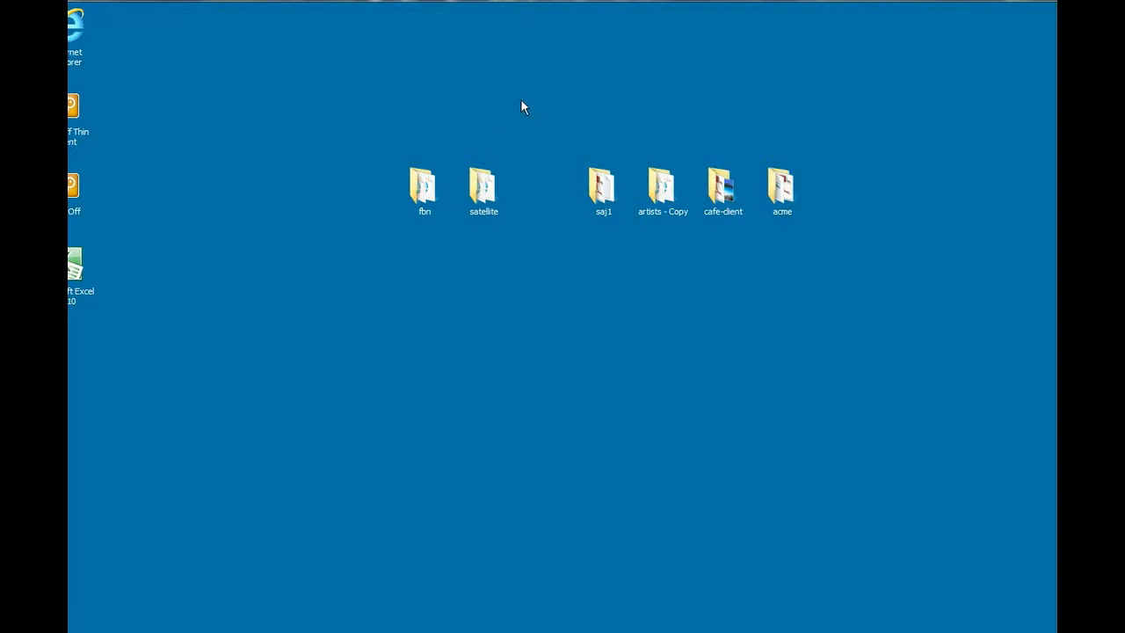
mouse_move(506, 96)
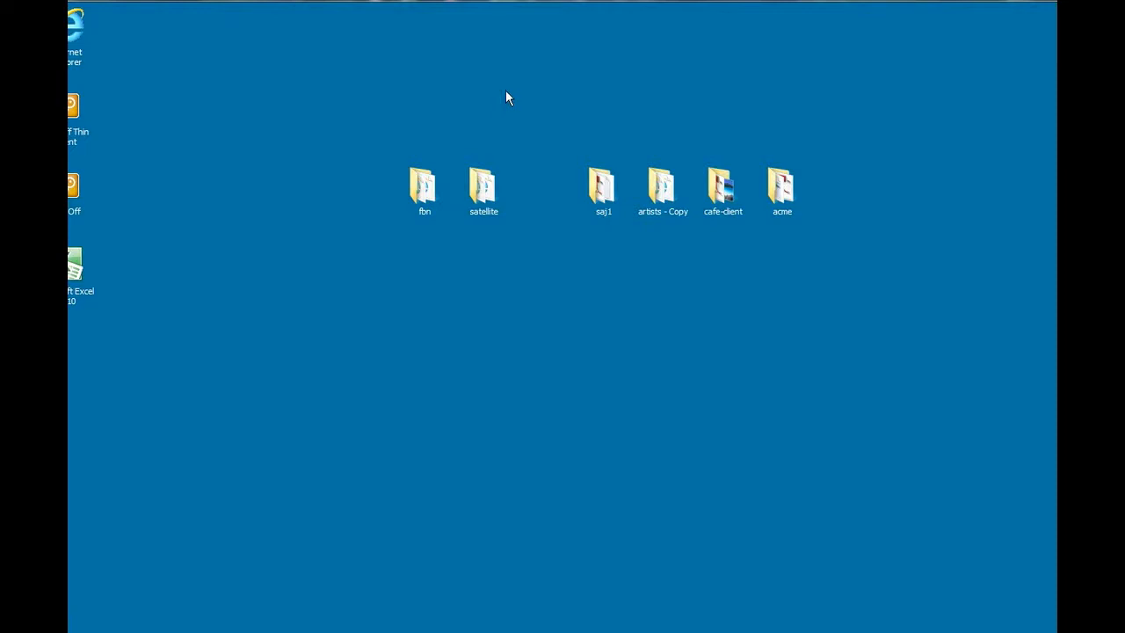
Create a new desktop folder and name it portfolio.
right_click(506, 97)
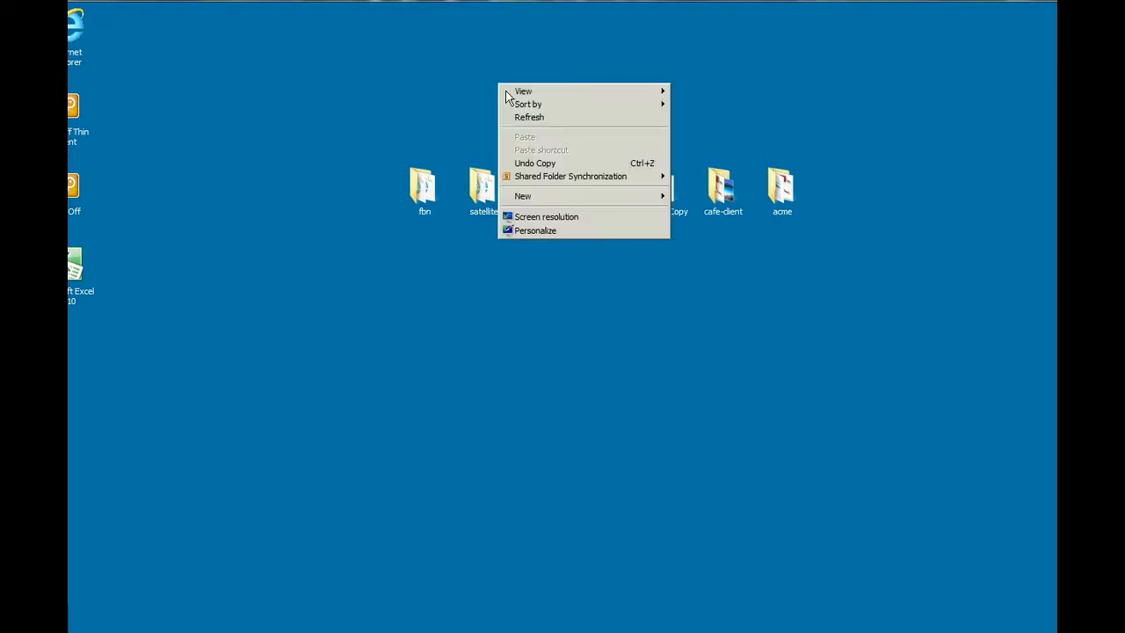
mouse_move(524, 197)
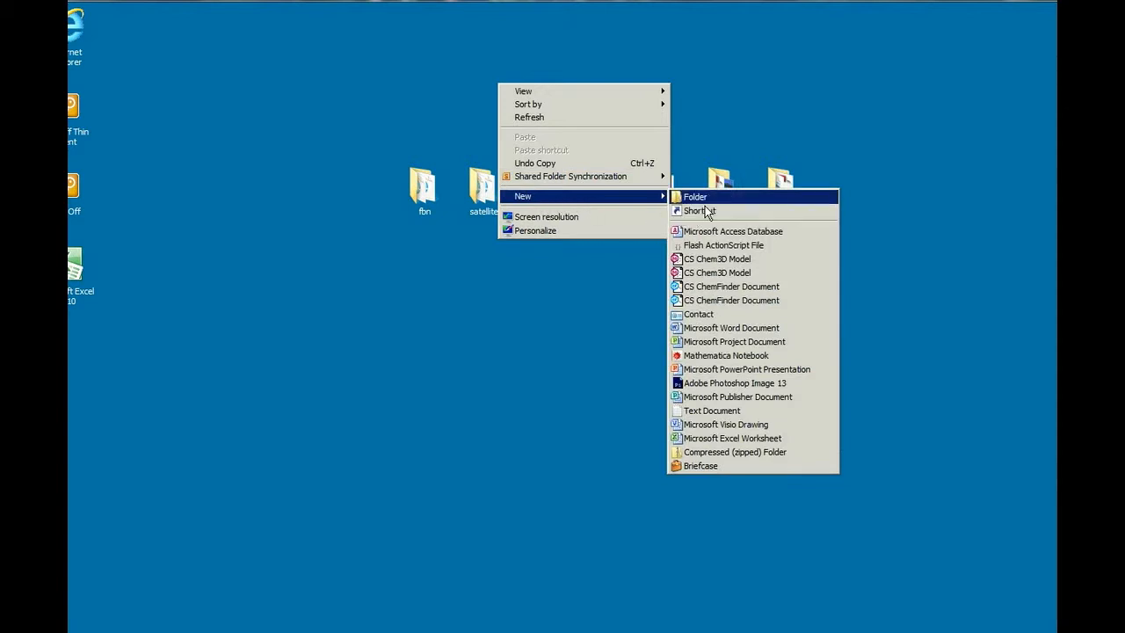
click(694, 197)
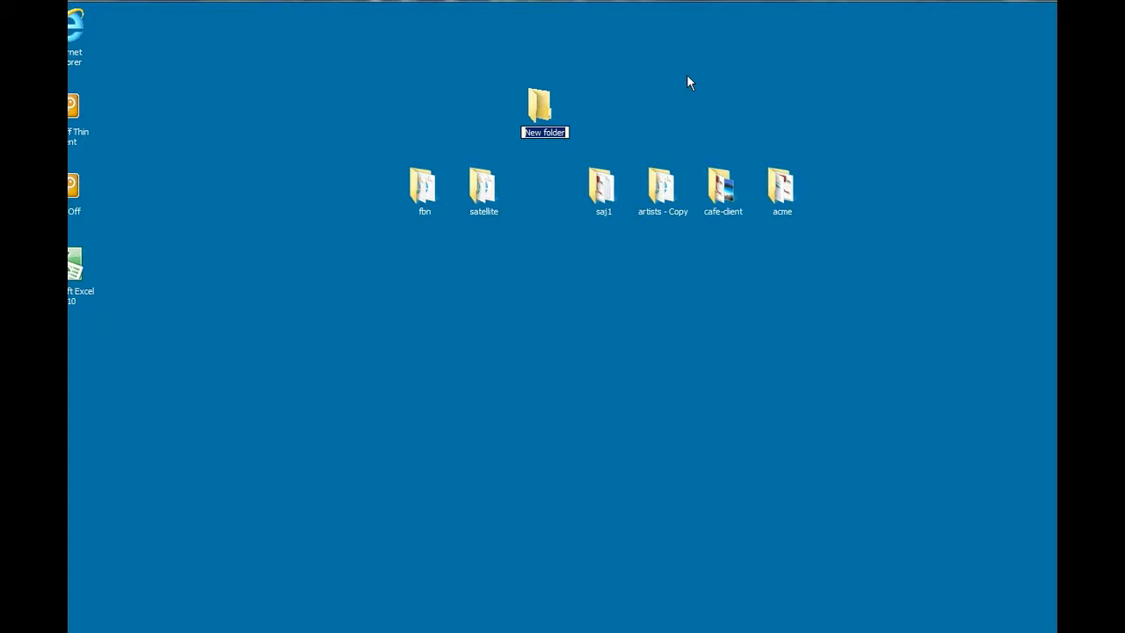
text(portfl)
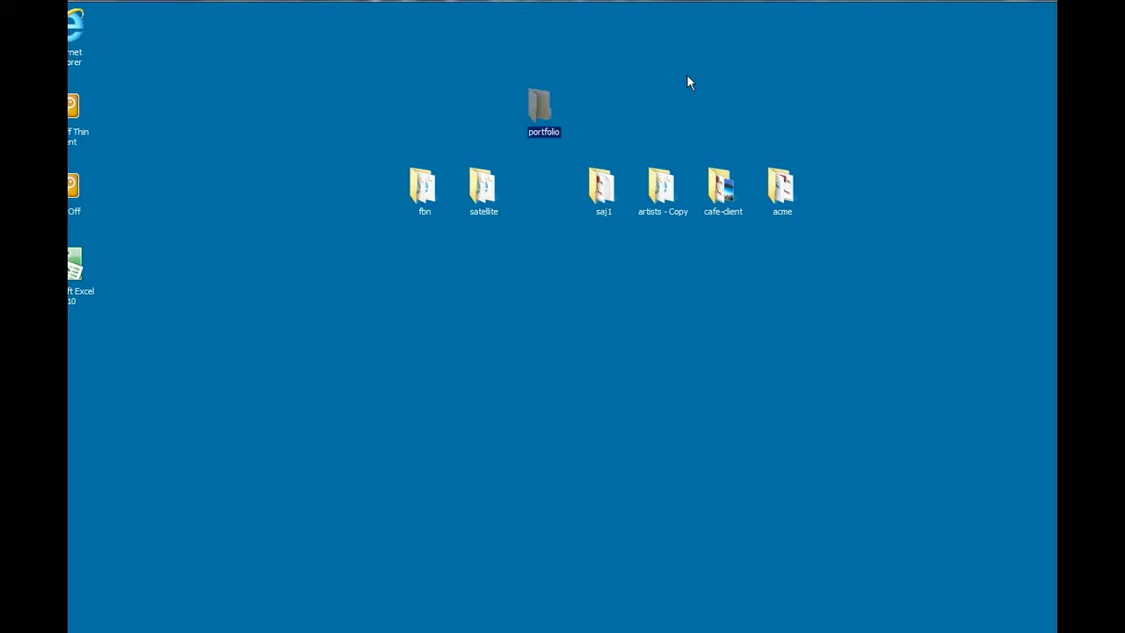
mouse_move(713, 153)
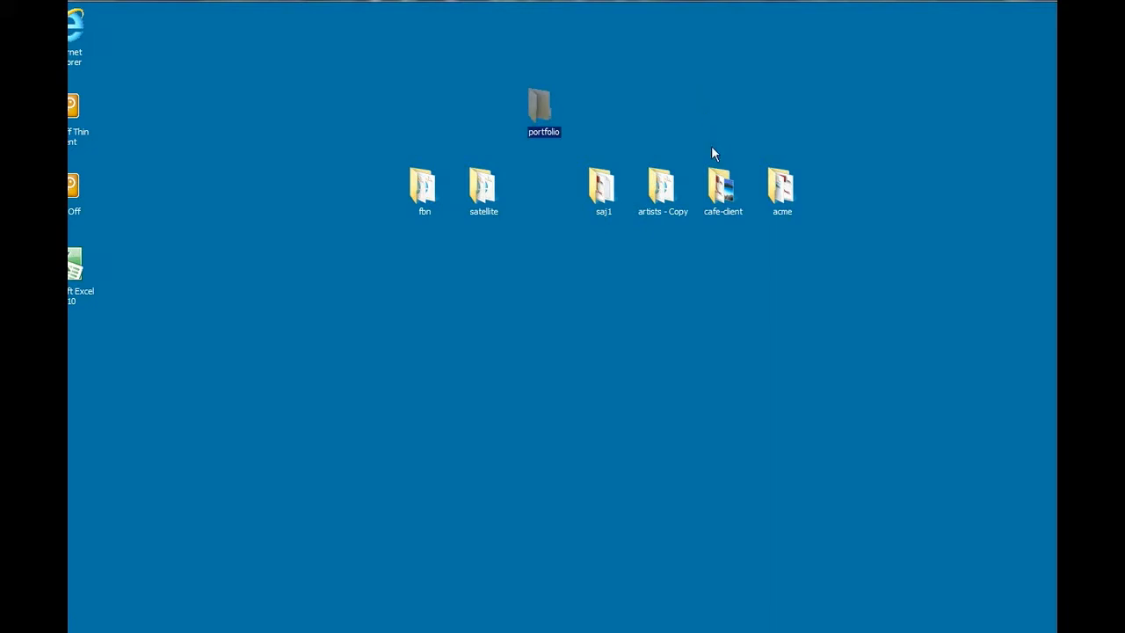
mouse_move(588, 218)
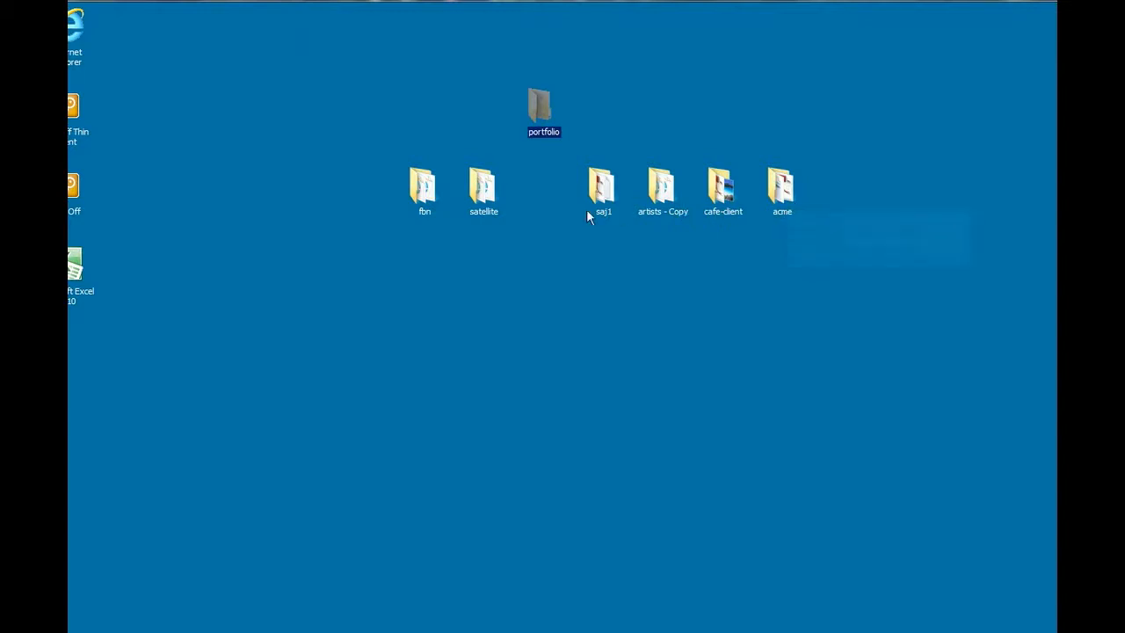
mouse_move(650, 237)
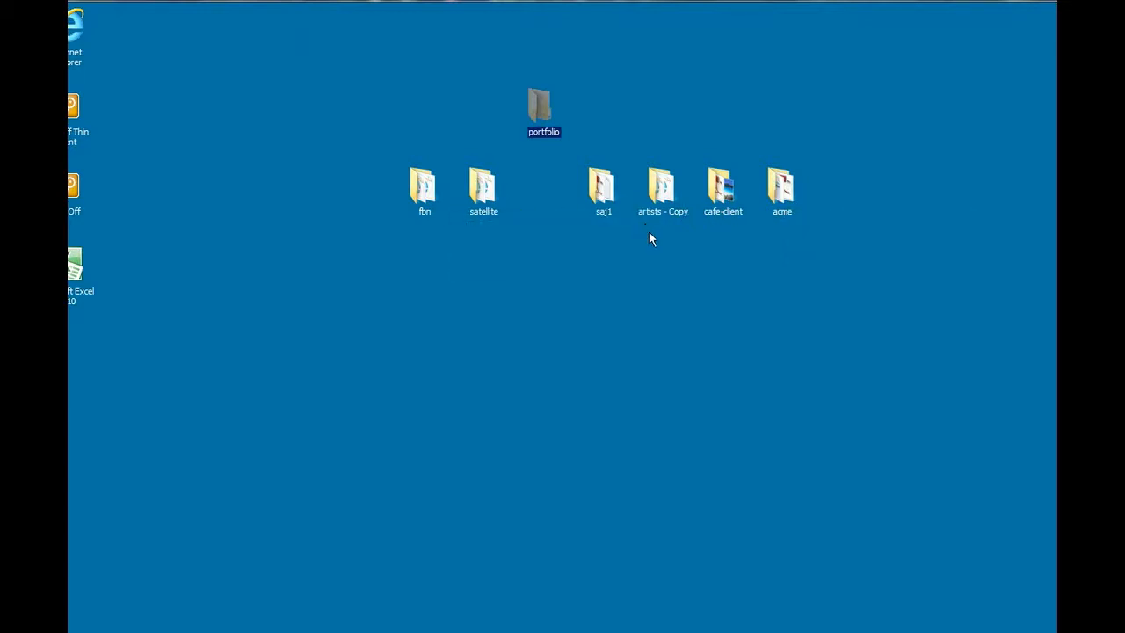
mouse_move(678, 229)
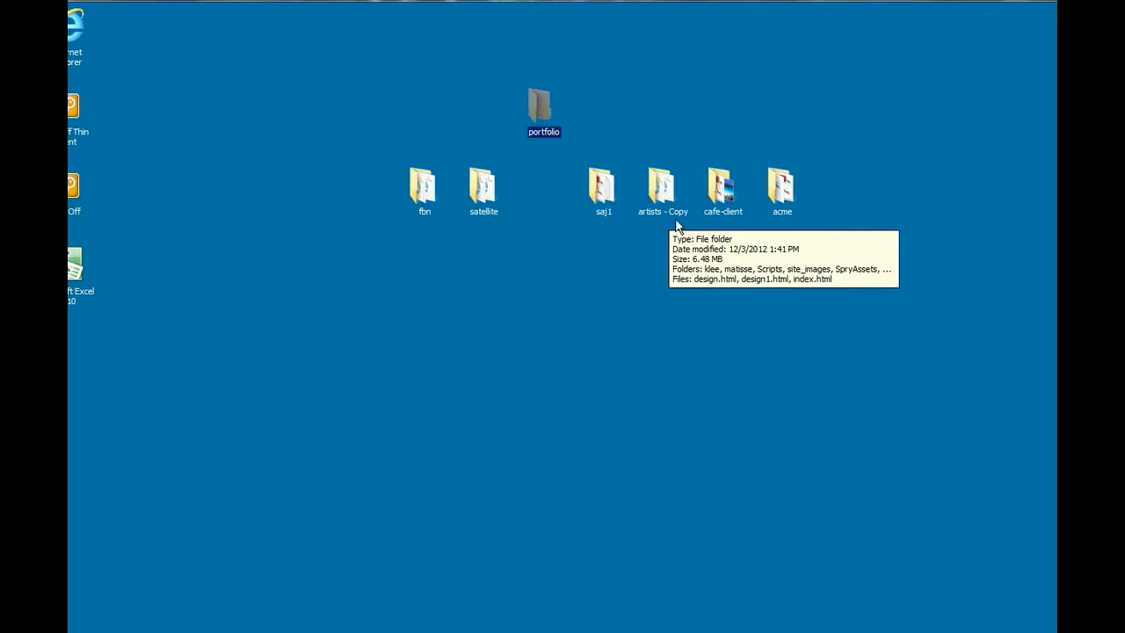
Rename artists - Copy to artists and select the project folders to move into portfolio.
click(660, 186)
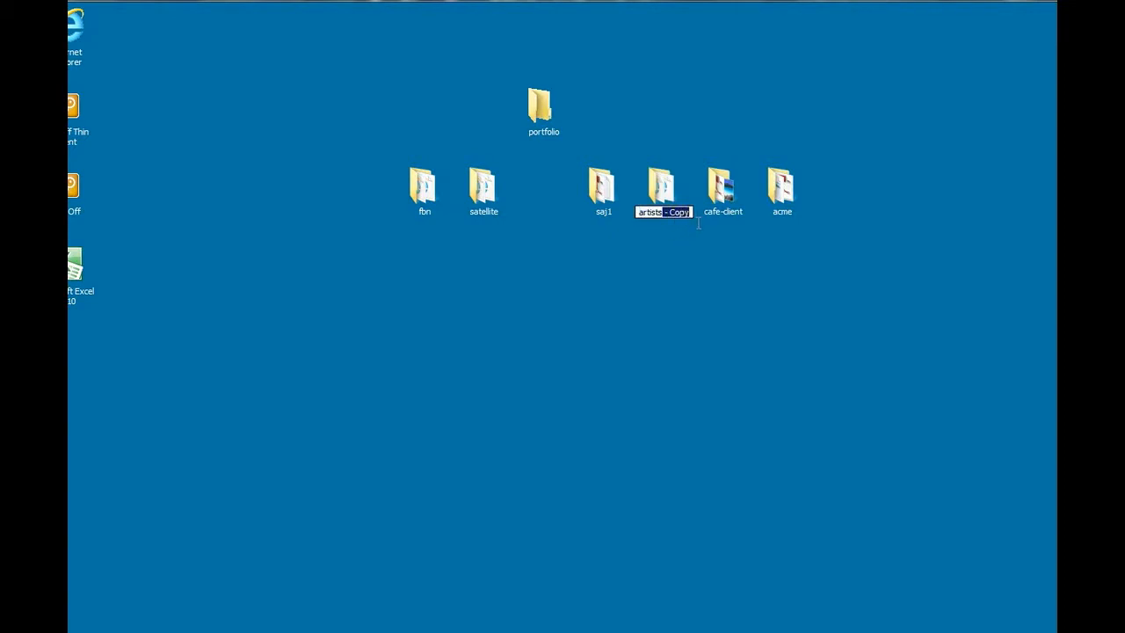
mouse_move(718, 256)
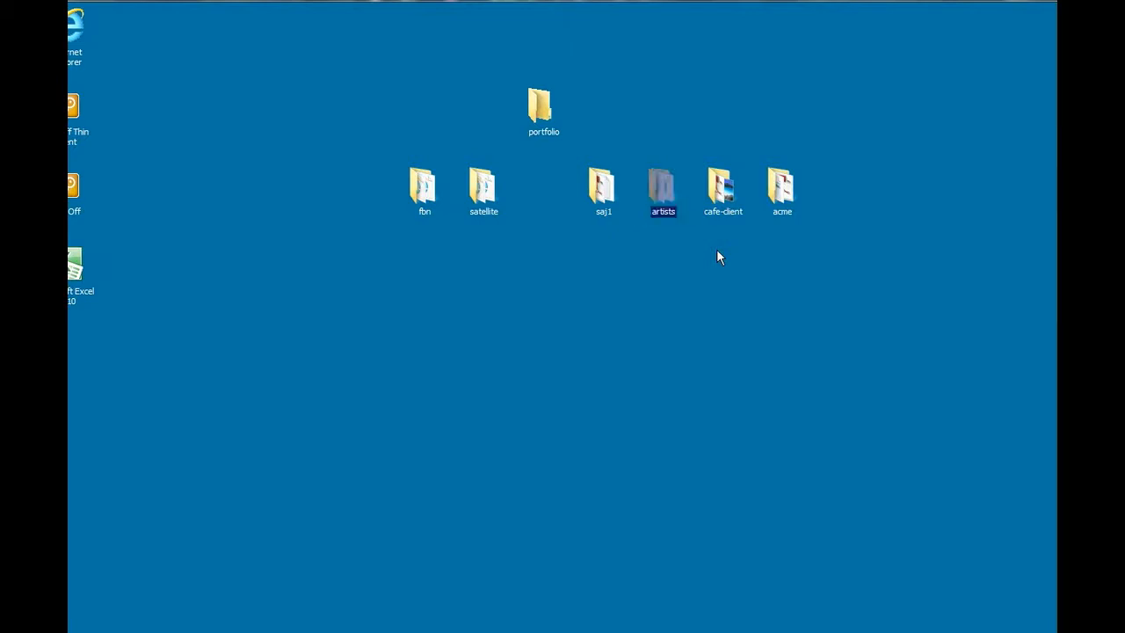
mouse_move(612, 214)
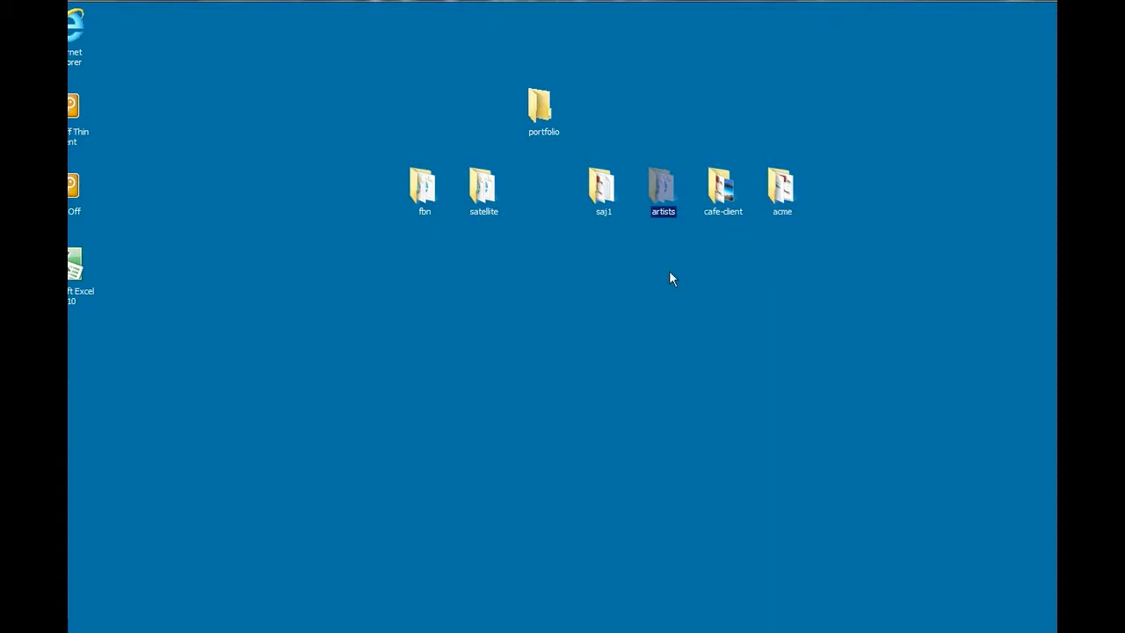
click(517, 281)
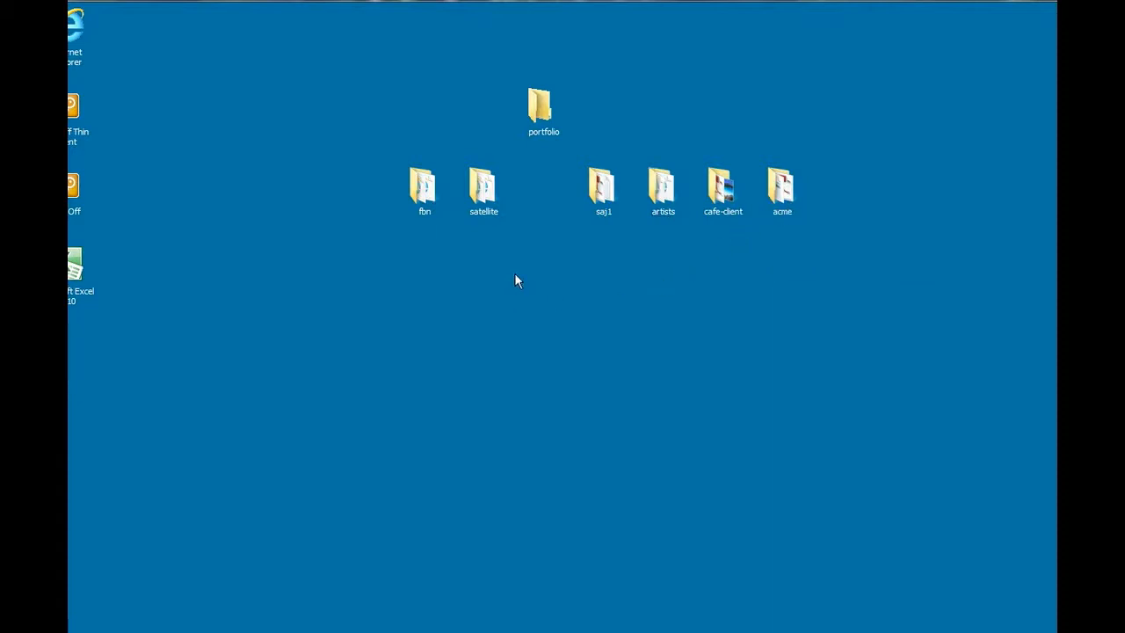
mouse_move(425, 190)
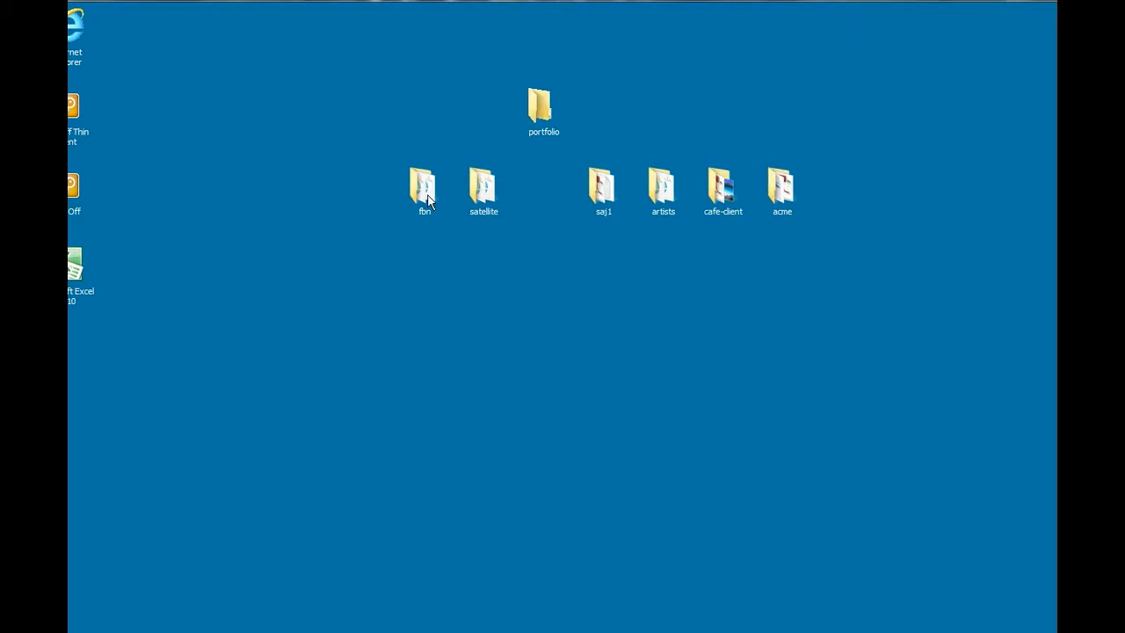
click(603, 184)
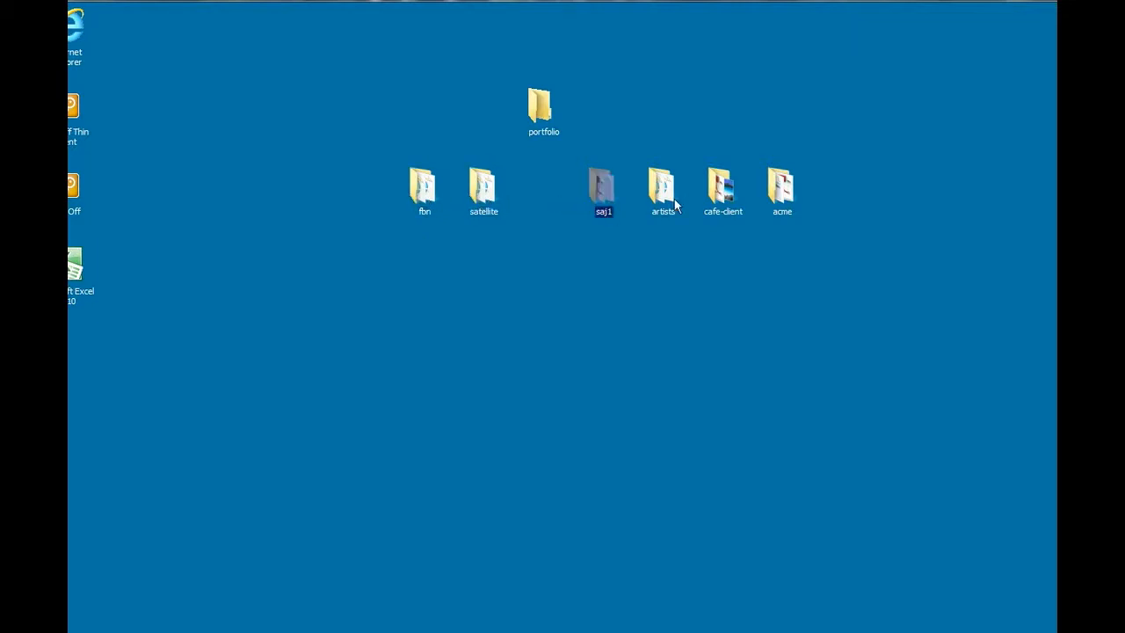
click(446, 313)
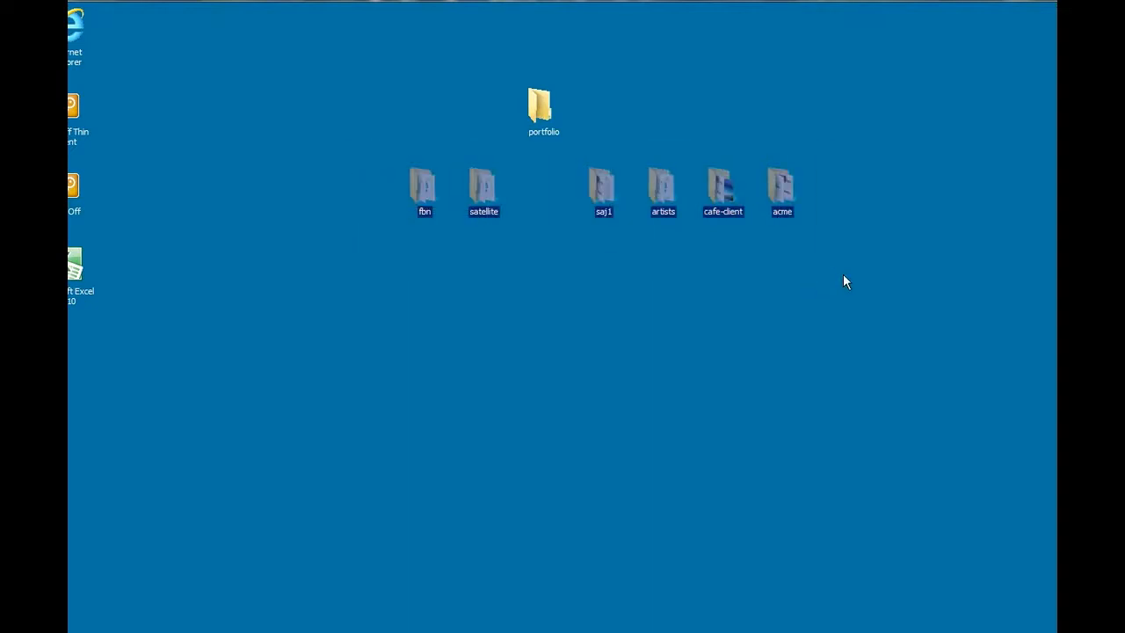
mouse_move(860, 224)
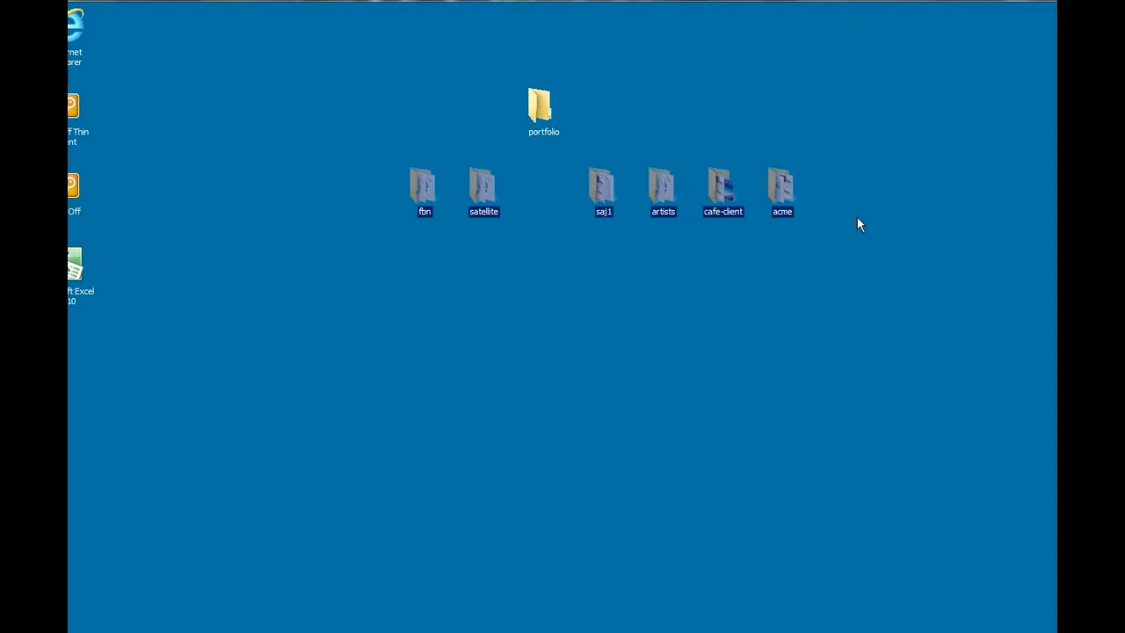
mouse_move(643, 98)
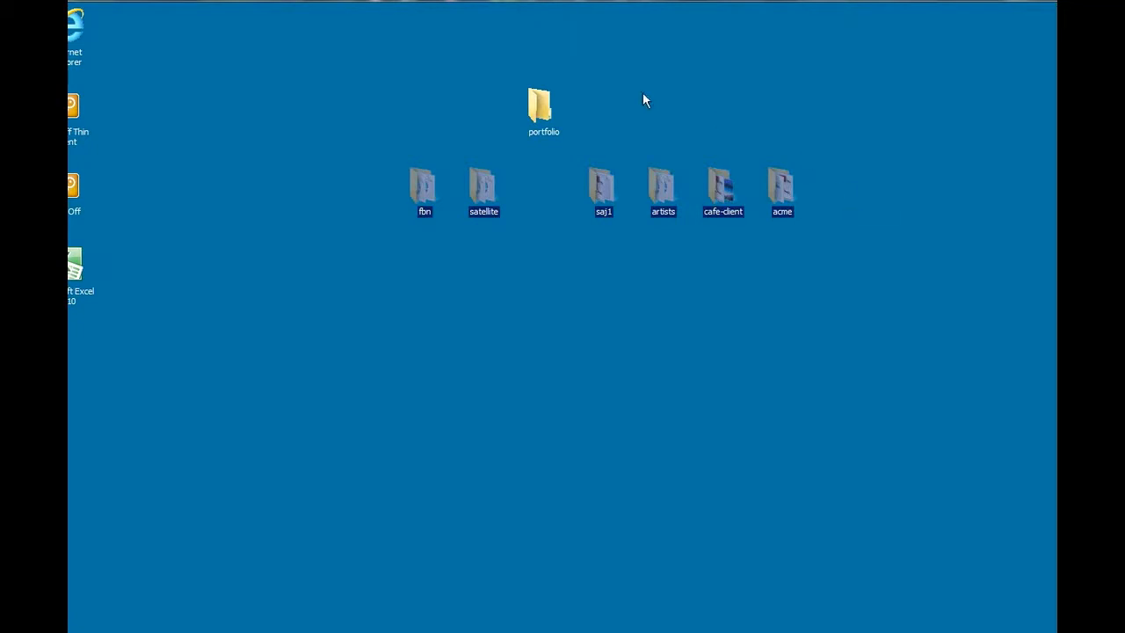
mouse_move(608, 191)
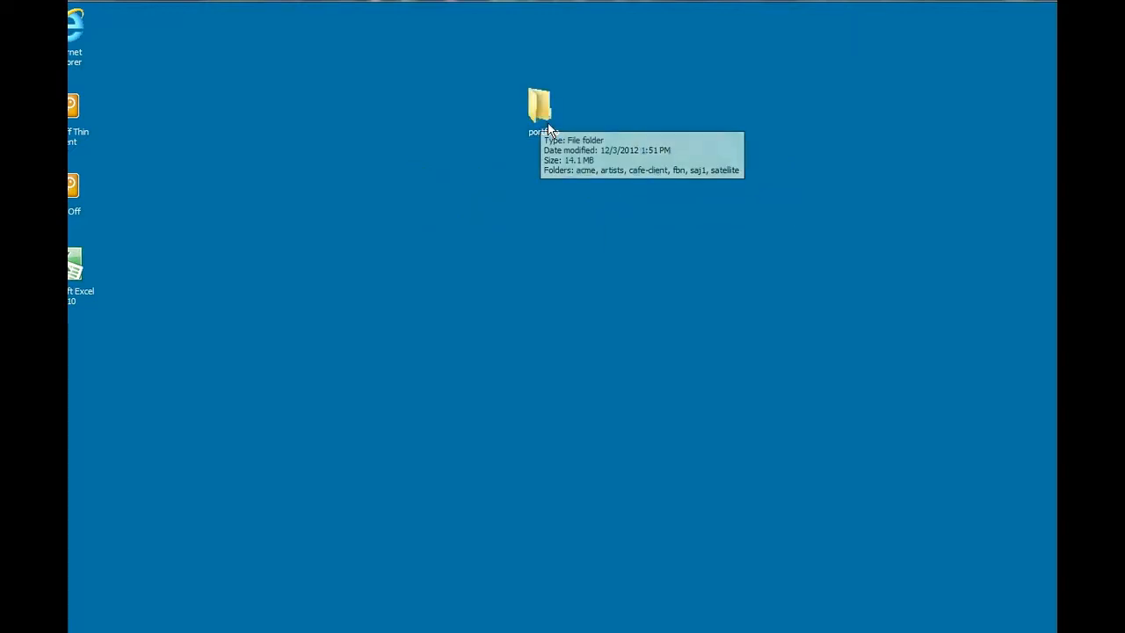
mouse_move(543, 106)
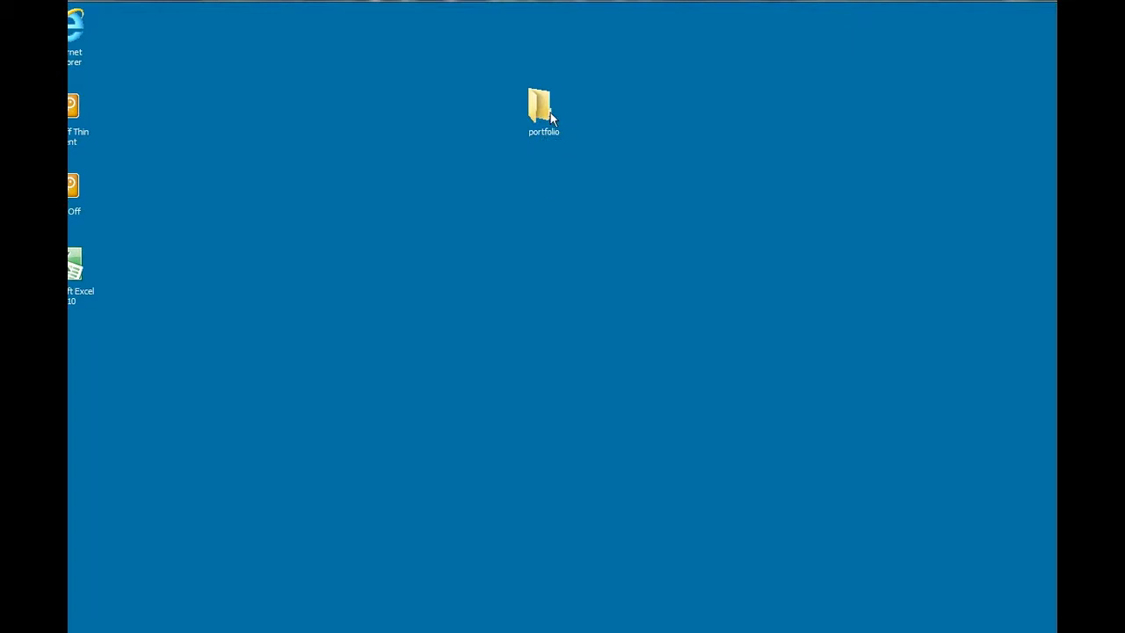
Check the portfolio folder's contents, then switch to Dreamweaver's Site menu.
double_click(543, 105)
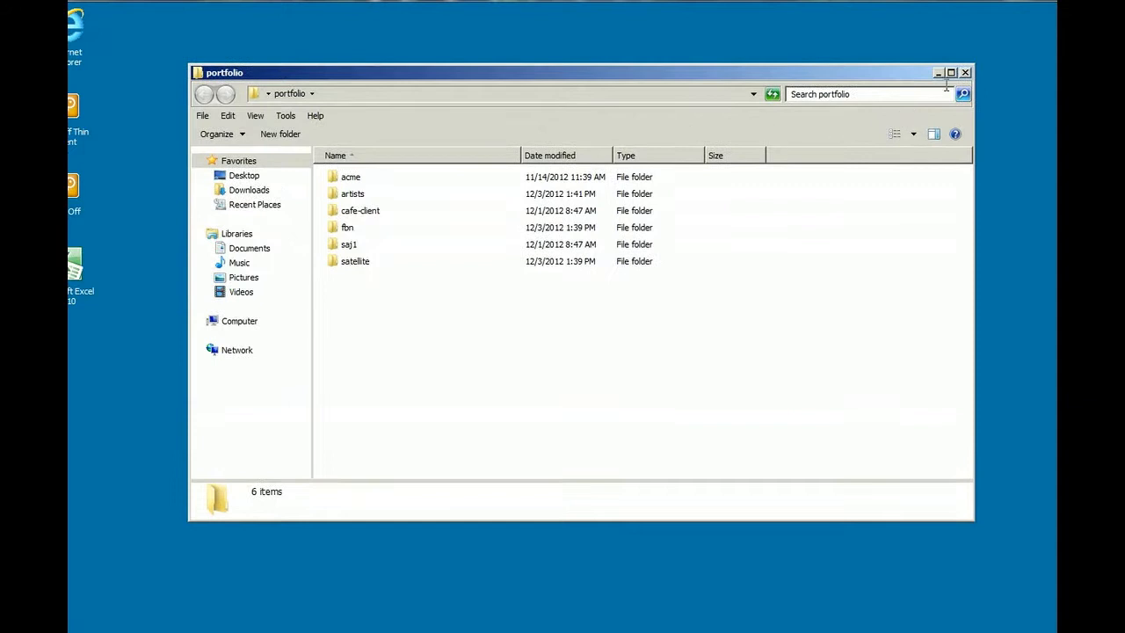
click(965, 72)
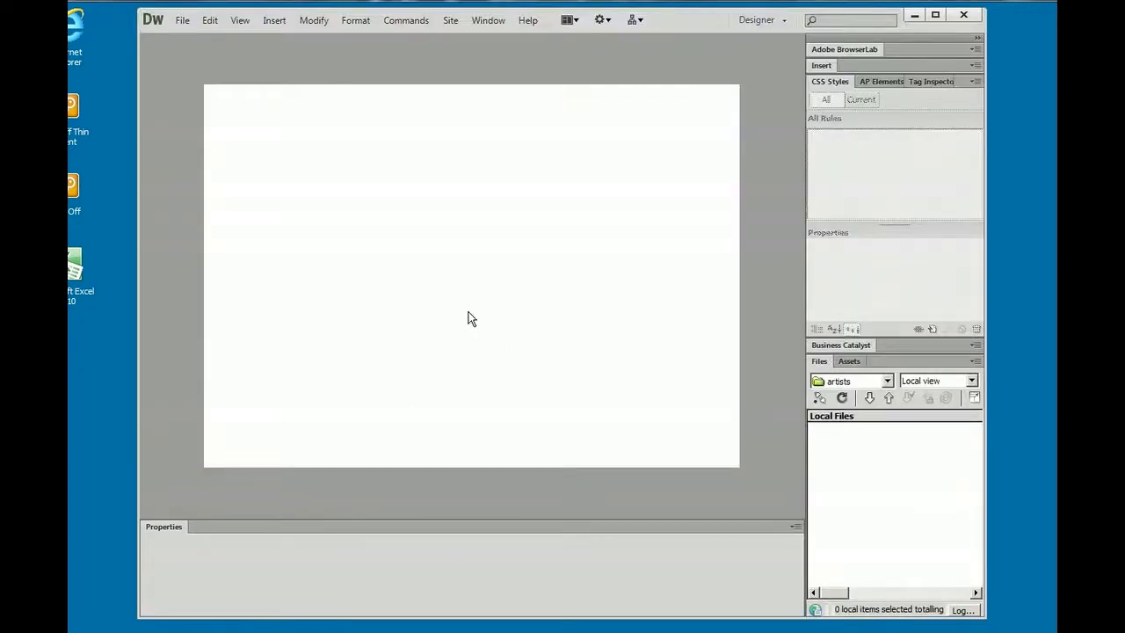
mouse_move(457, 211)
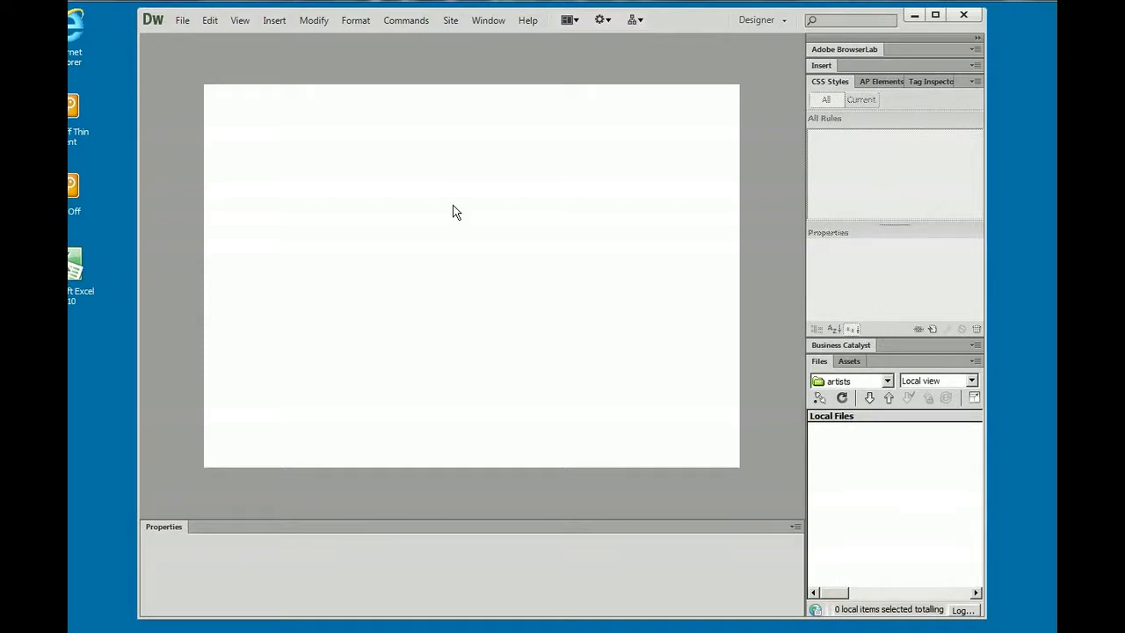
mouse_move(449, 57)
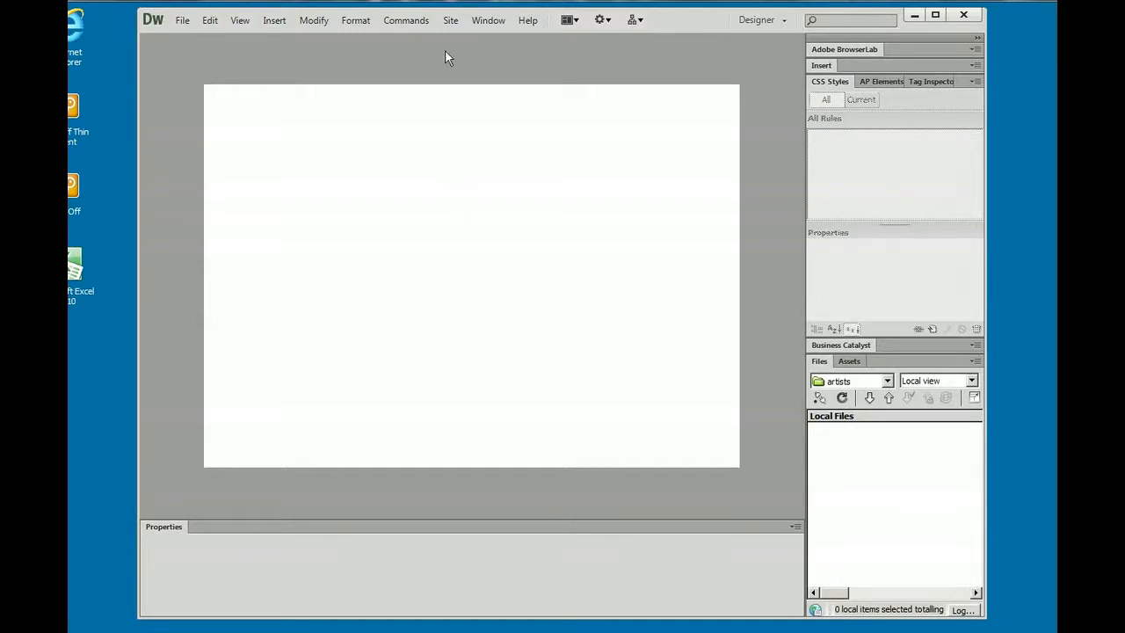
click(450, 19)
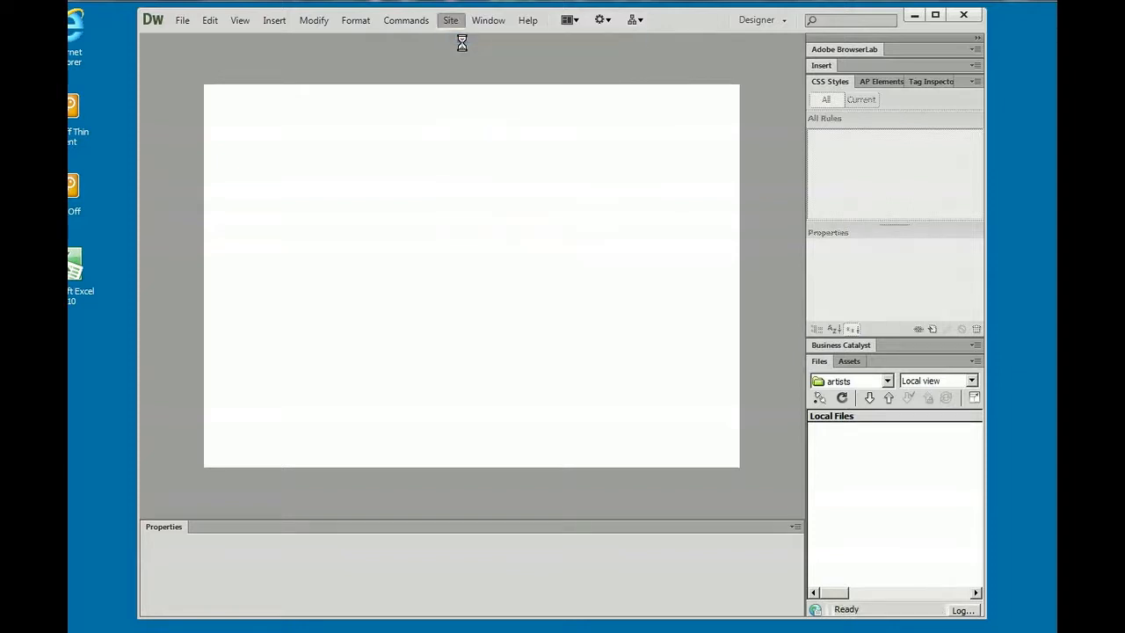
Define a new site named port with Desktop\portfolio as its local site folder, then go to Servers.
click(450, 19)
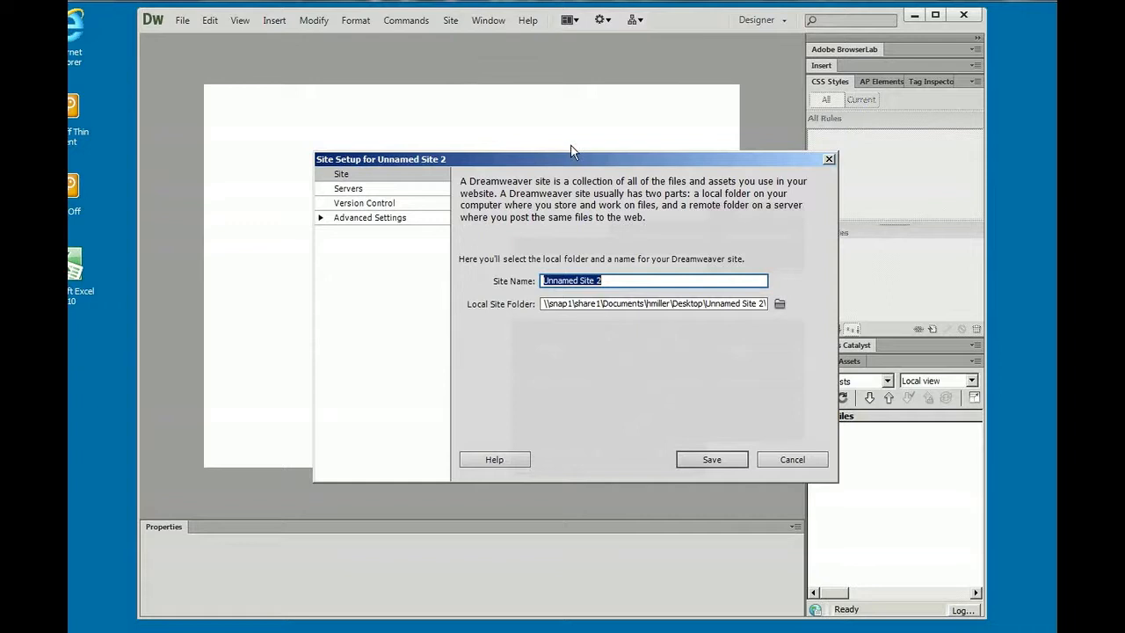
text(port)
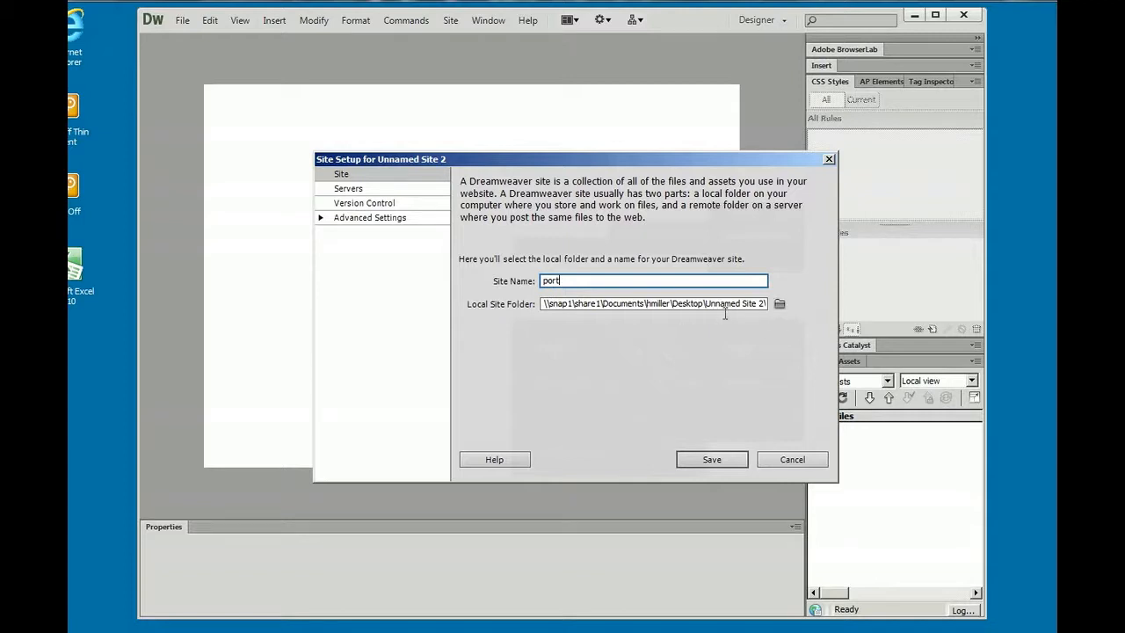
mouse_move(780, 302)
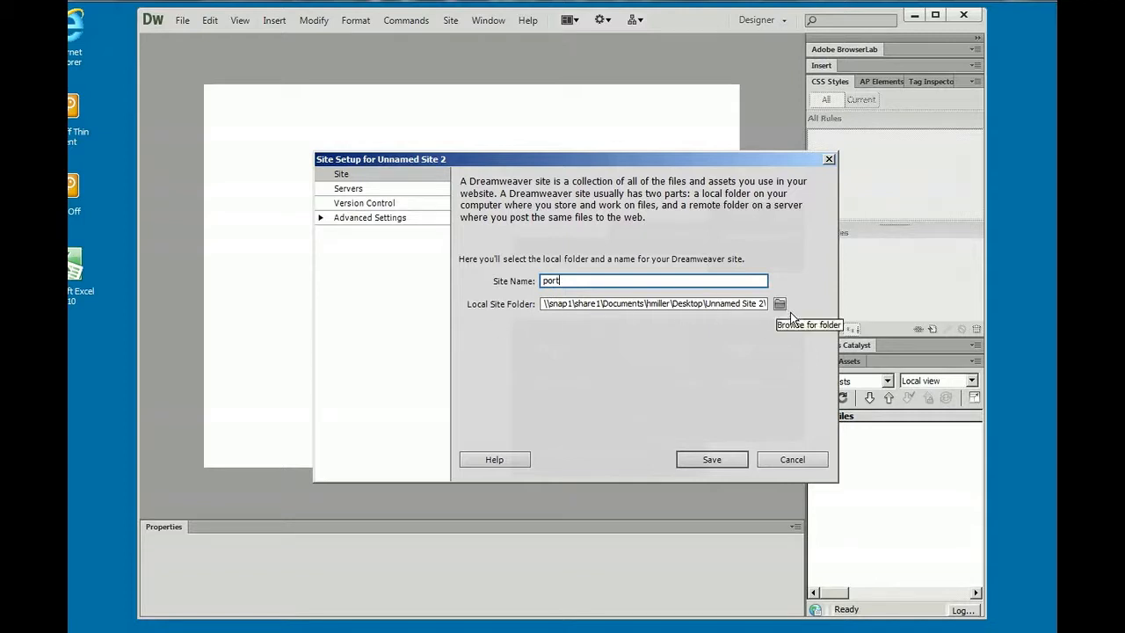
click(778, 302)
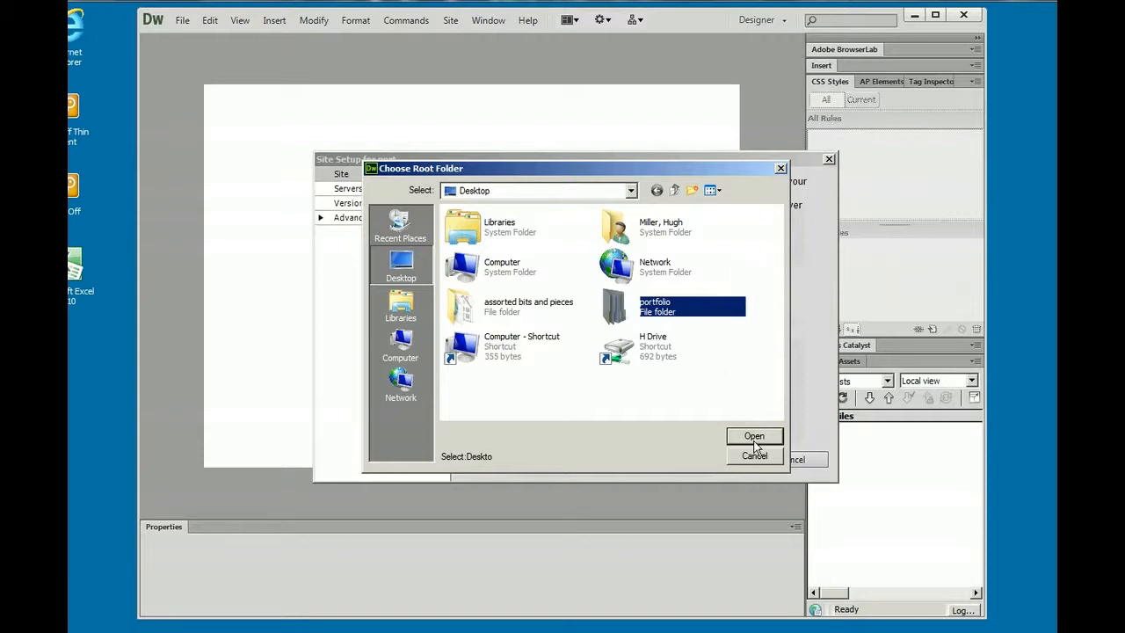
click(754, 436)
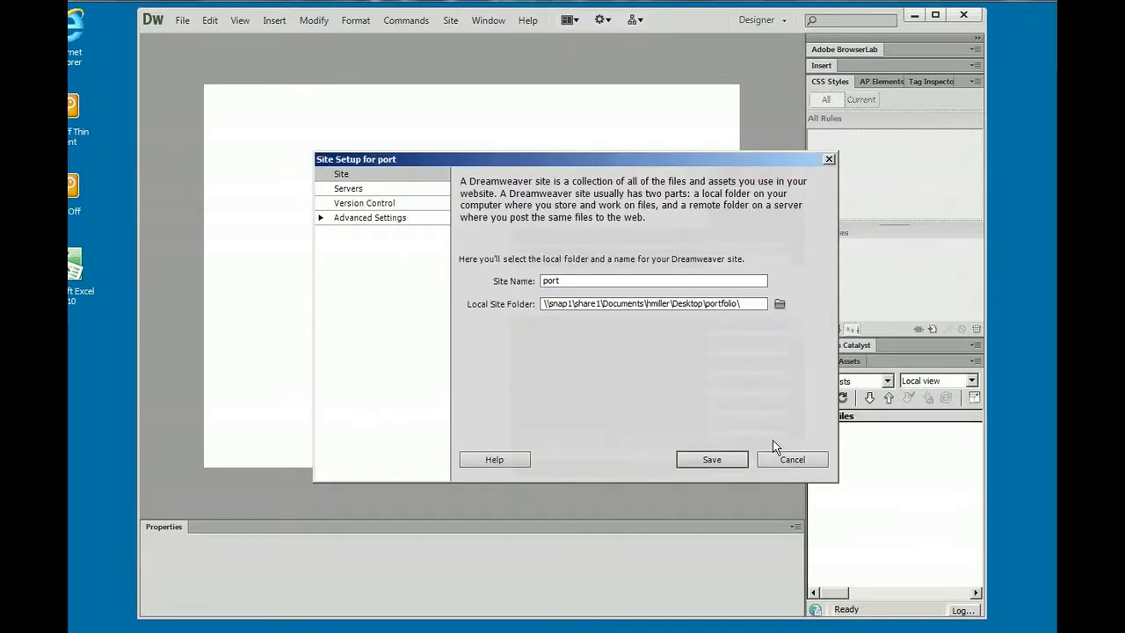
mouse_move(692, 404)
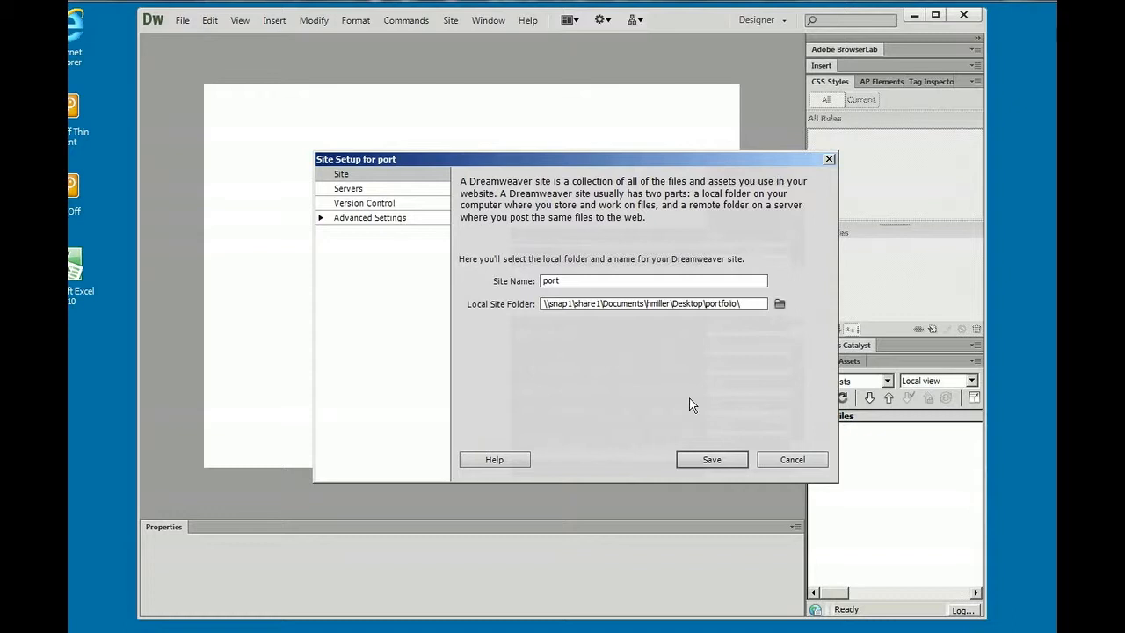
mouse_move(425, 222)
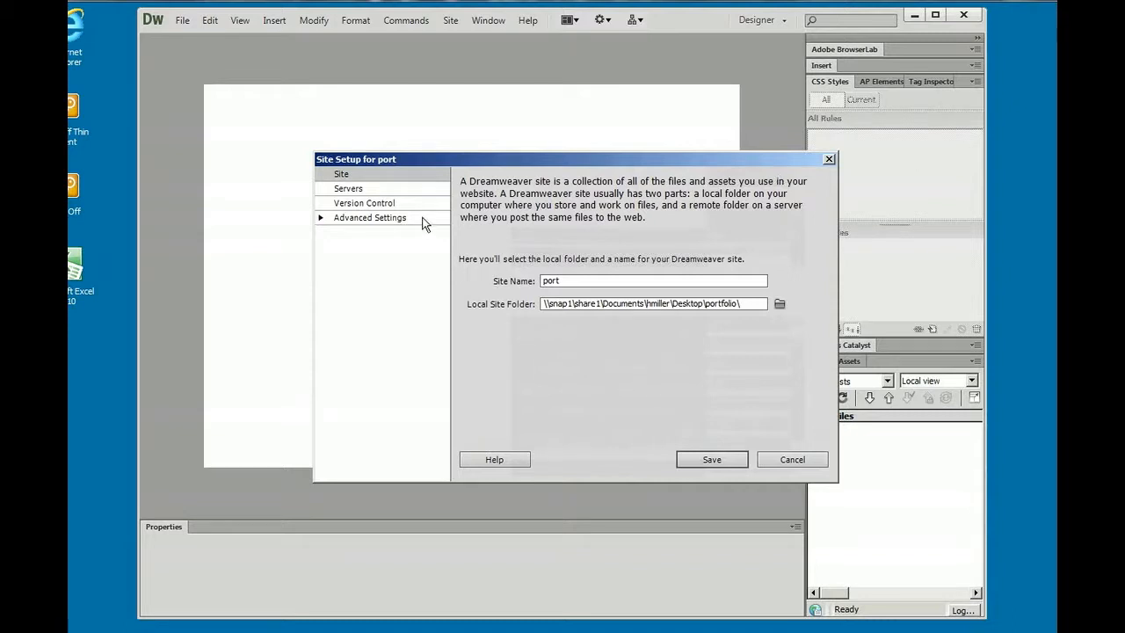
mouse_move(358, 204)
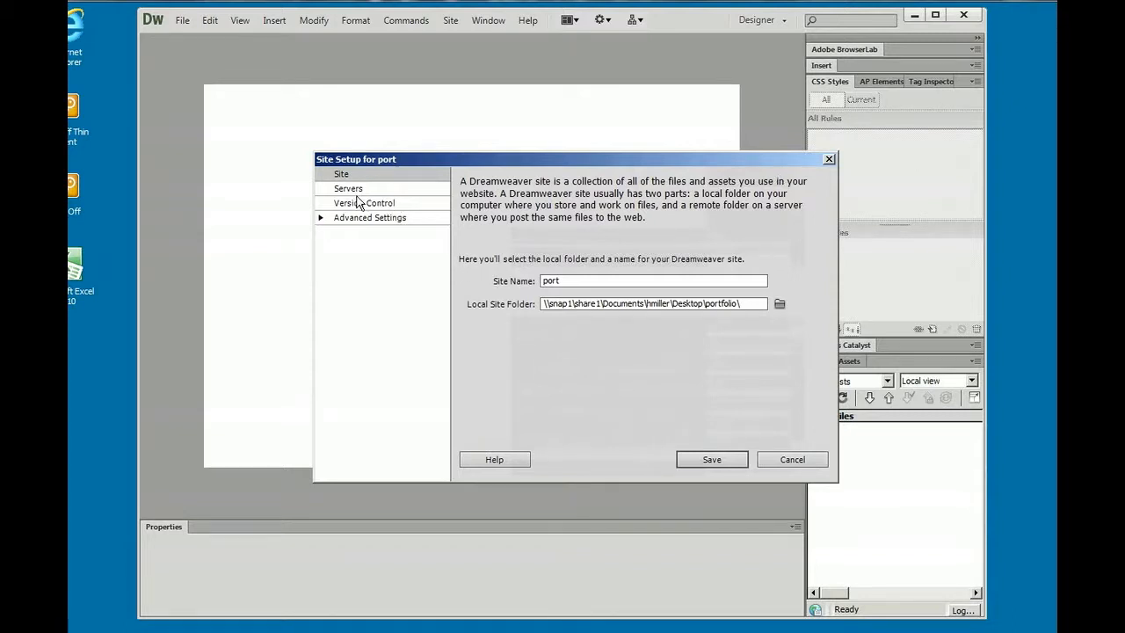
click(348, 188)
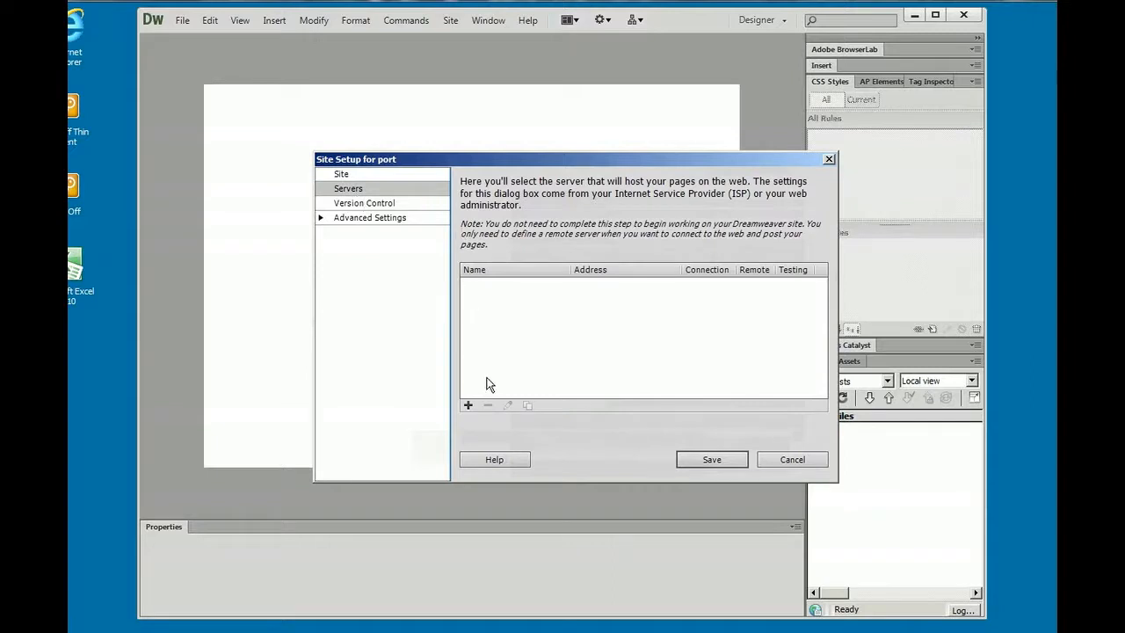
mouse_move(467, 404)
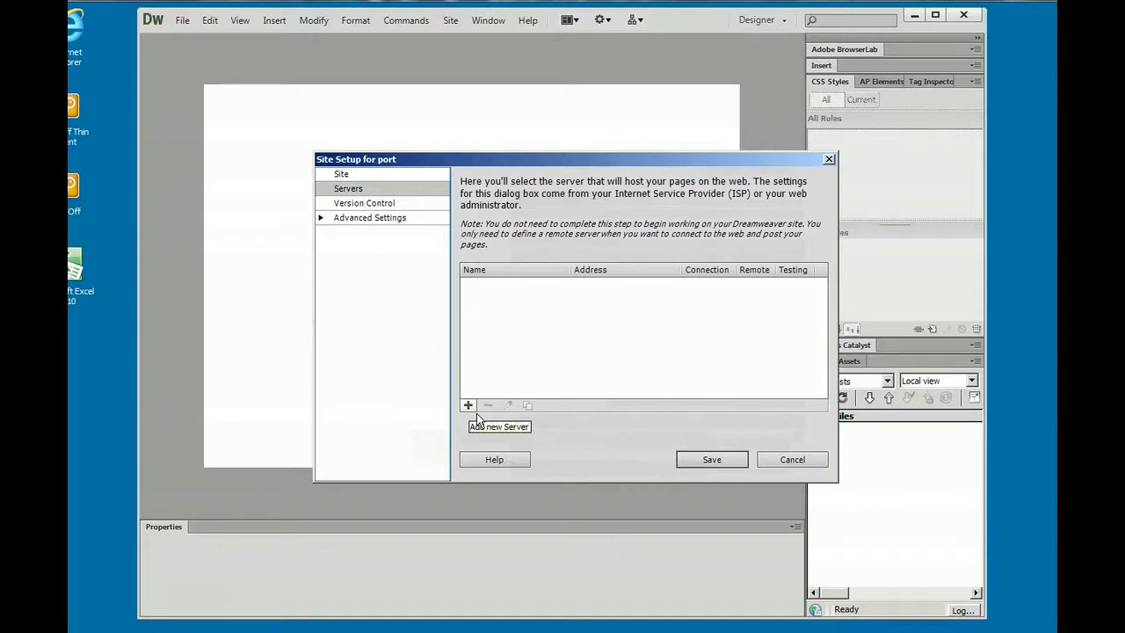
click(467, 404)
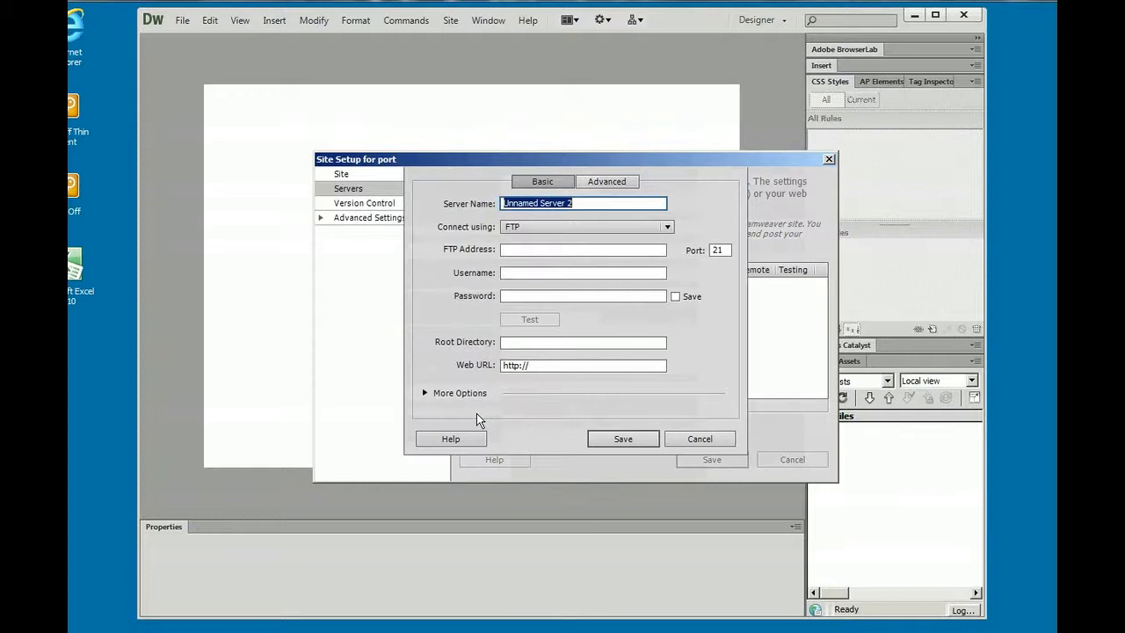
click(583, 249)
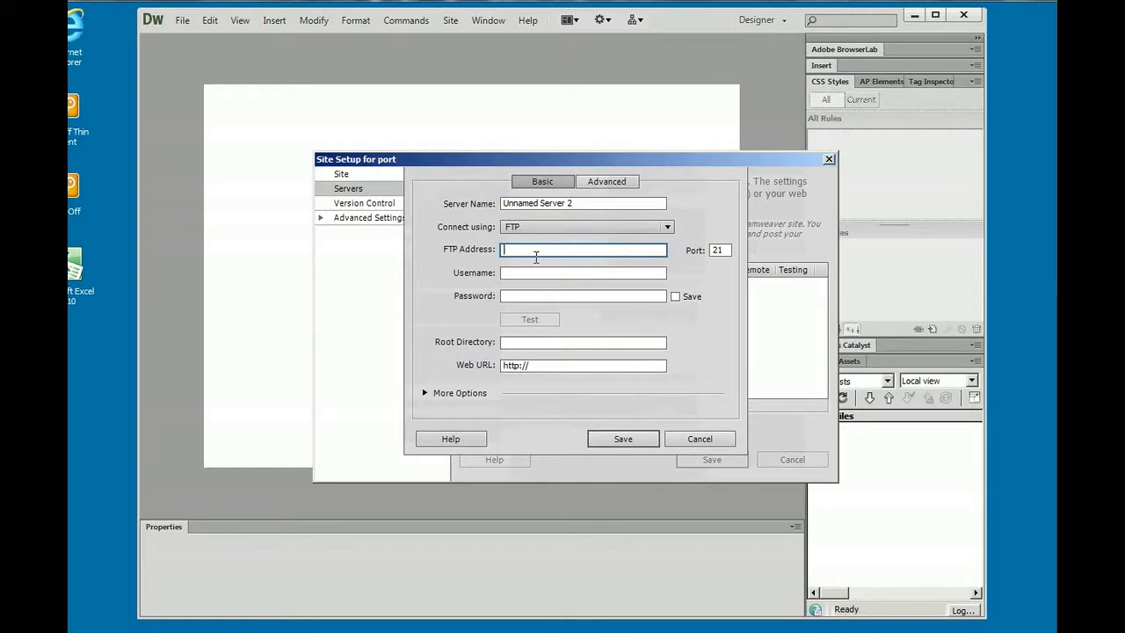
text(edison.seattlecentral.ed)
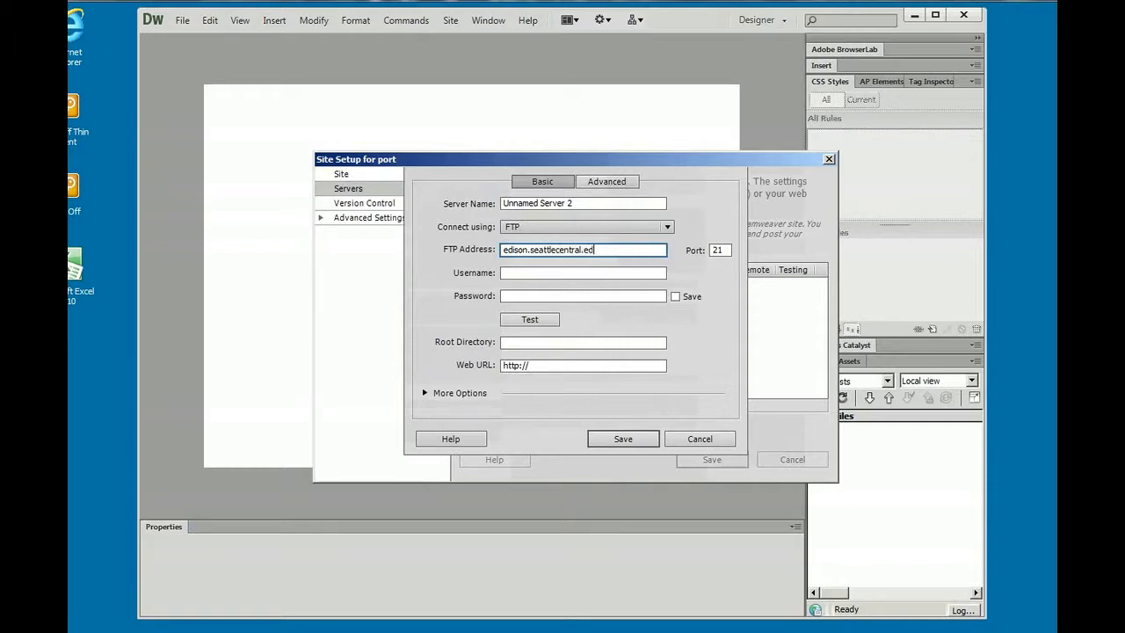
text(u)
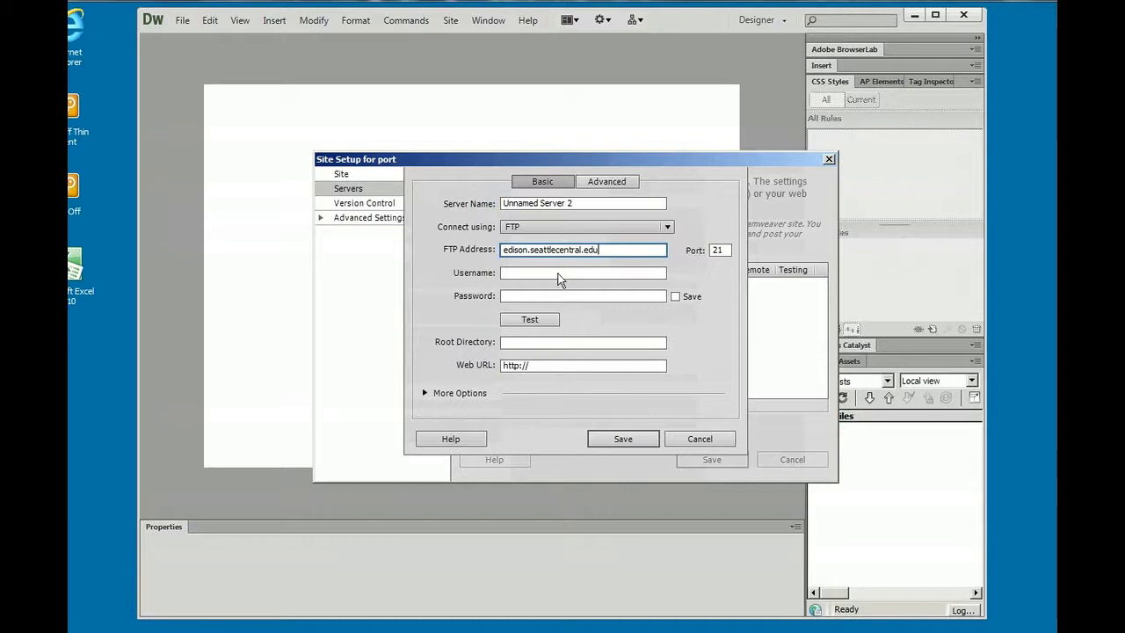
click(583, 272)
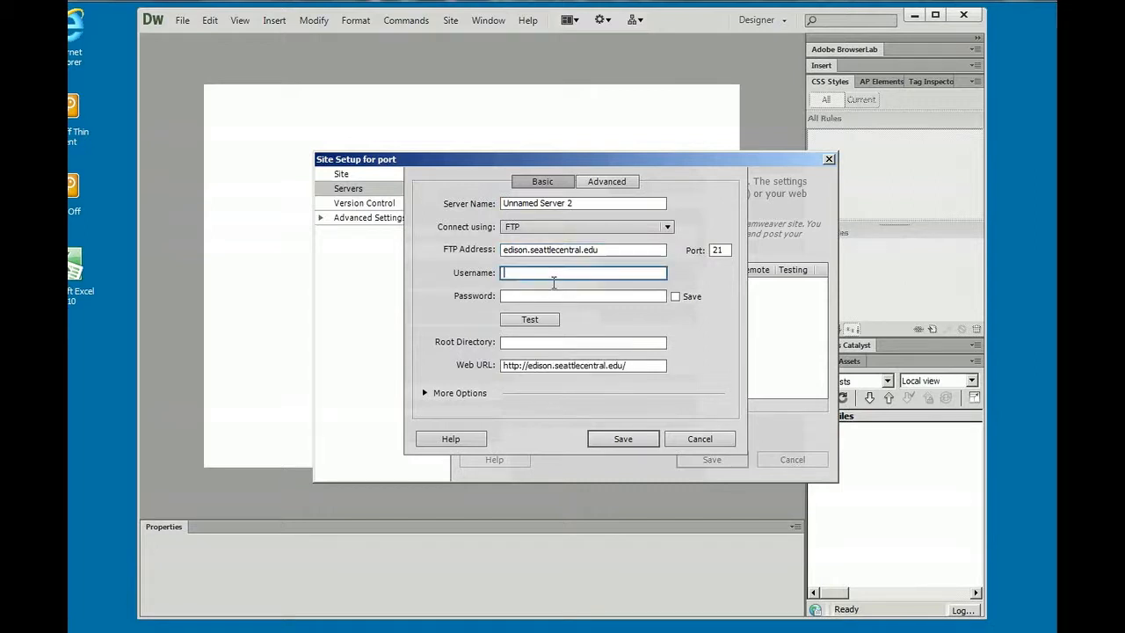
text(hmilie)
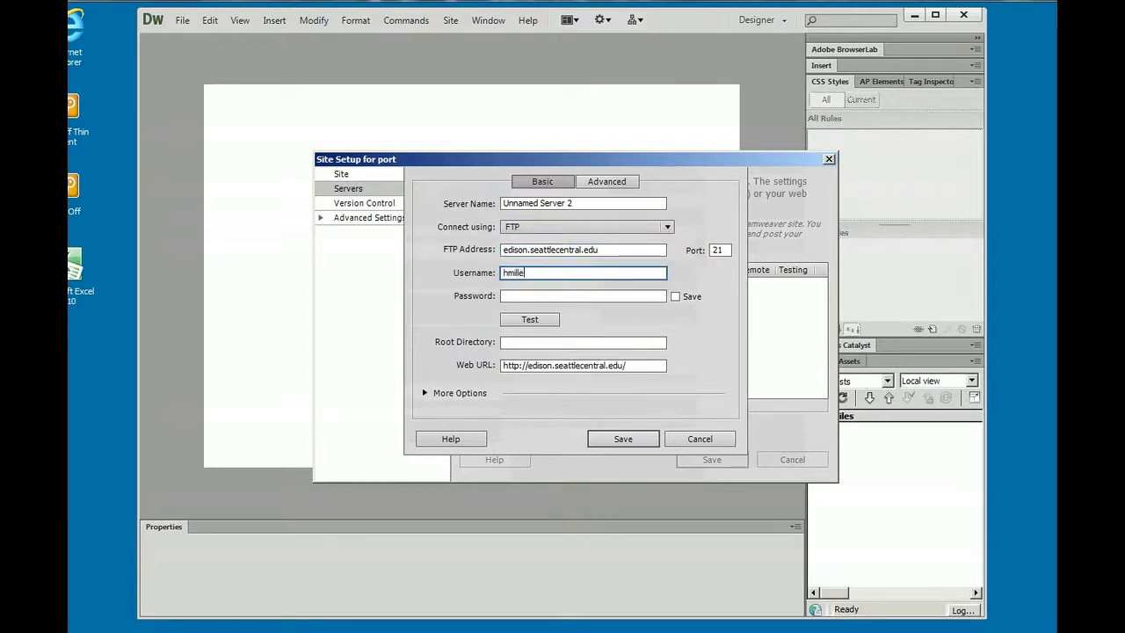
text(03)
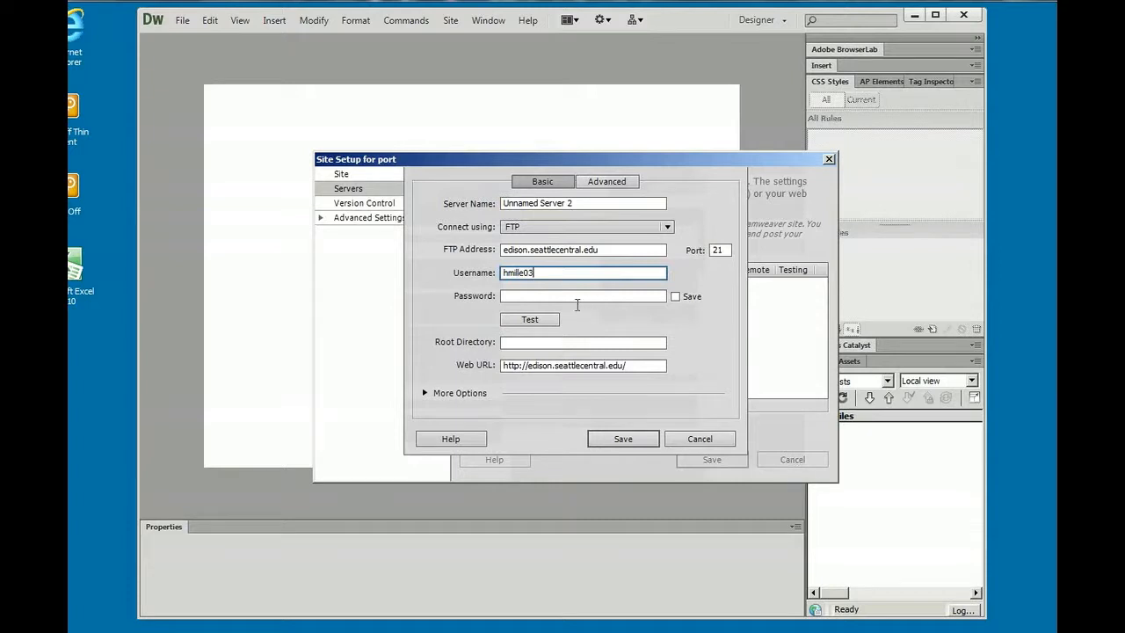
click(583, 295)
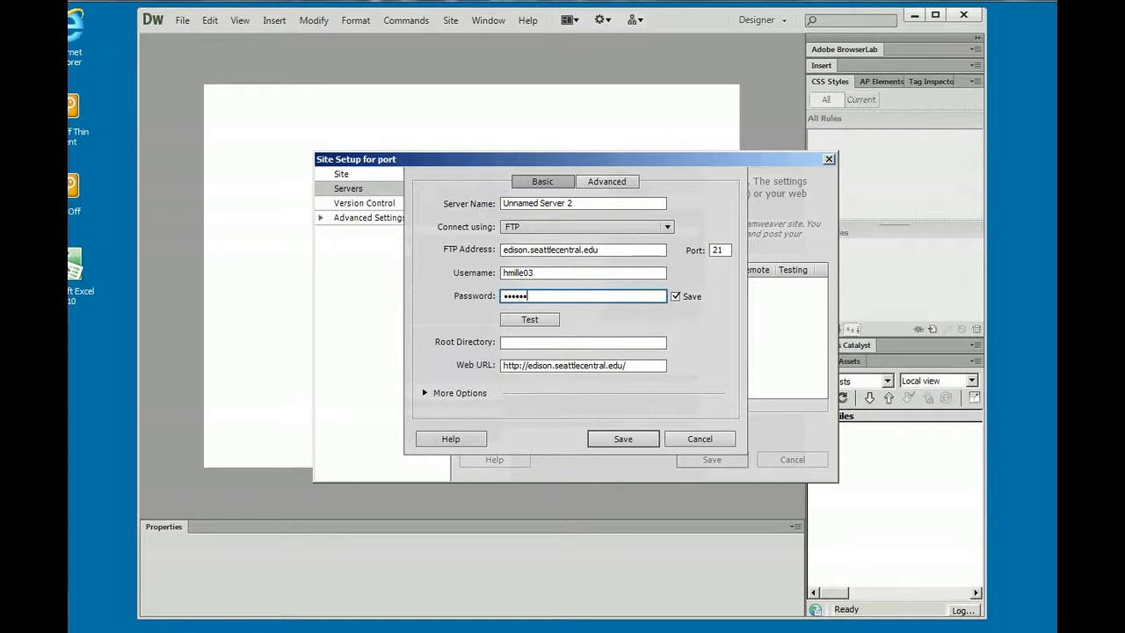
mouse_move(592, 313)
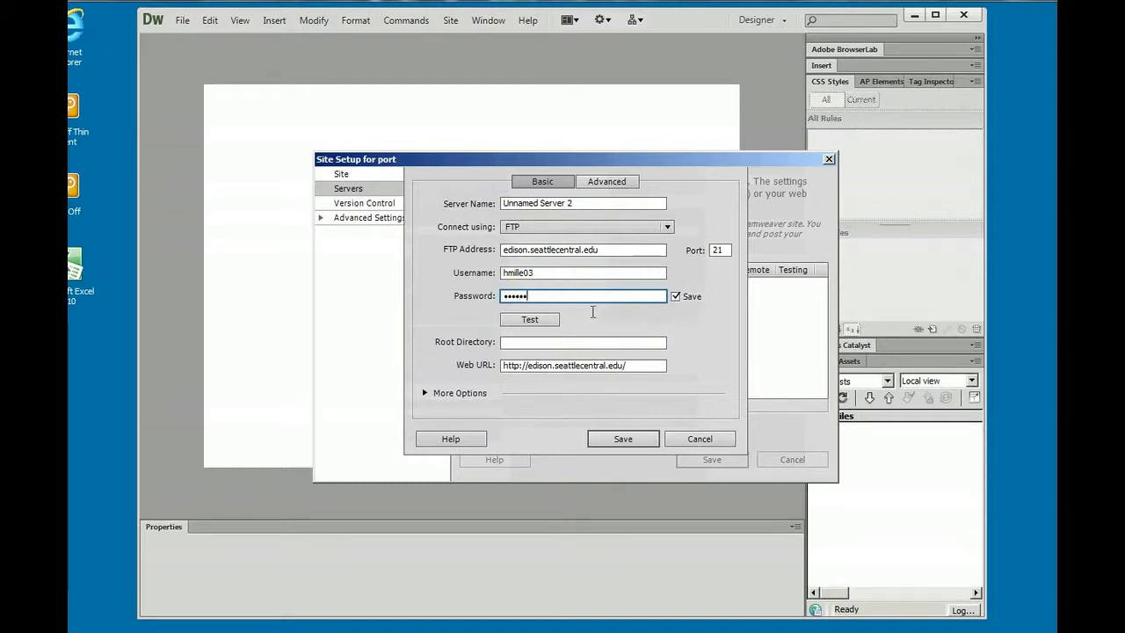
Test the connection successfully and save the new server settings.
click(529, 319)
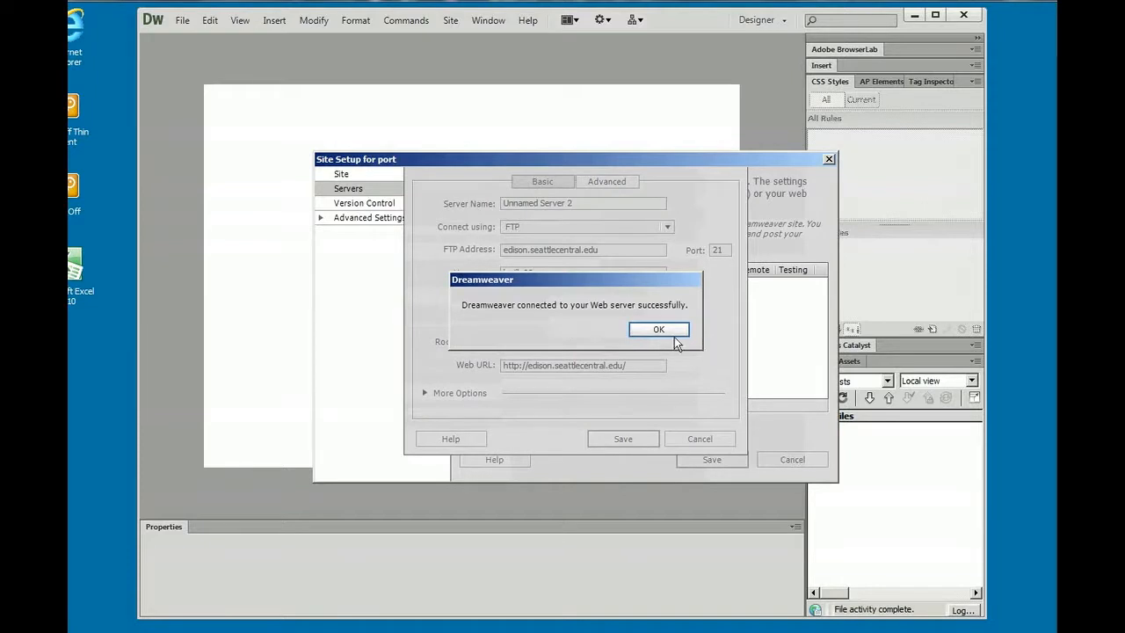
click(657, 329)
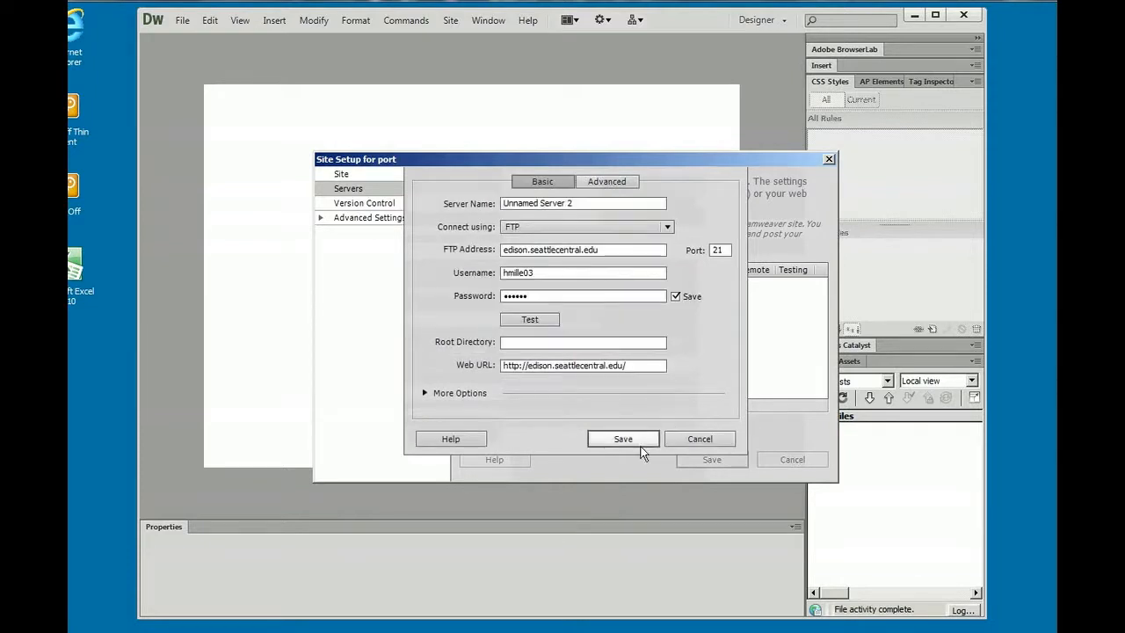
click(622, 440)
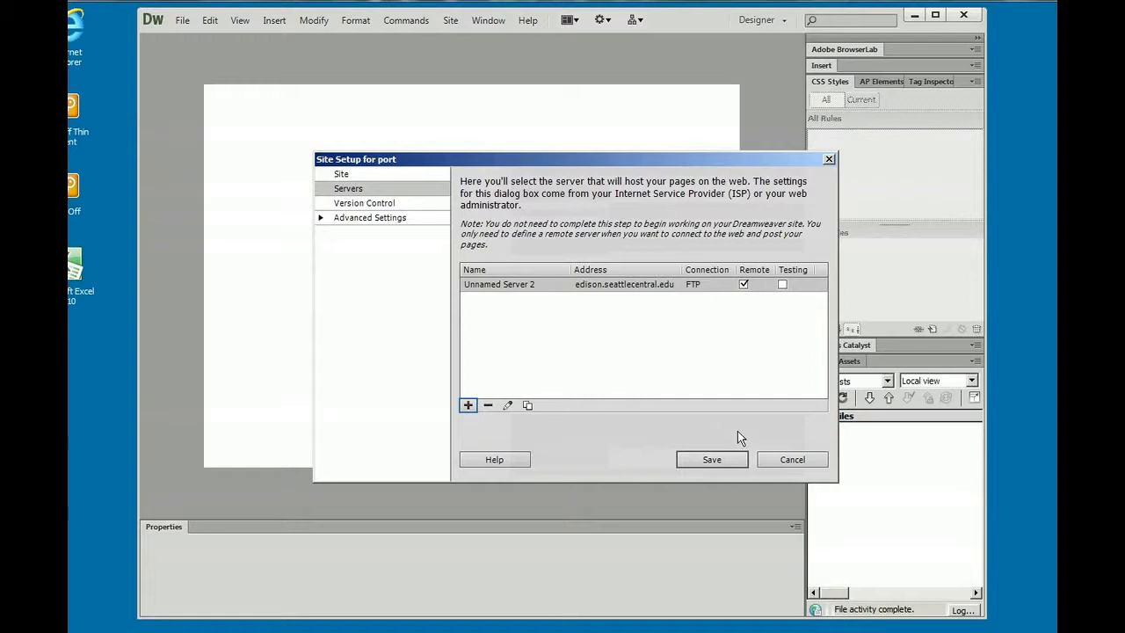
click(710, 459)
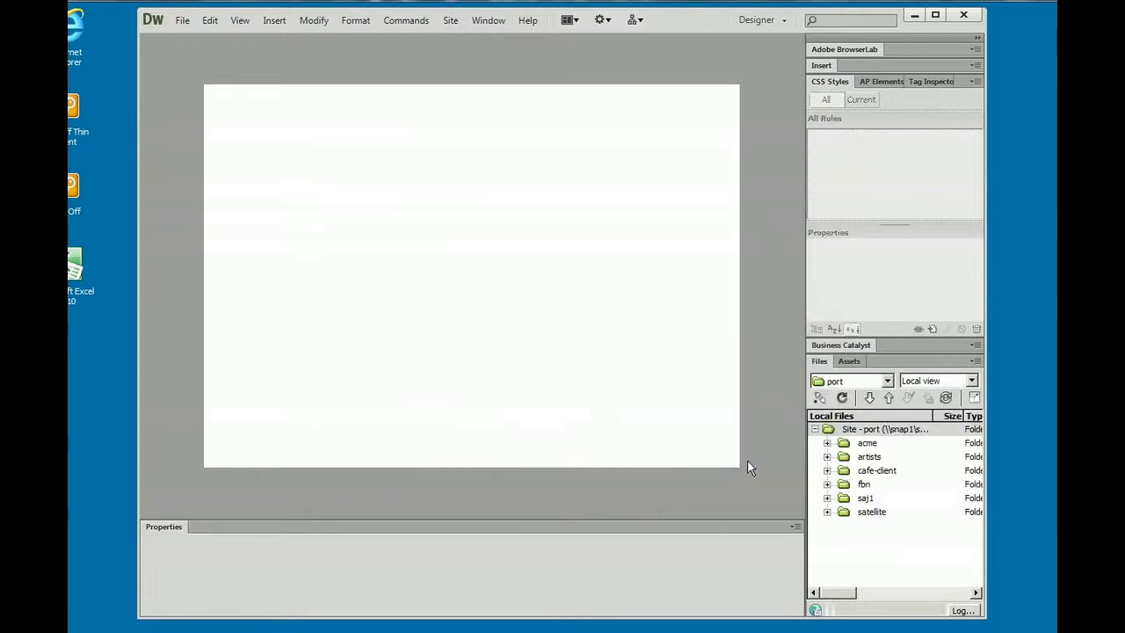
click(867, 442)
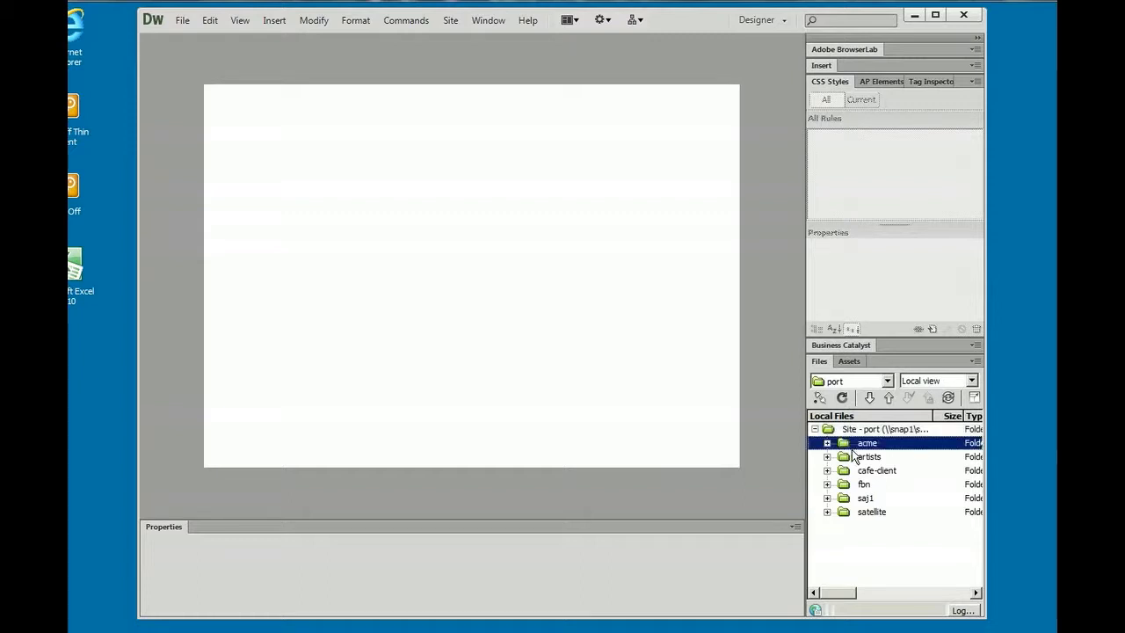
click(868, 457)
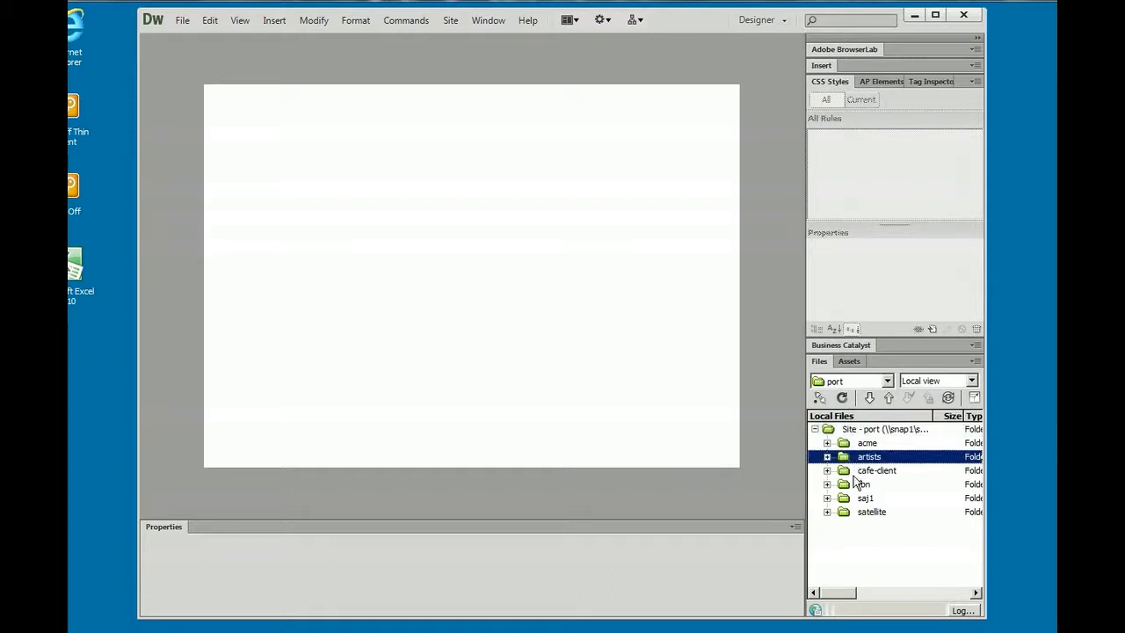
click(864, 499)
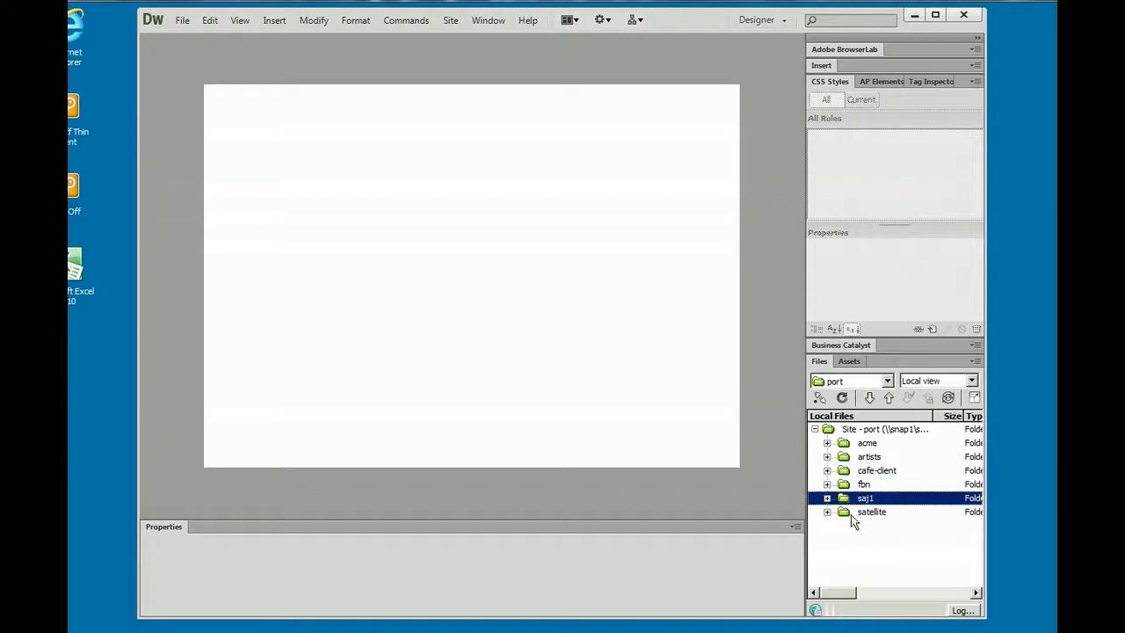
click(866, 443)
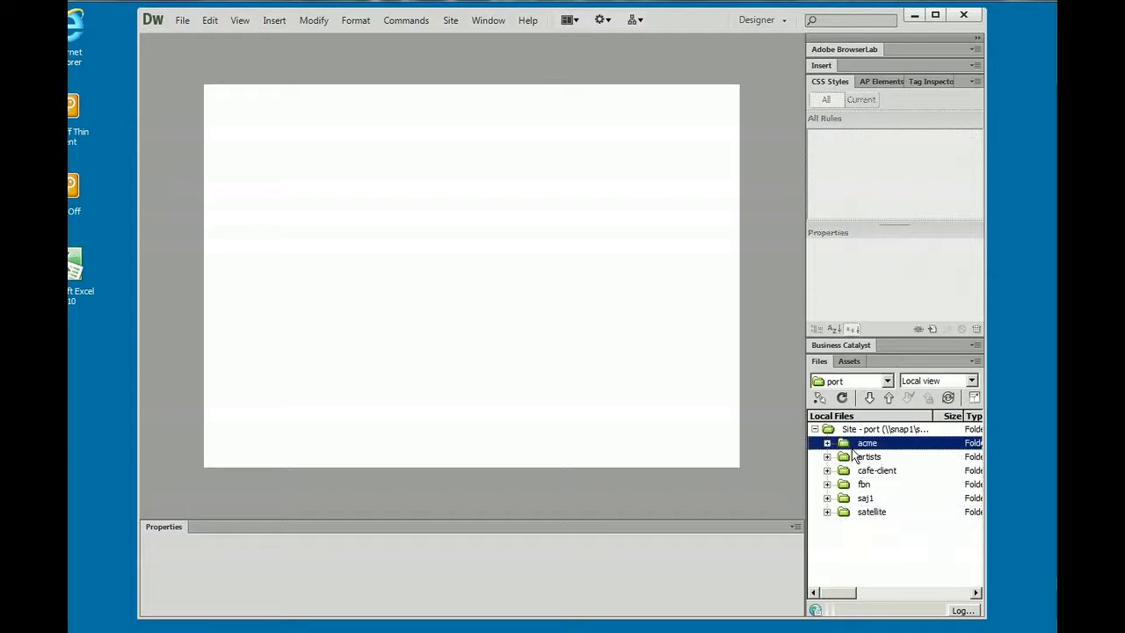
click(882, 429)
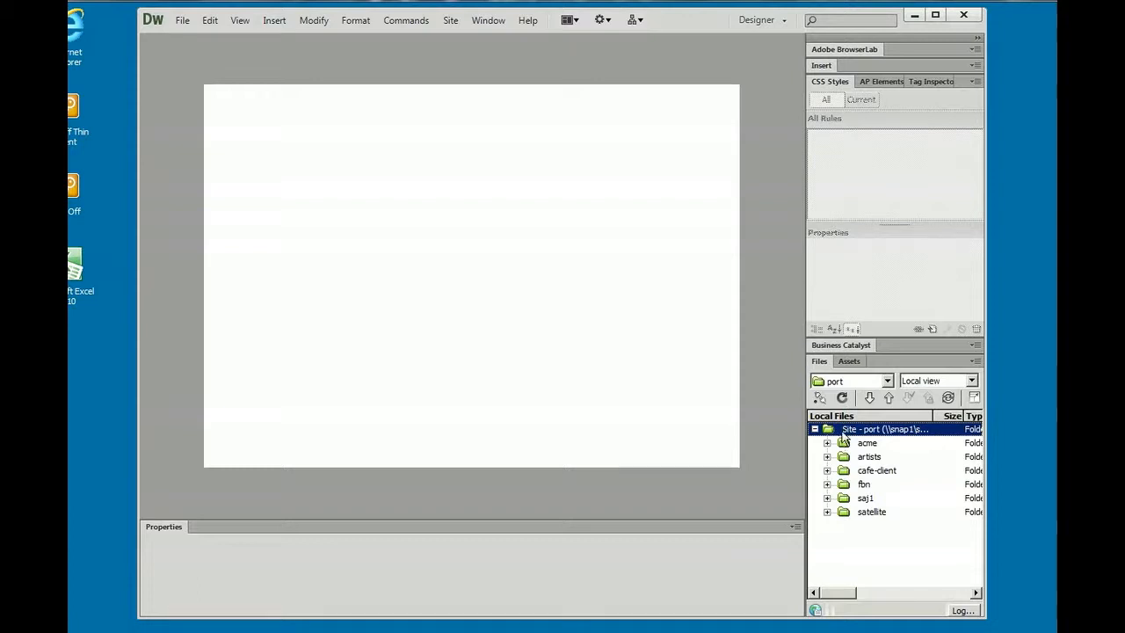
mouse_move(974, 398)
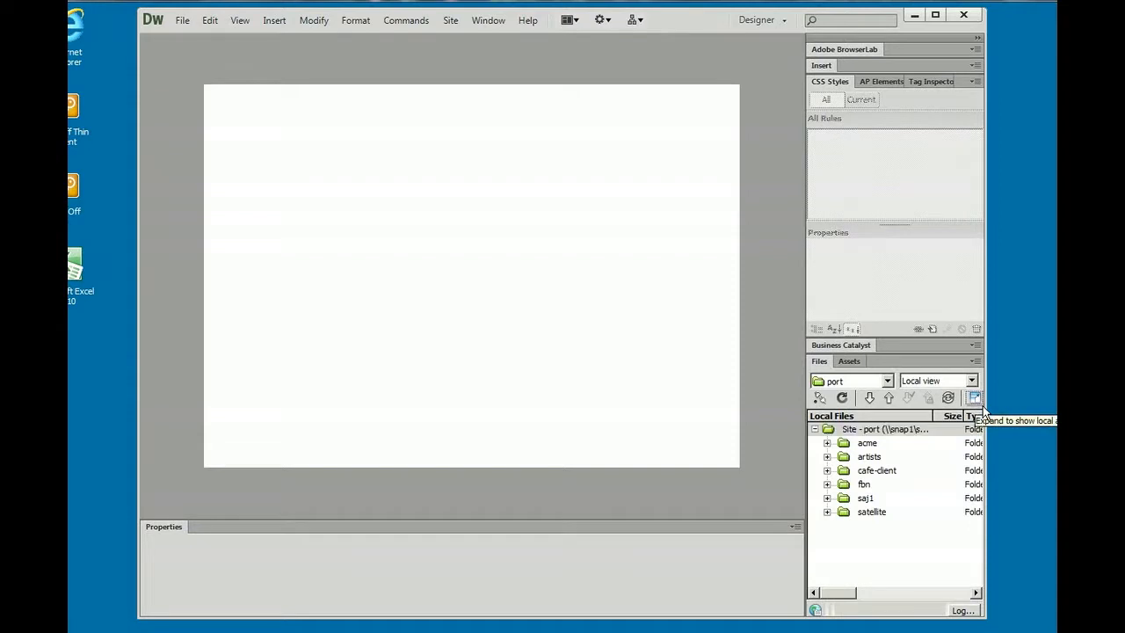
Show local and remote sites side by side and connect to the remote server.
click(974, 397)
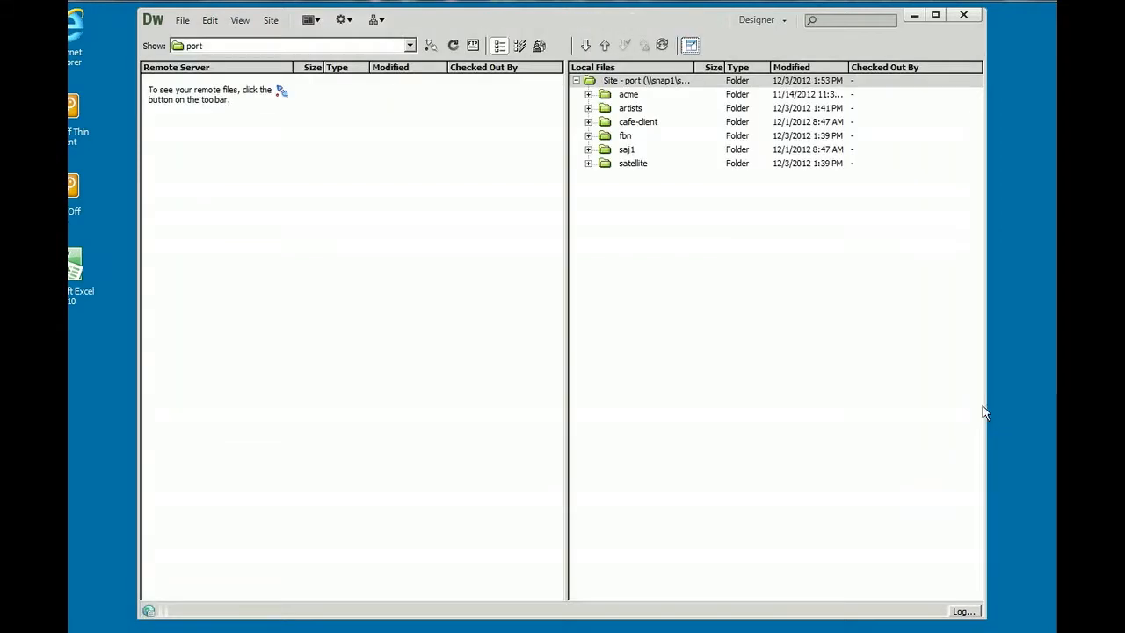
mouse_move(657, 432)
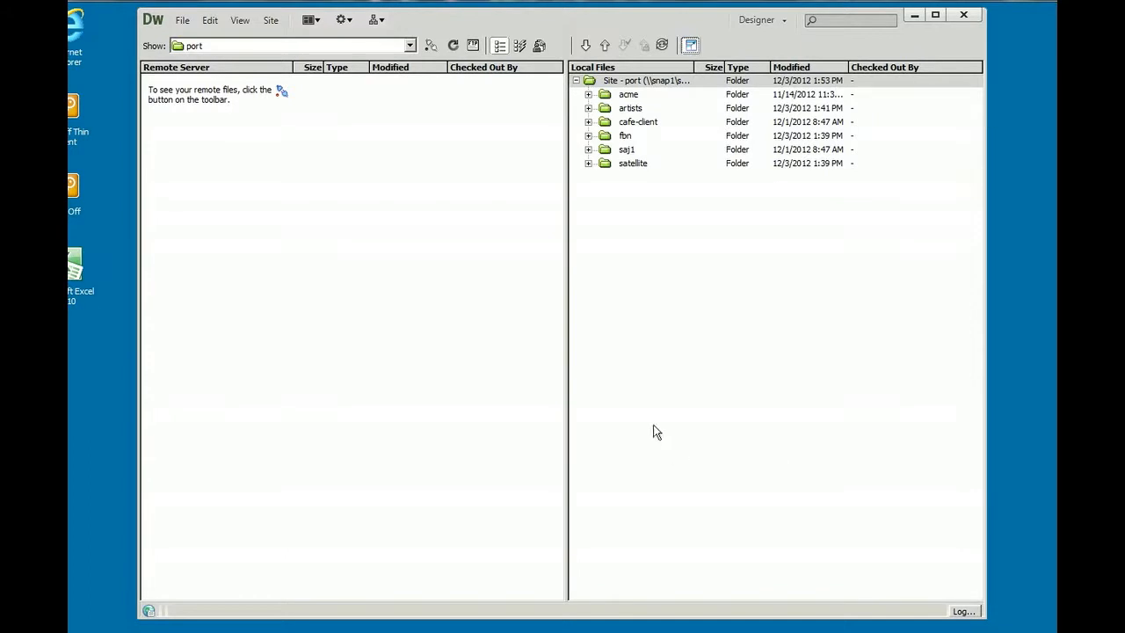
mouse_move(431, 46)
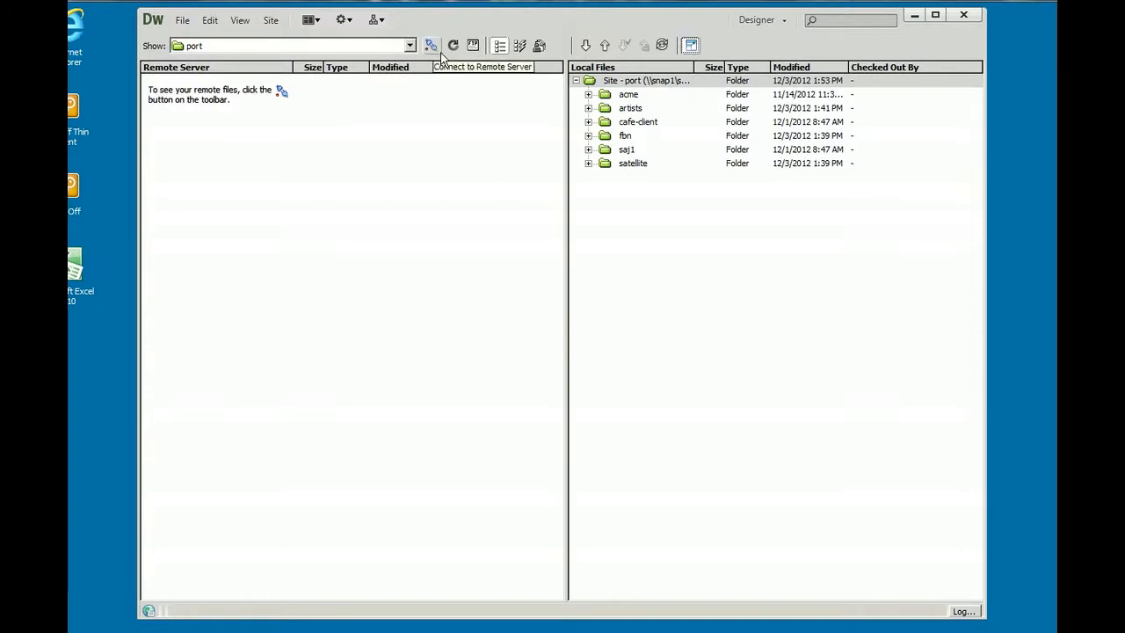
click(431, 46)
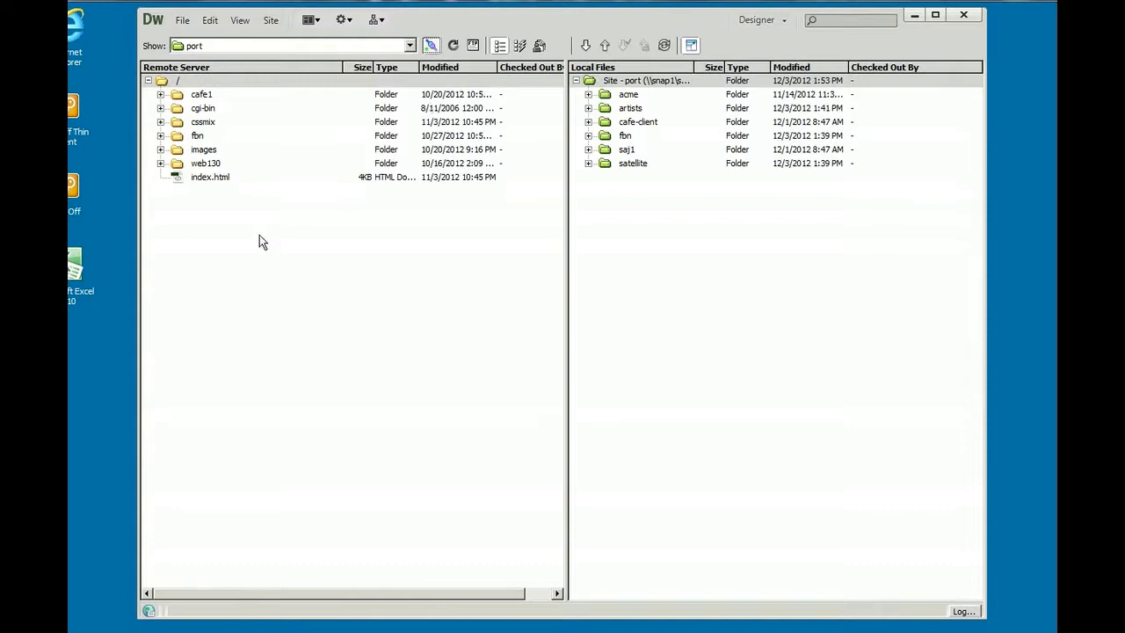
mouse_move(196, 191)
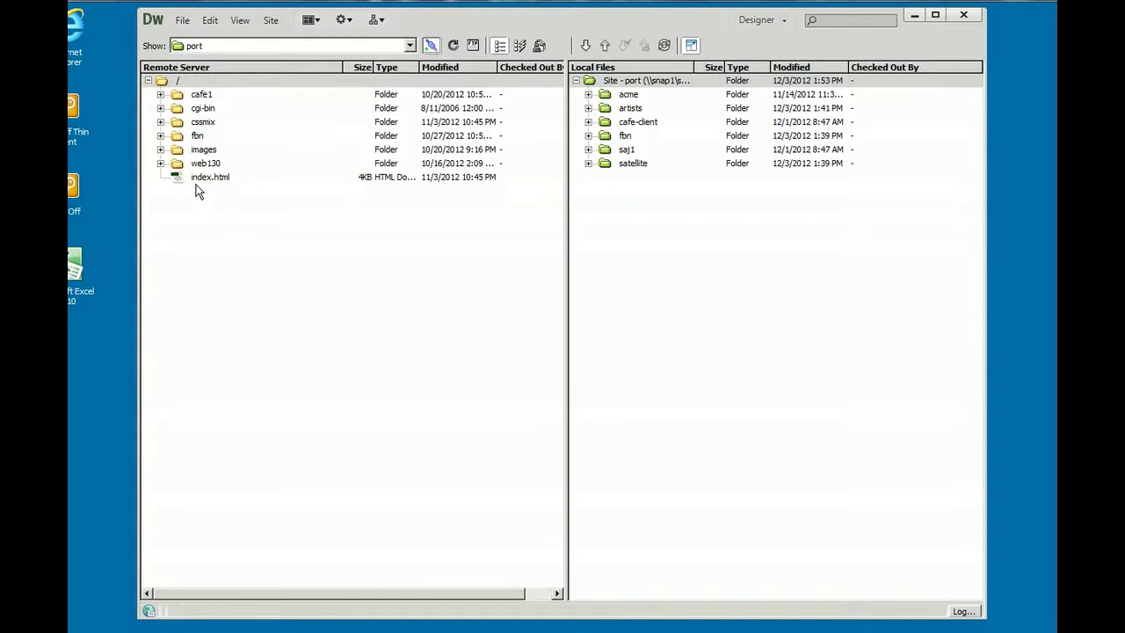
click(211, 176)
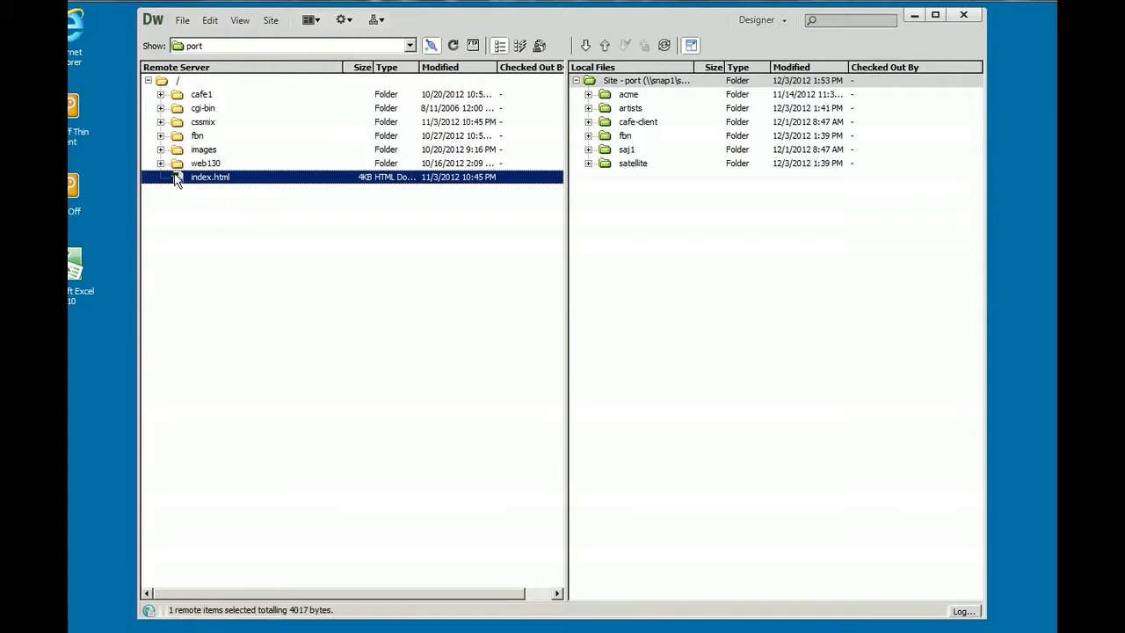
Expand the server's web130 folder and select the index.html inside it.
click(162, 163)
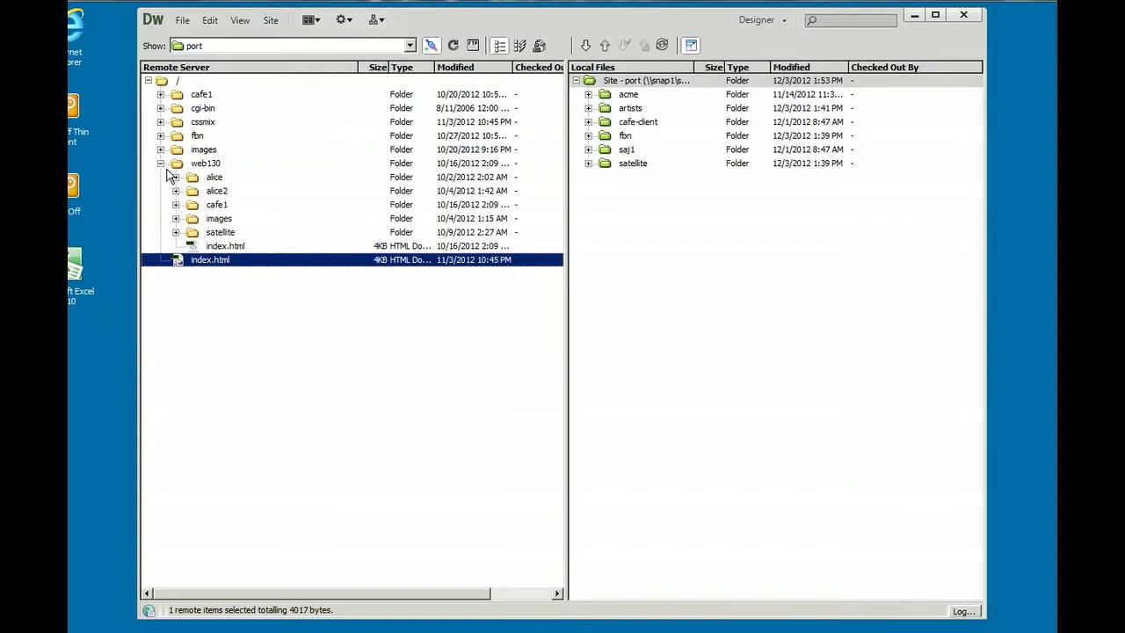
click(206, 163)
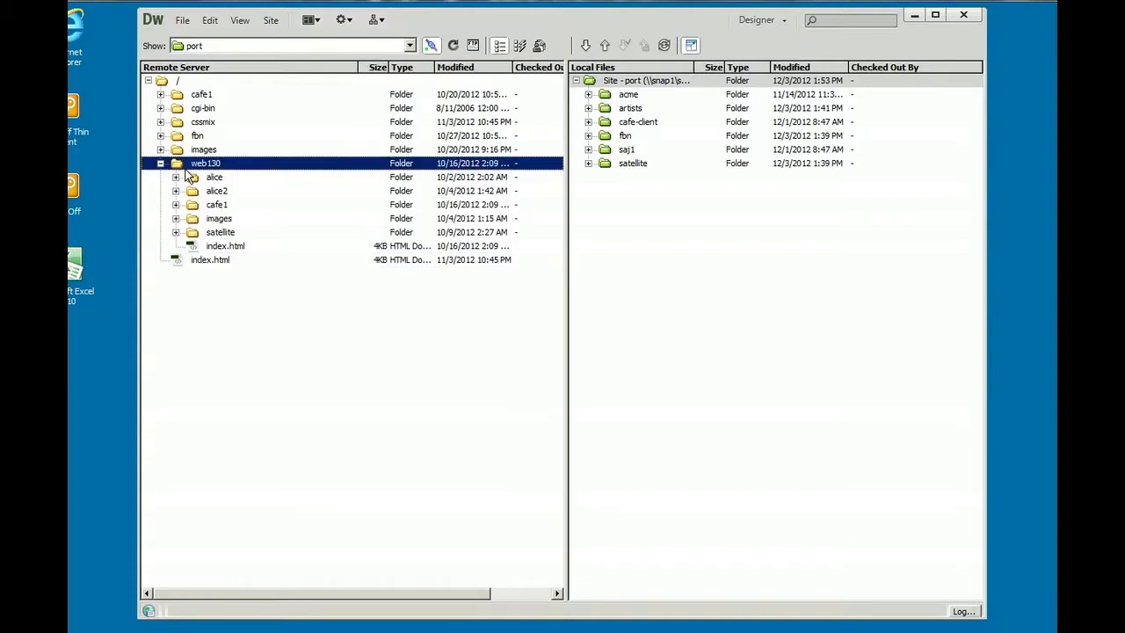
mouse_move(224, 246)
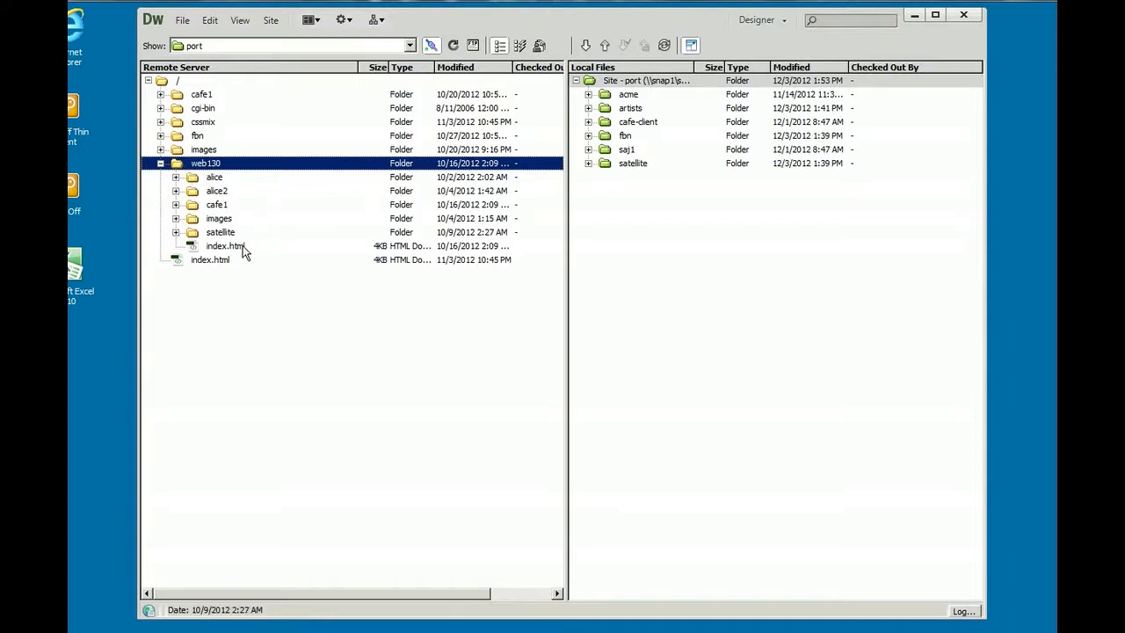
click(225, 246)
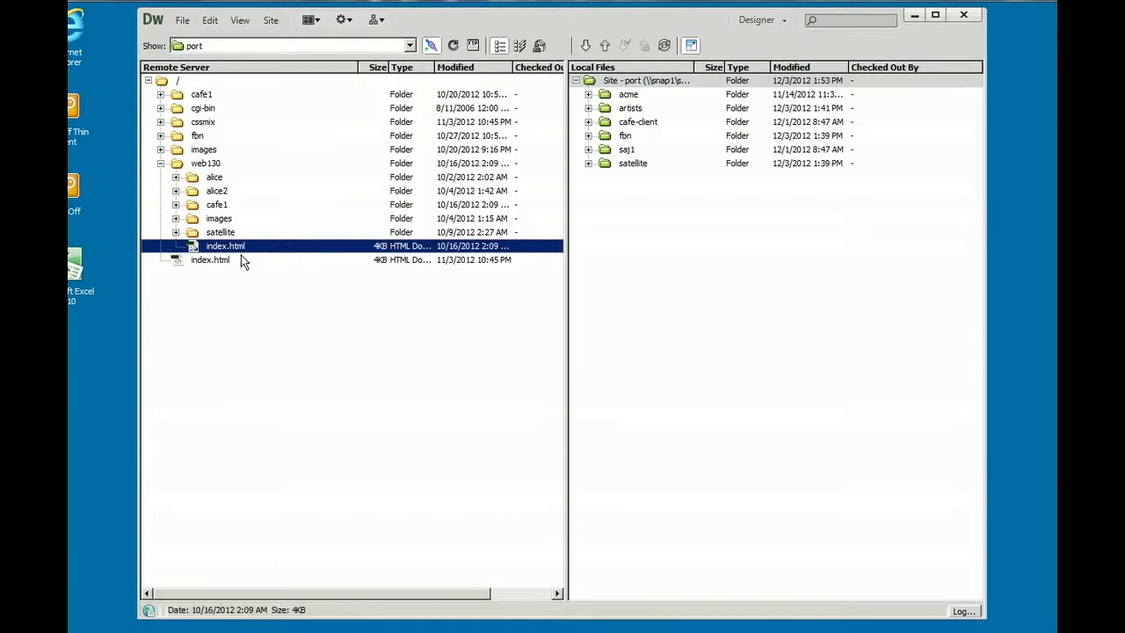
mouse_move(232, 257)
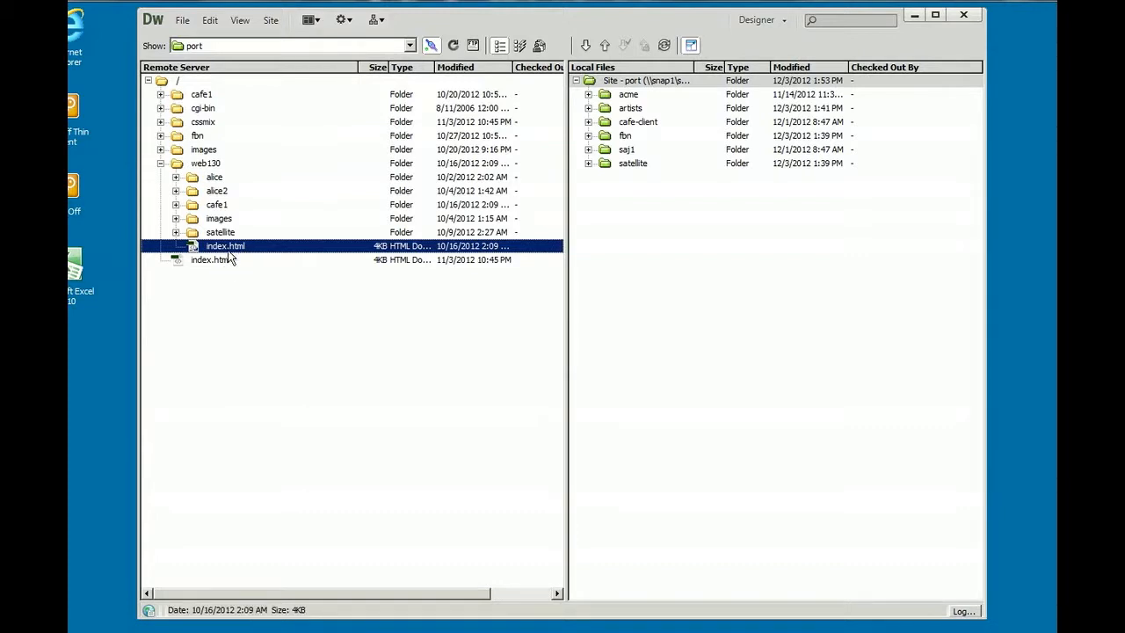
mouse_move(211, 260)
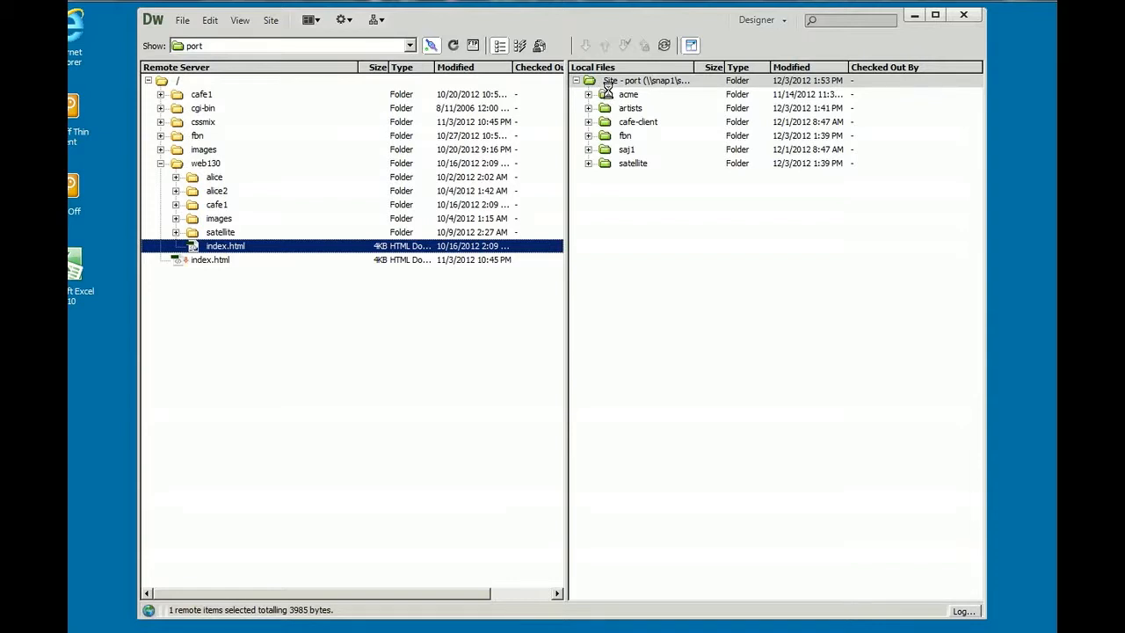
Get web130's index.html into the local site, disconnect, and collapse to the local-only view.
click(624, 46)
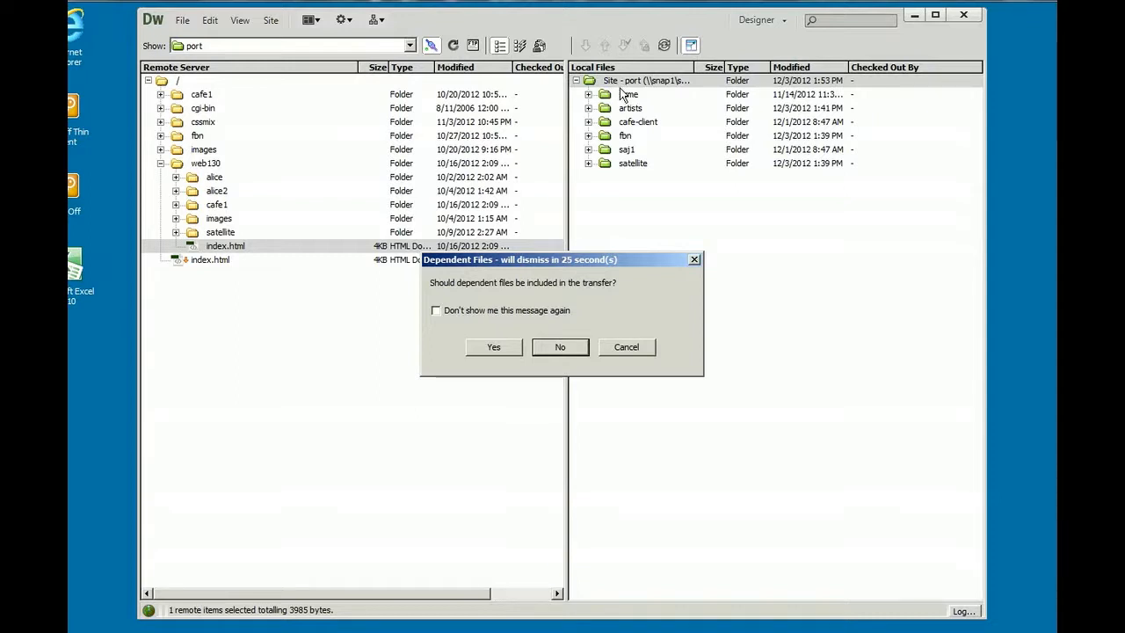
mouse_move(514, 359)
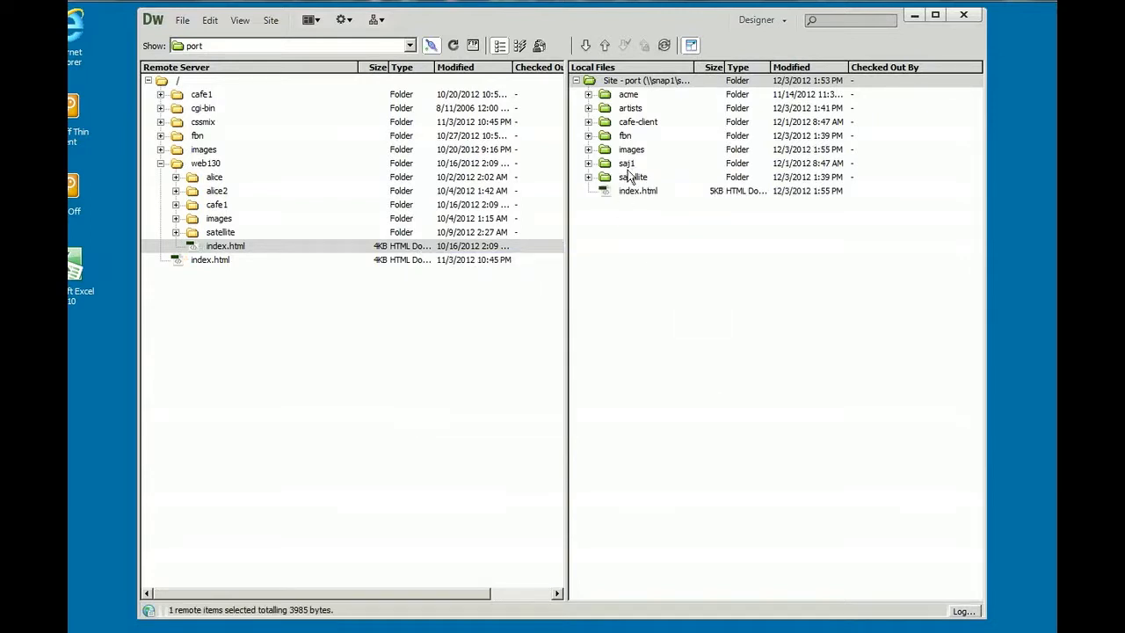
mouse_move(626, 162)
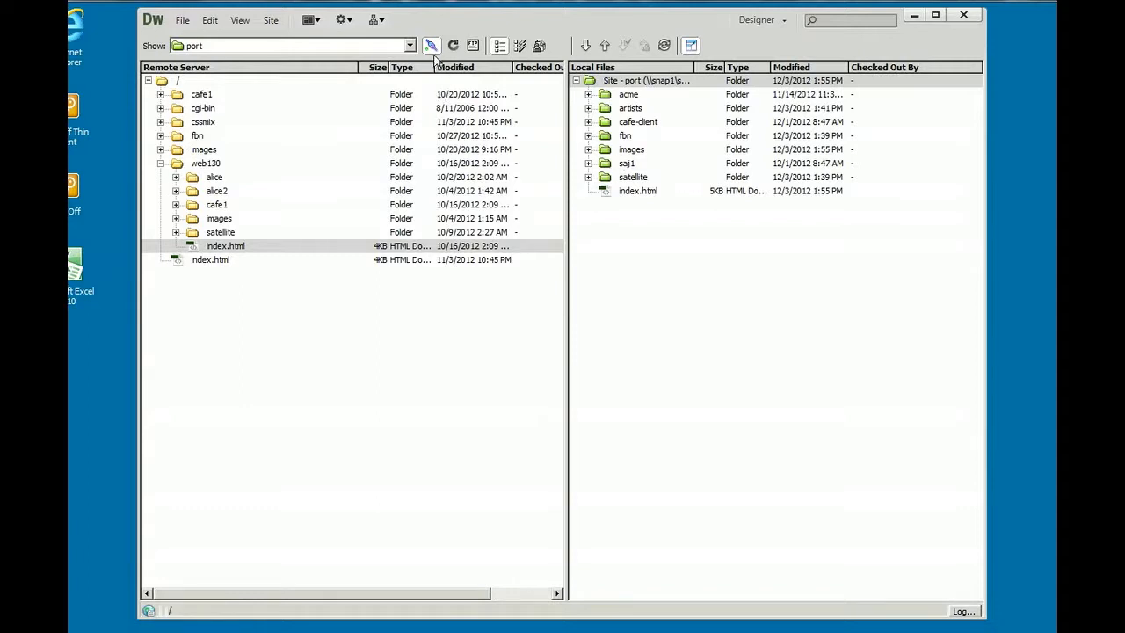
click(431, 46)
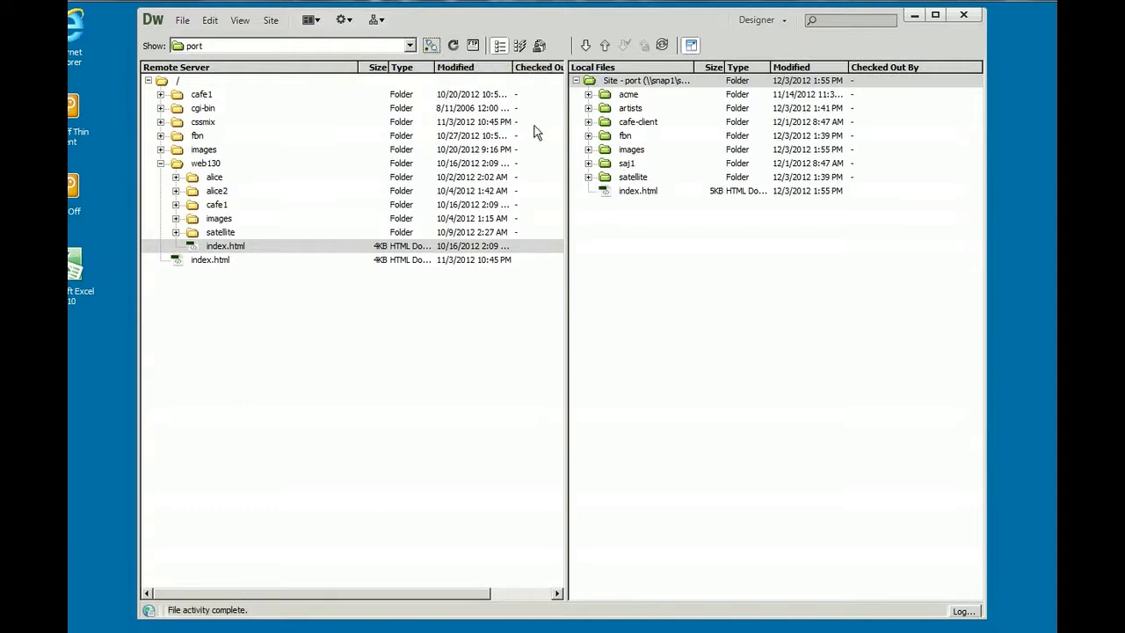
mouse_move(689, 45)
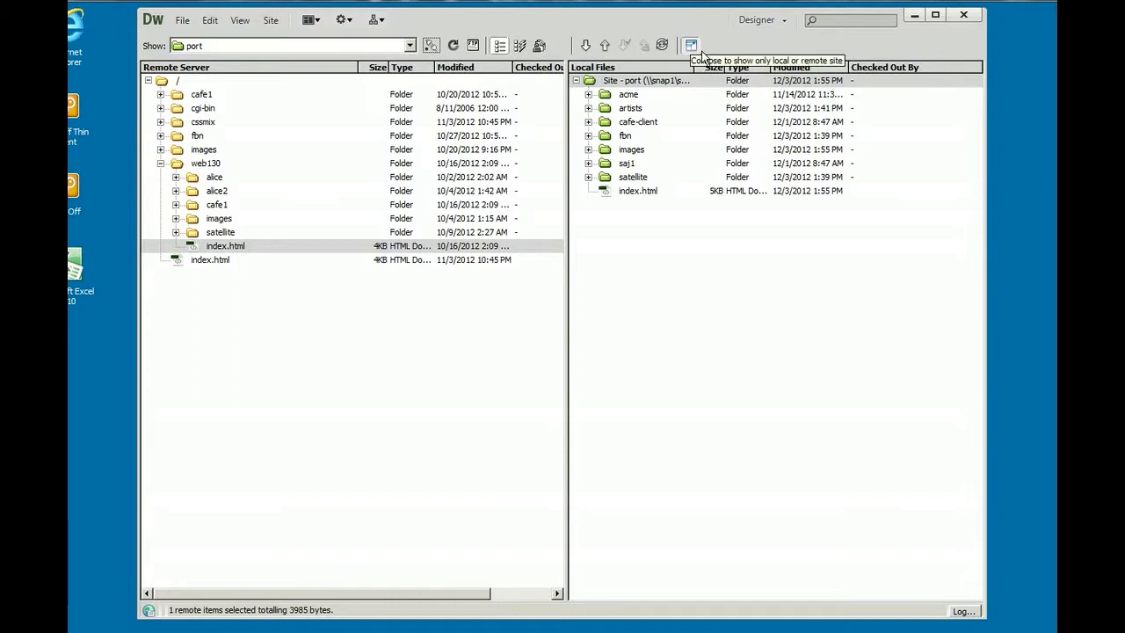
click(693, 46)
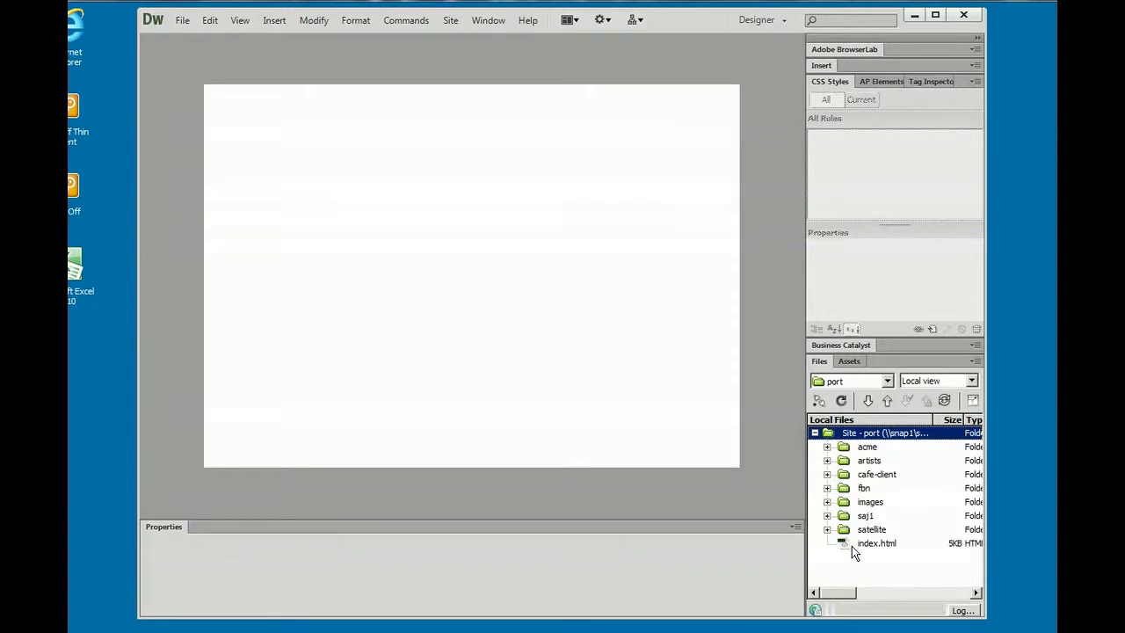
Open the local index.html in Design view and place the cursor after Cafe 1.
click(875, 541)
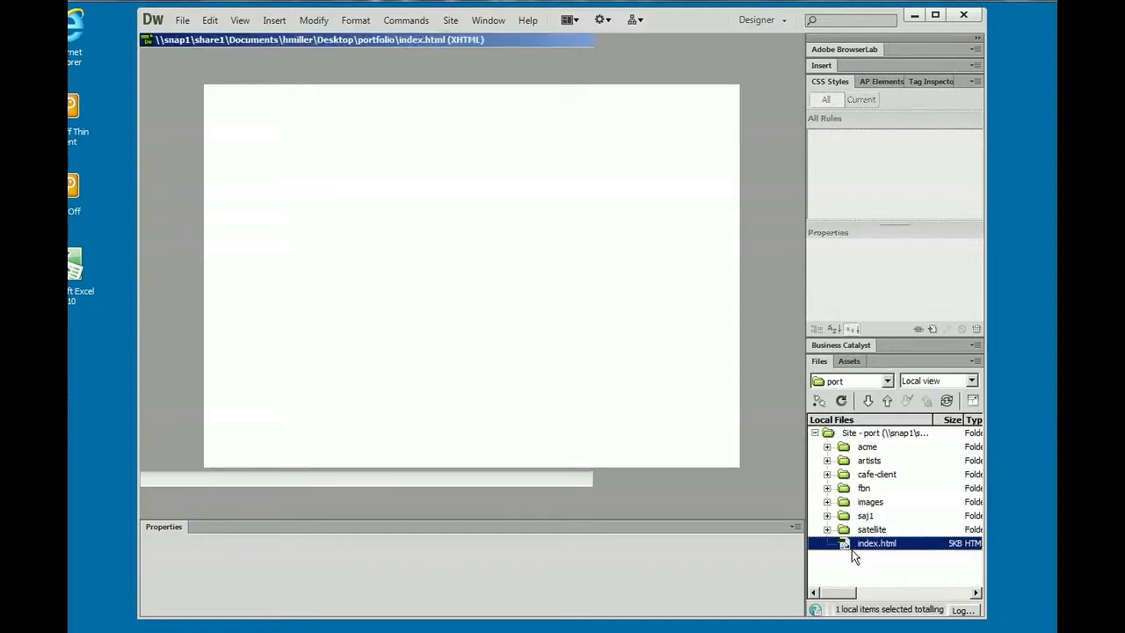
double_click(875, 543)
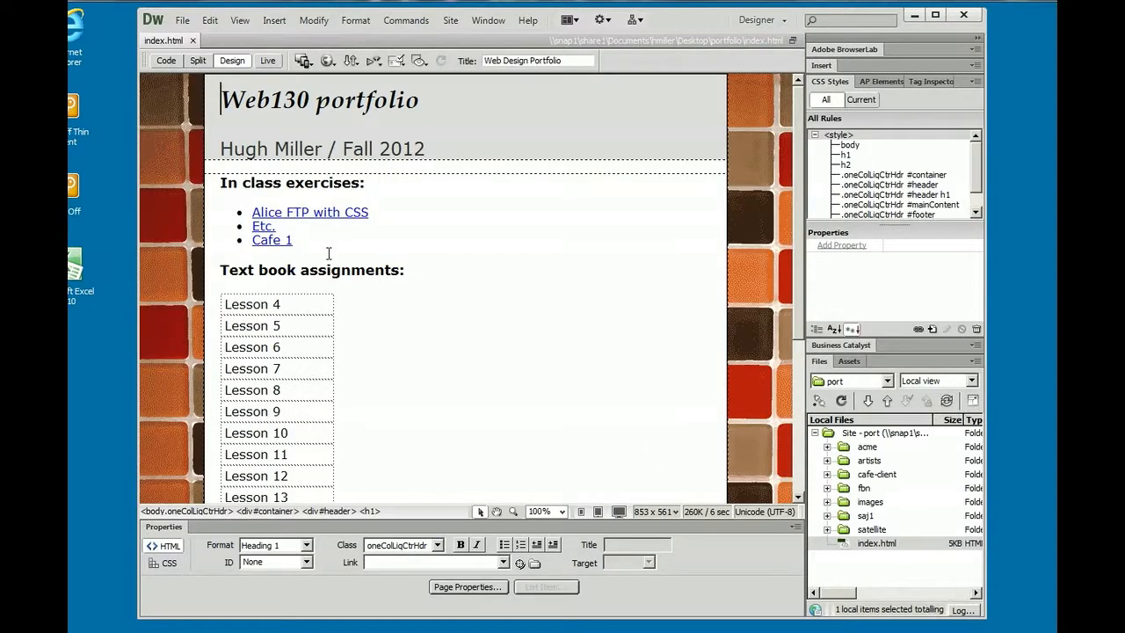
click(290, 239)
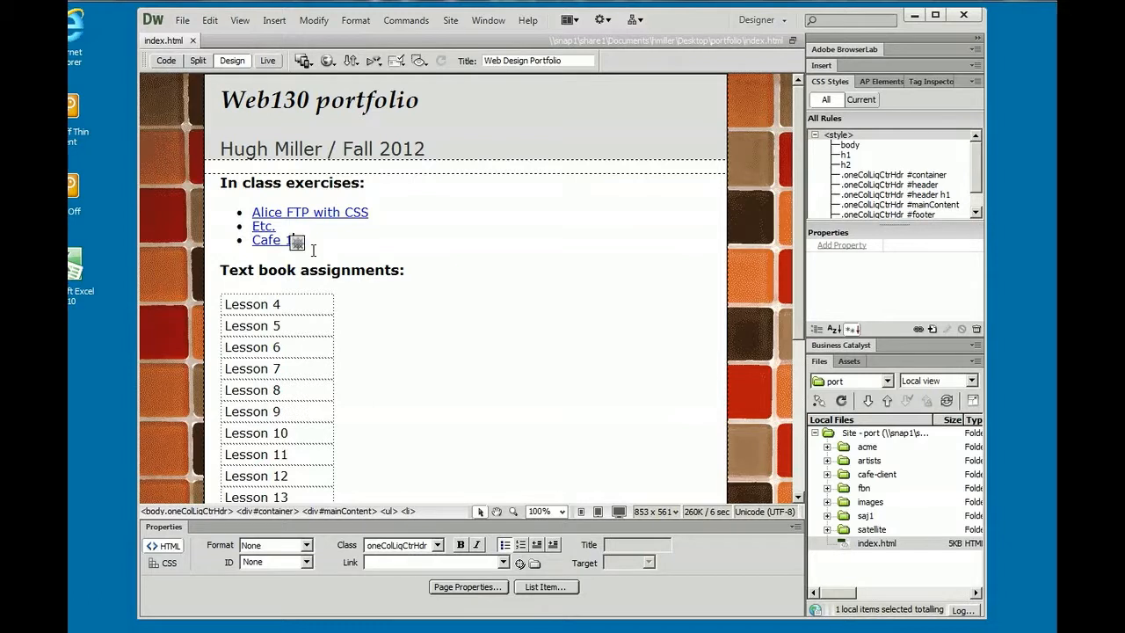
mouse_move(394, 239)
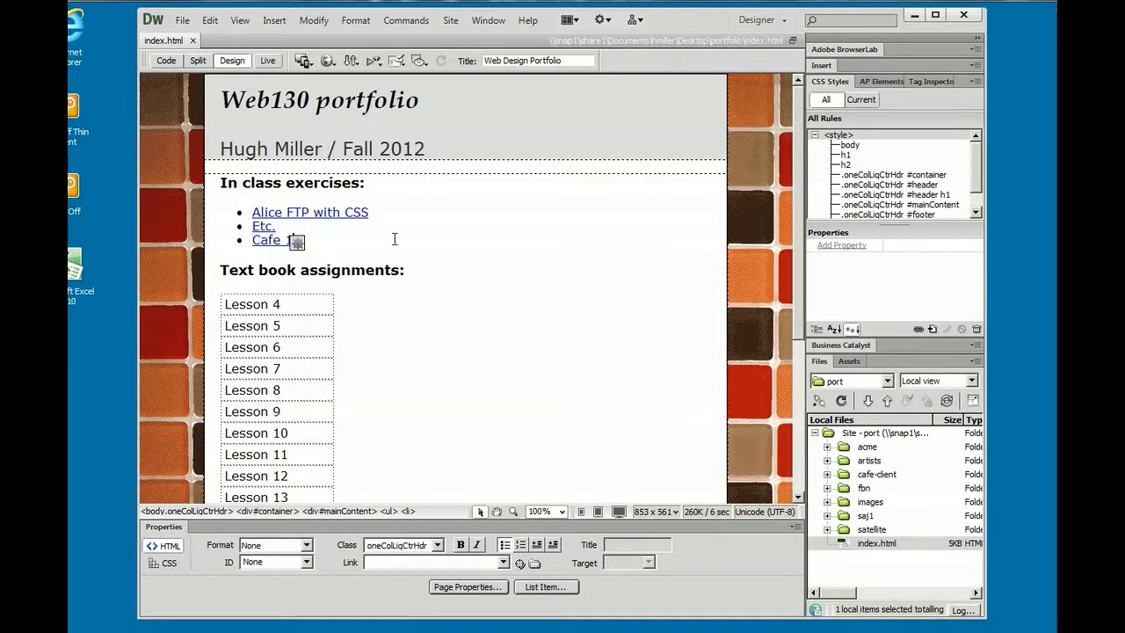
Add a new list item Acme below Cafe 1 and reveal the acme folder's files.
key(Return)
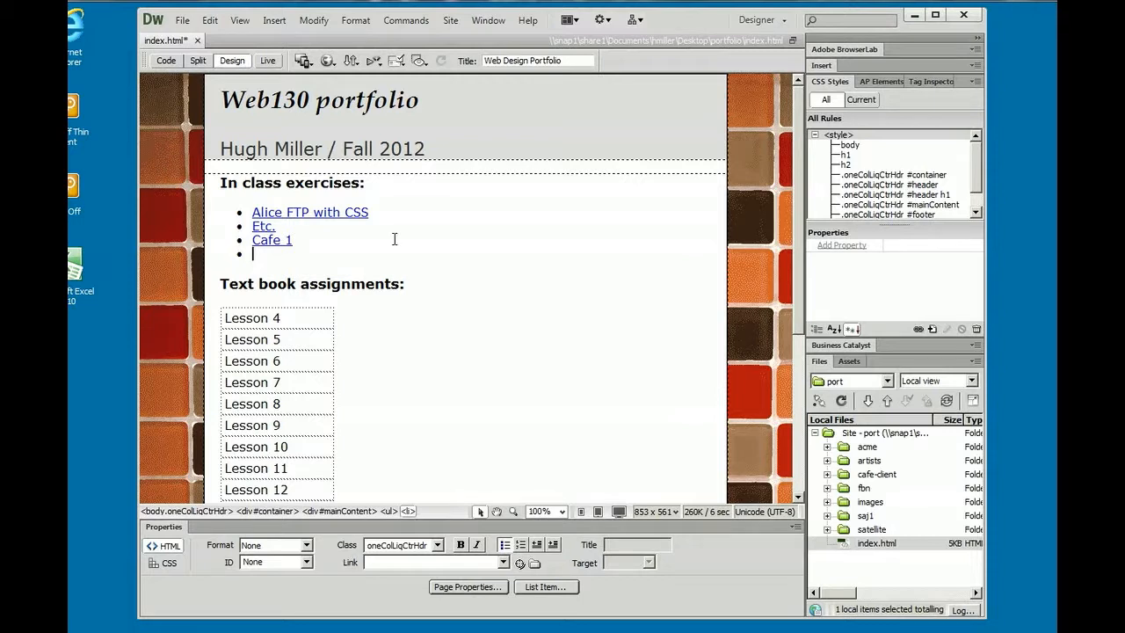
text(Acme)
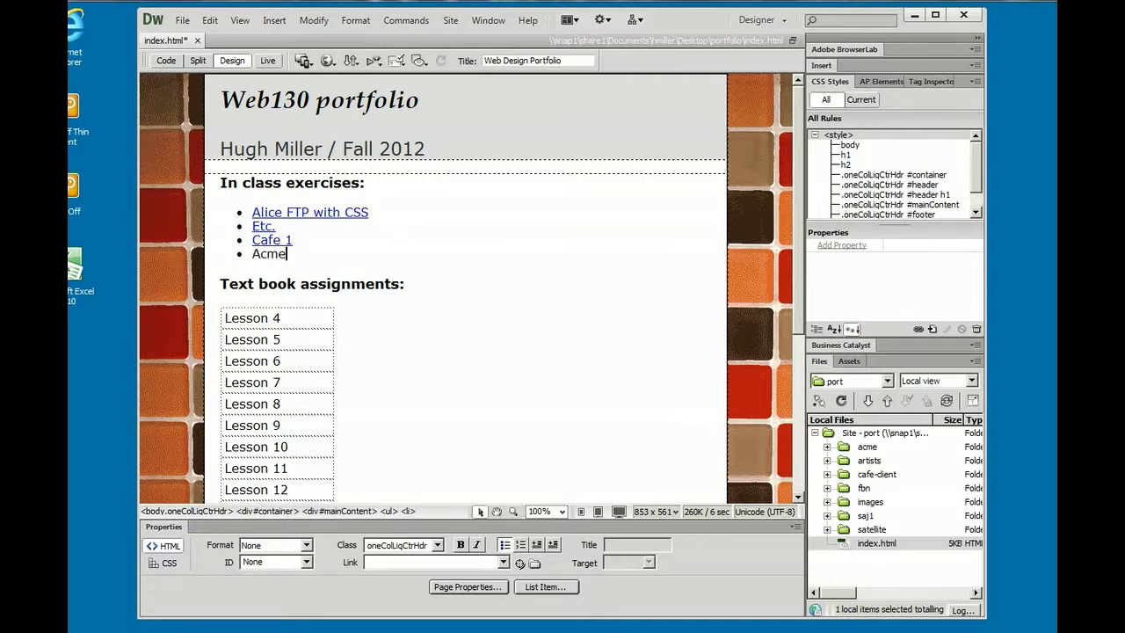
mouse_move(568, 321)
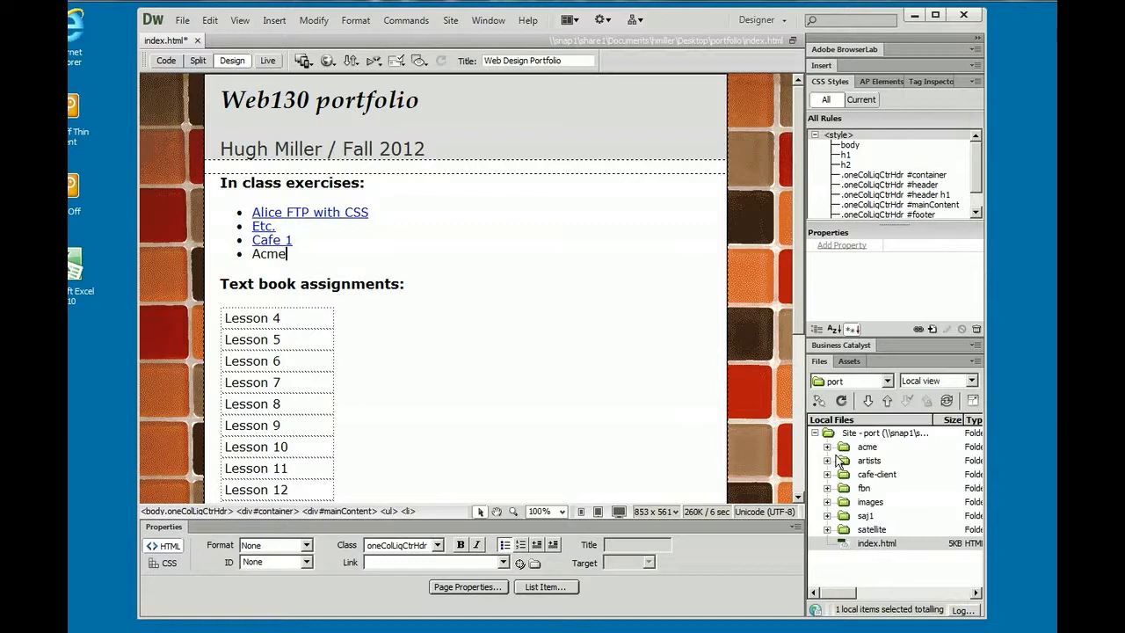
click(826, 446)
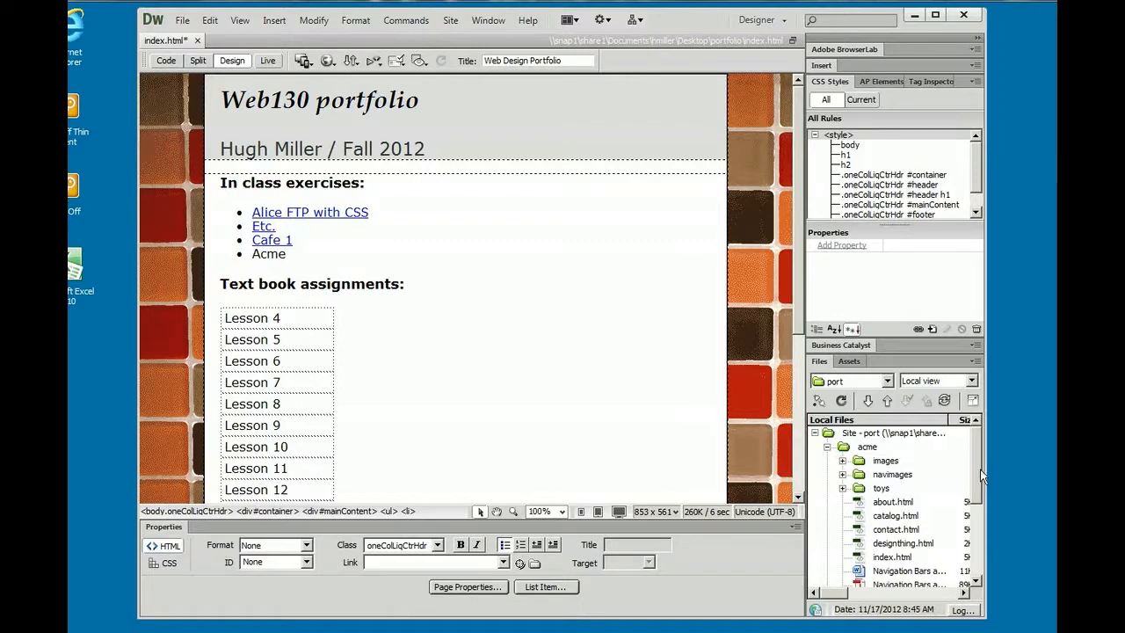
scroll(down, 3)
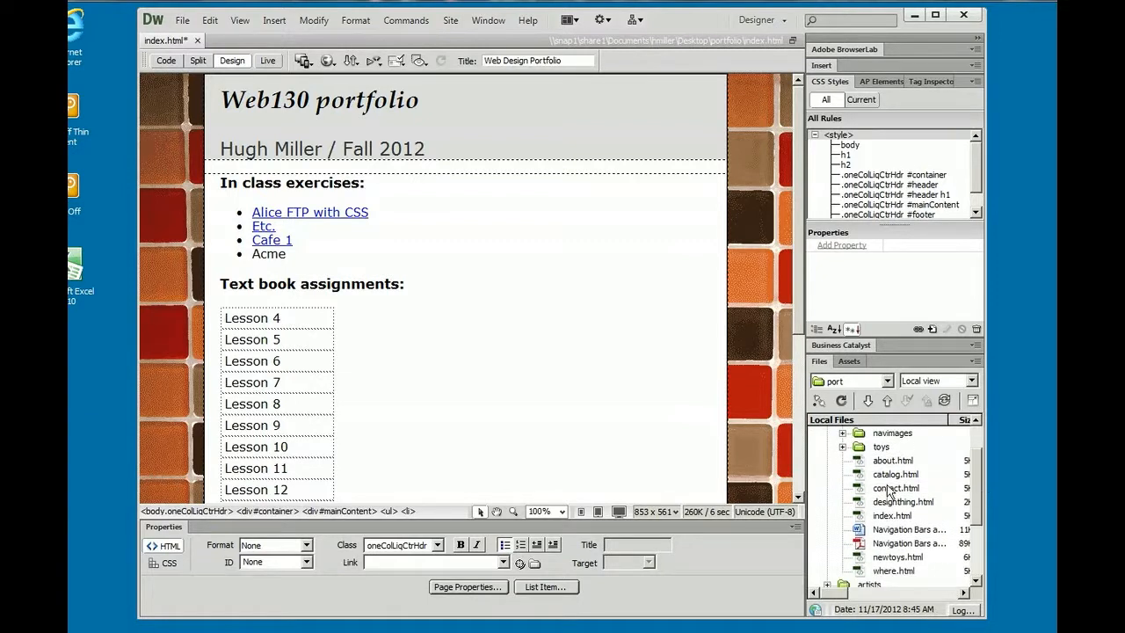
Link the word Acme to acme/index.html using Point to File.
click(905, 529)
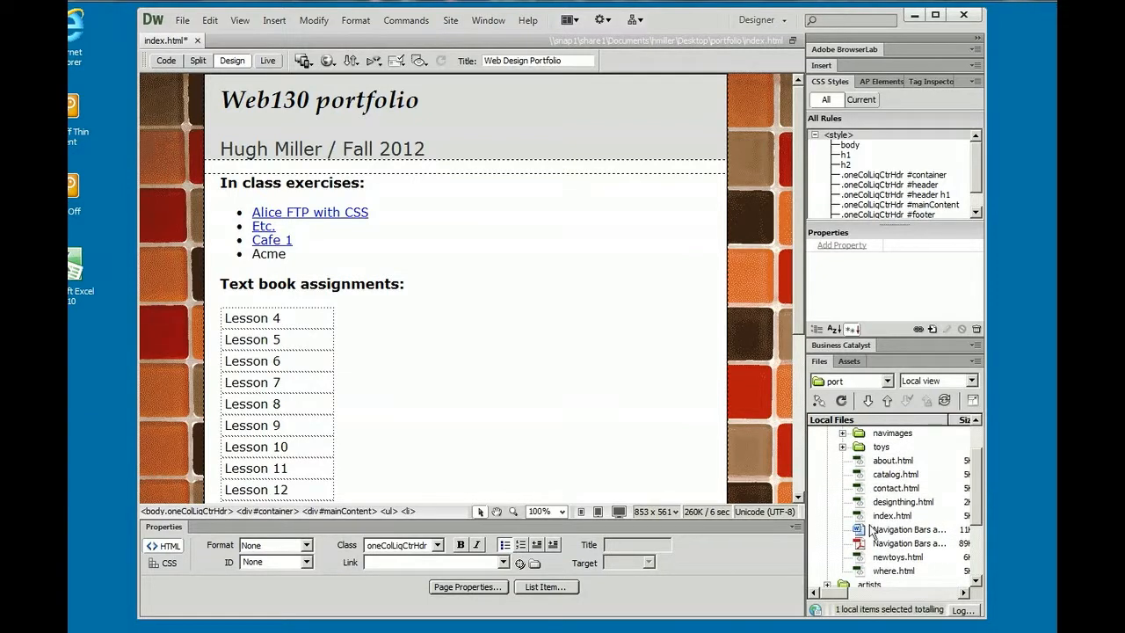
click(892, 514)
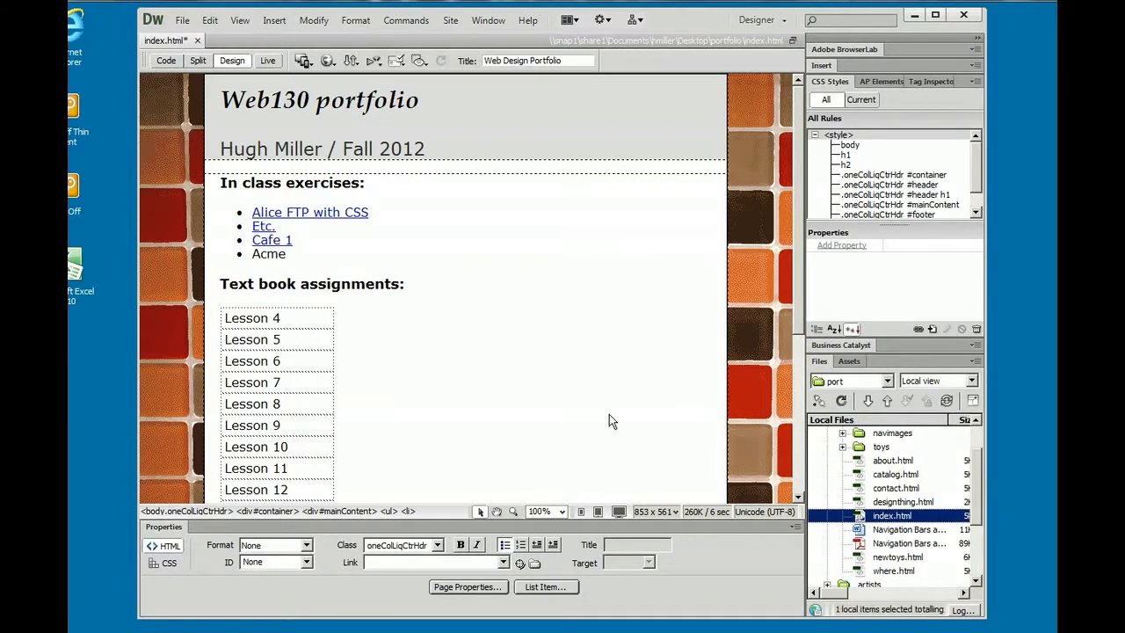
mouse_move(265, 279)
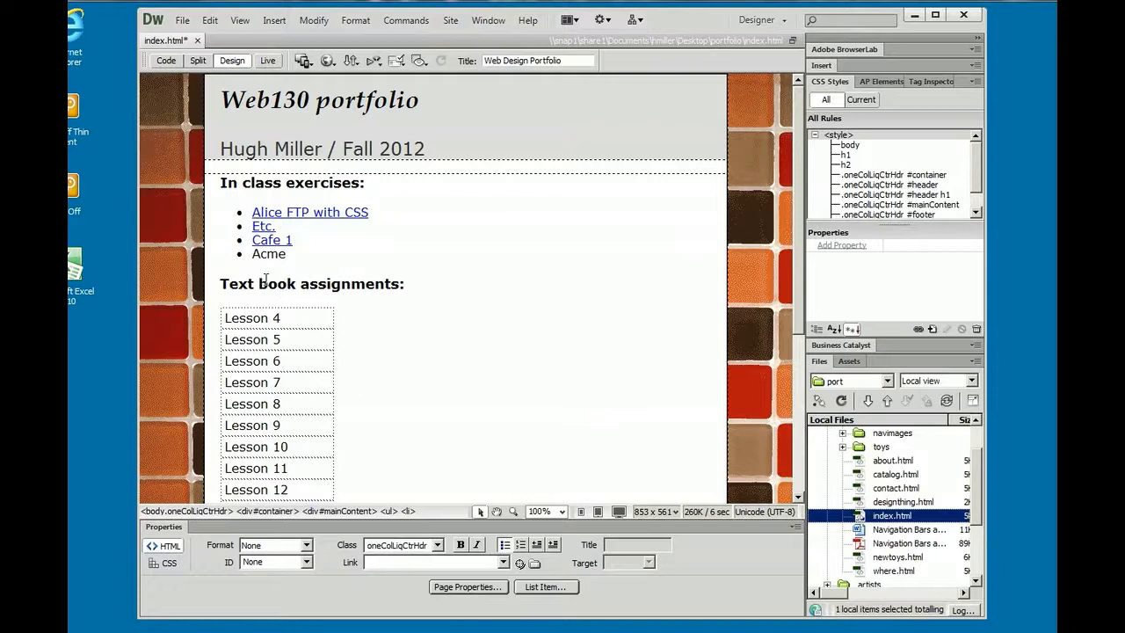
double_click(267, 254)
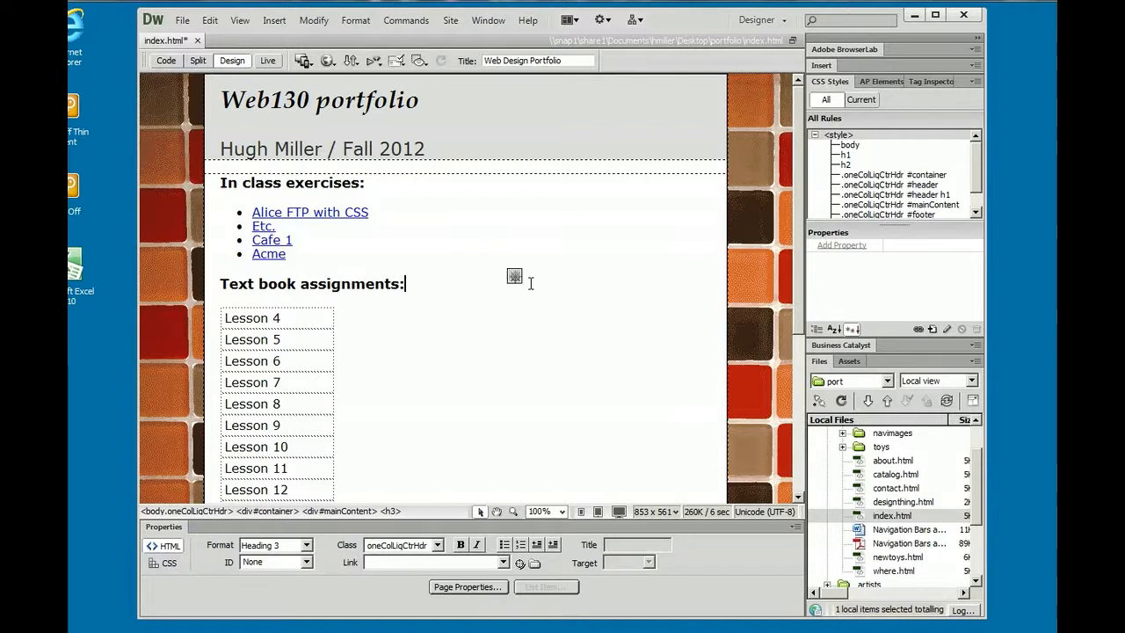
mouse_move(183, 21)
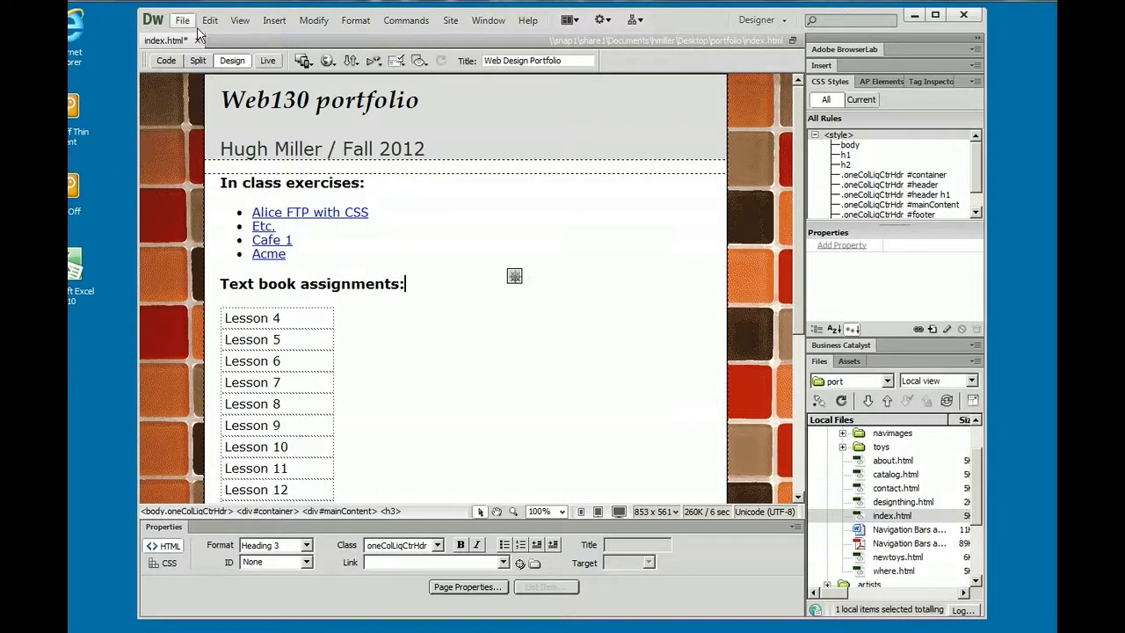
Save and close index.html from the File menu.
click(183, 19)
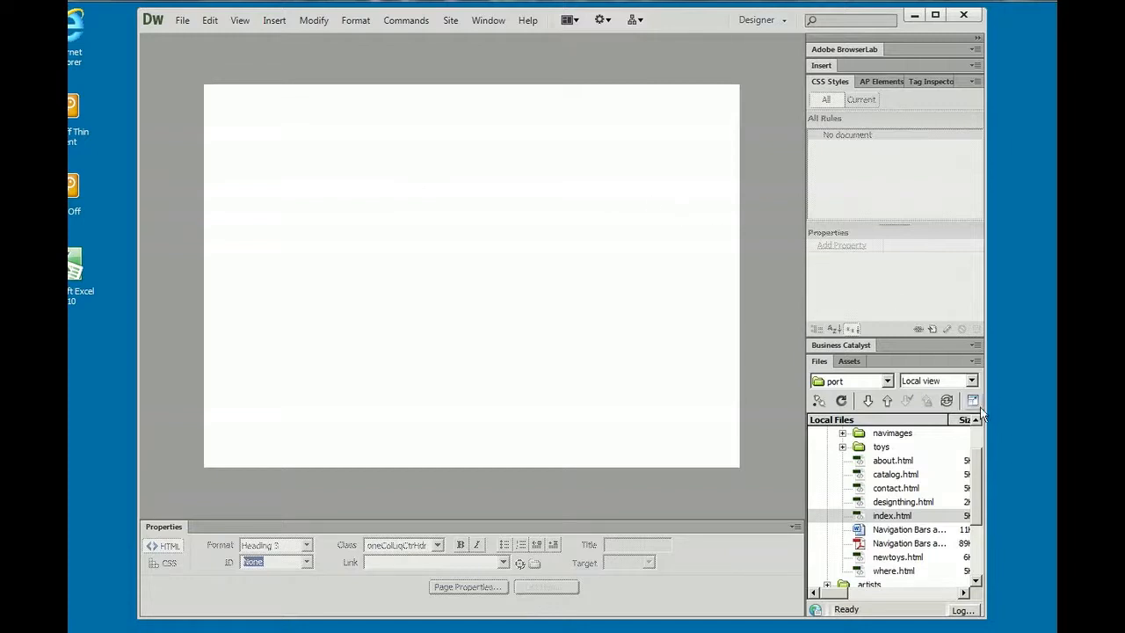
Put the local root index.html to the server, declining to include dependent files.
click(971, 401)
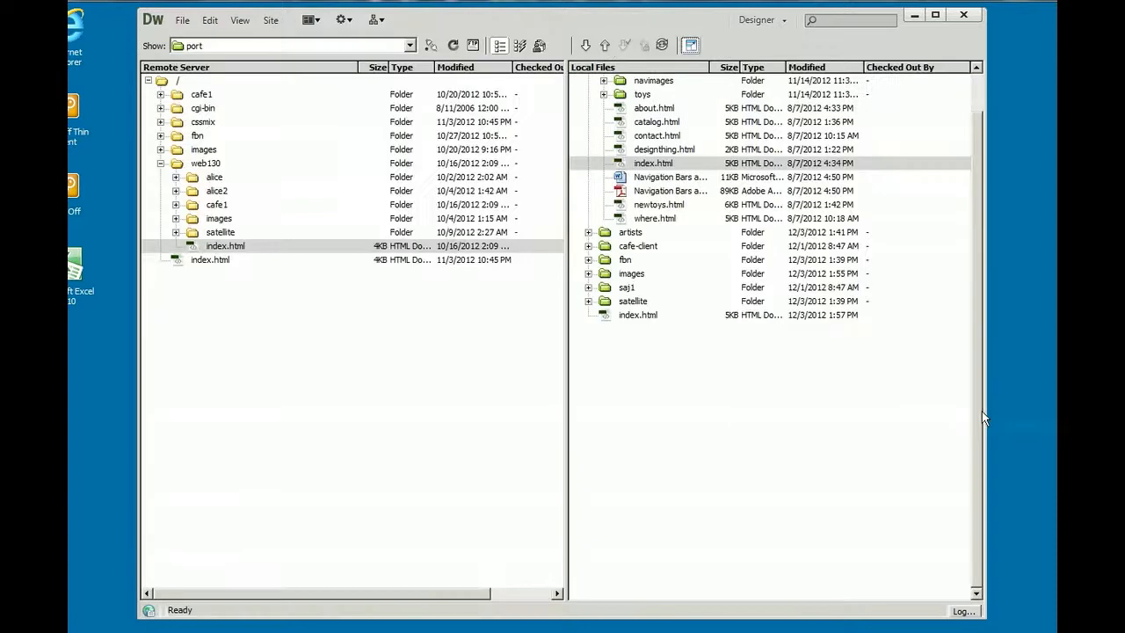
click(652, 162)
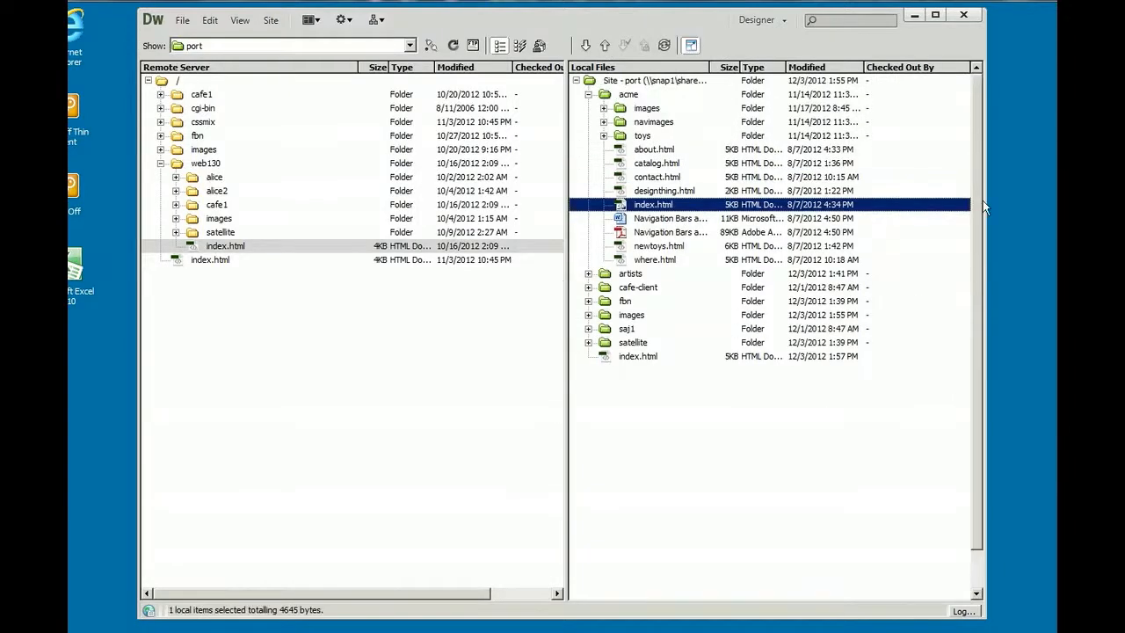
click(587, 95)
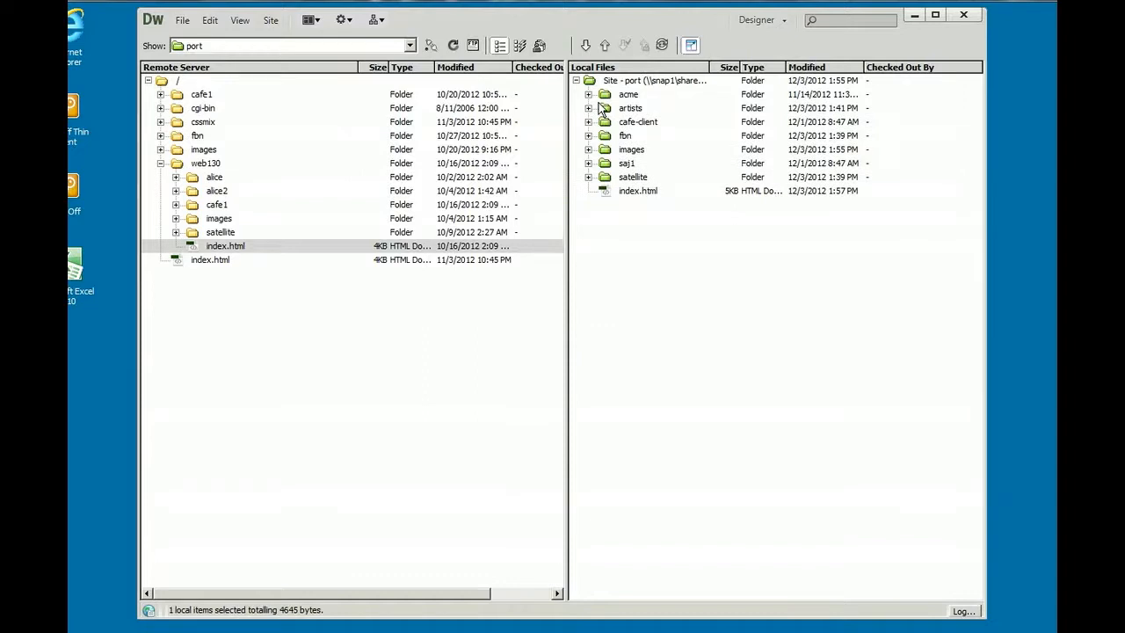
mouse_move(624, 206)
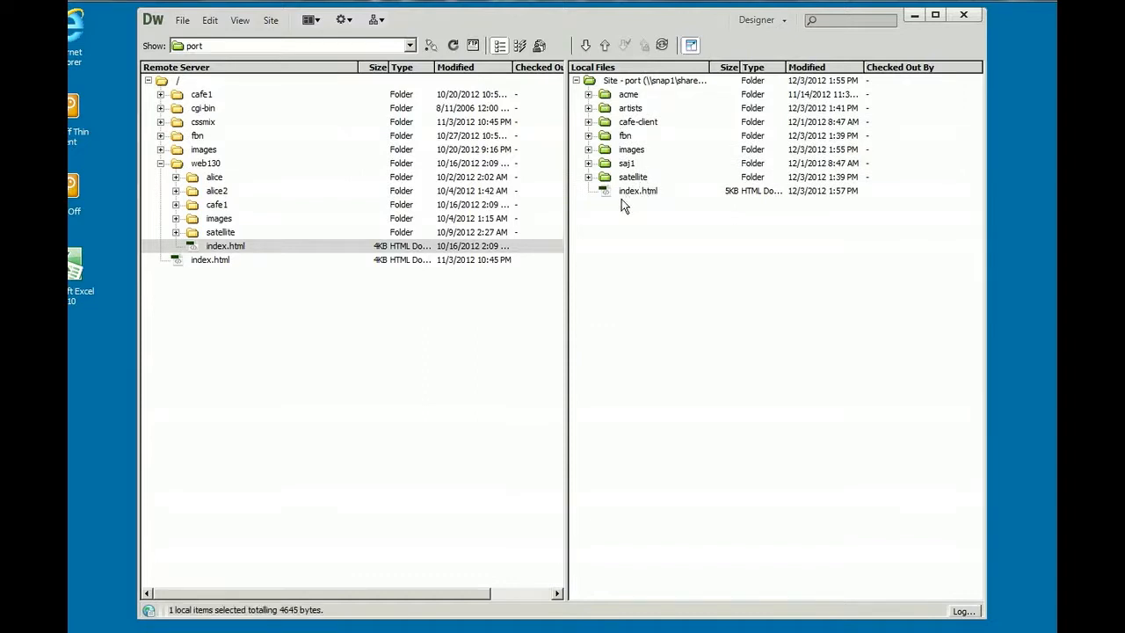
click(638, 190)
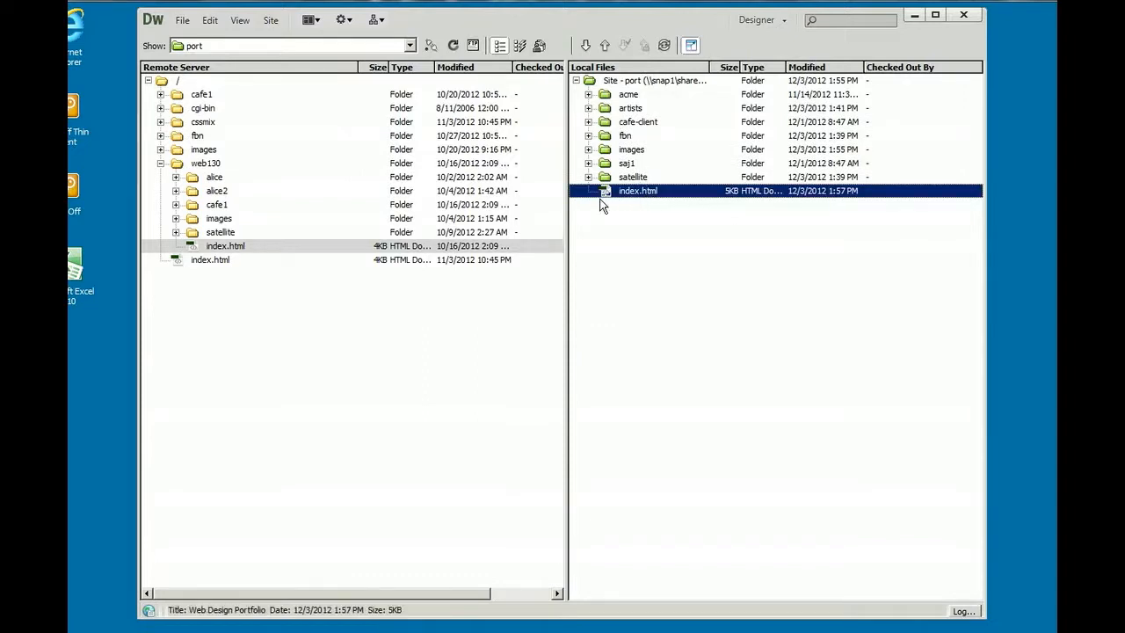
mouse_move(641, 211)
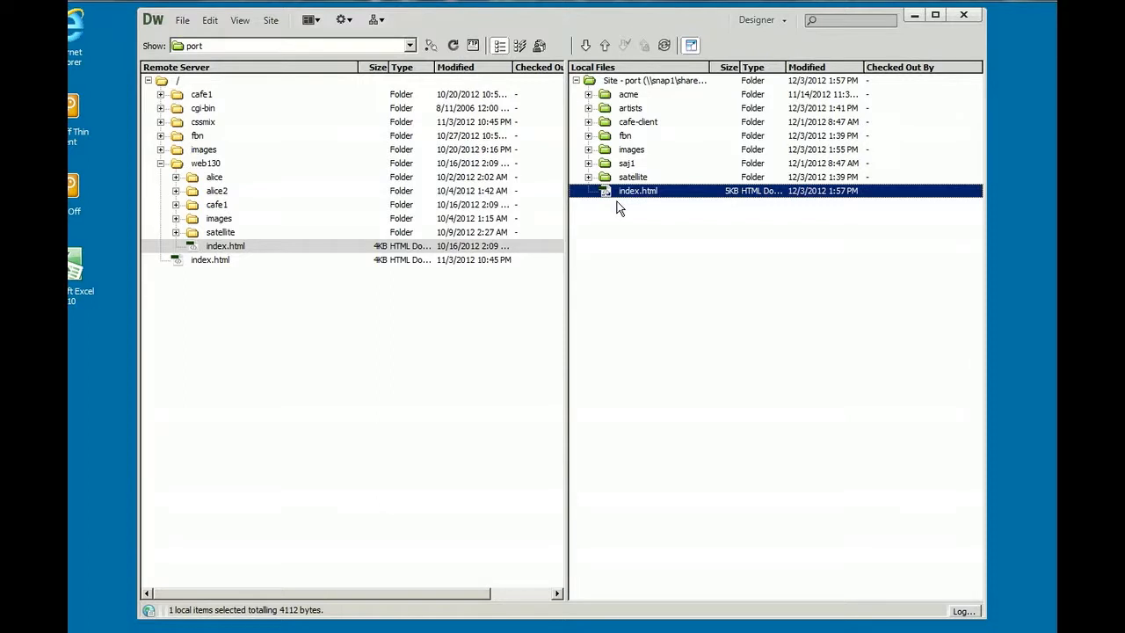
mouse_move(615, 105)
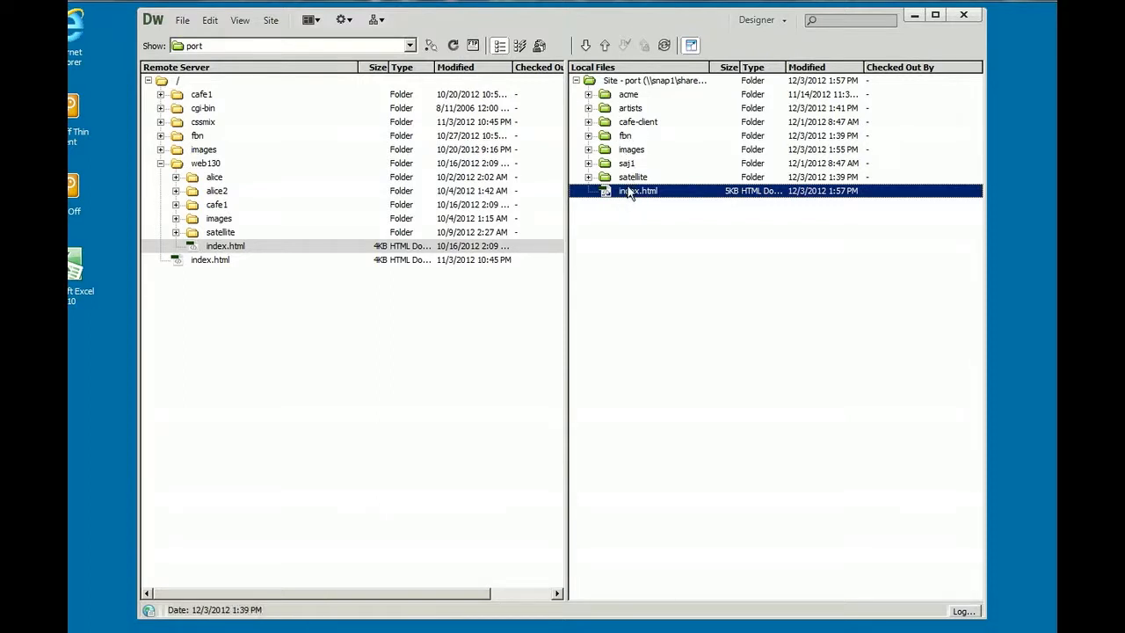
click(637, 190)
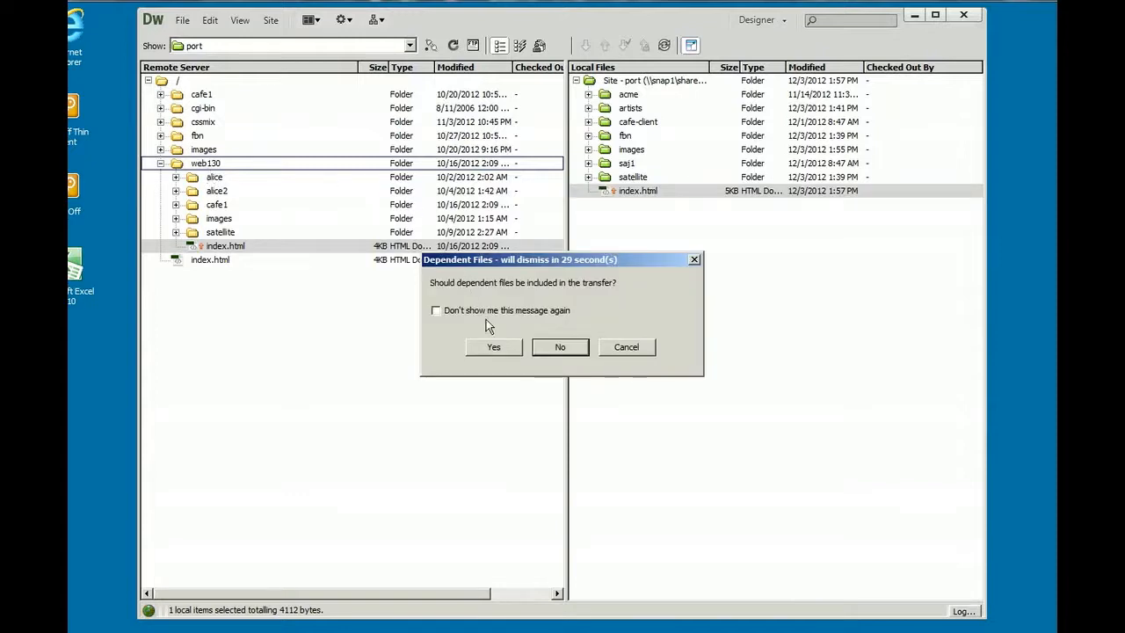
click(493, 346)
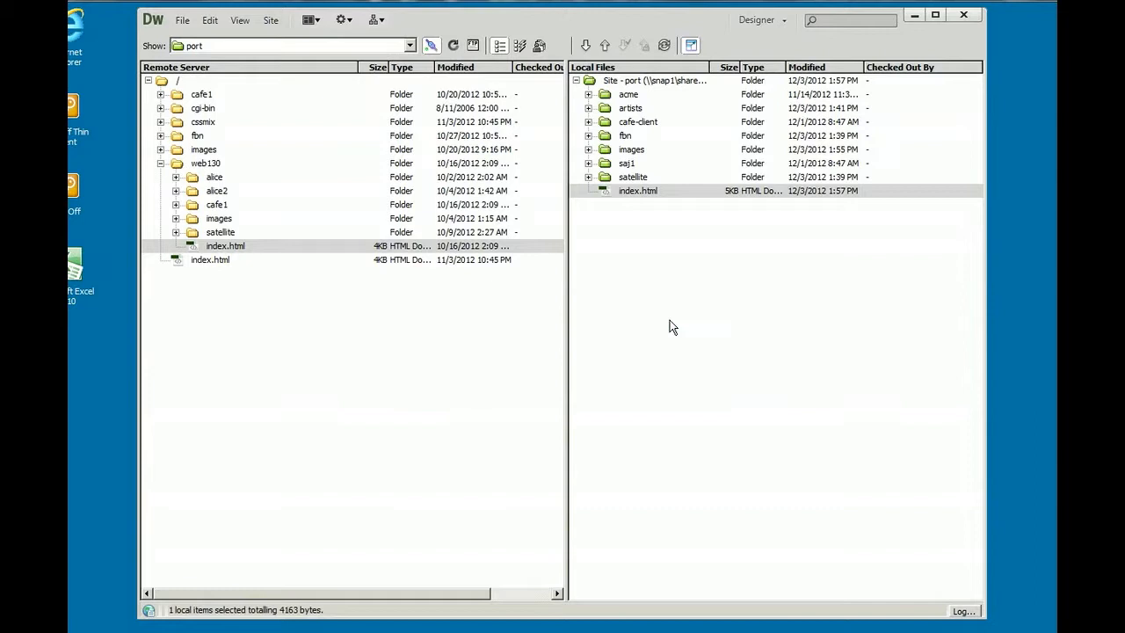
mouse_move(685, 302)
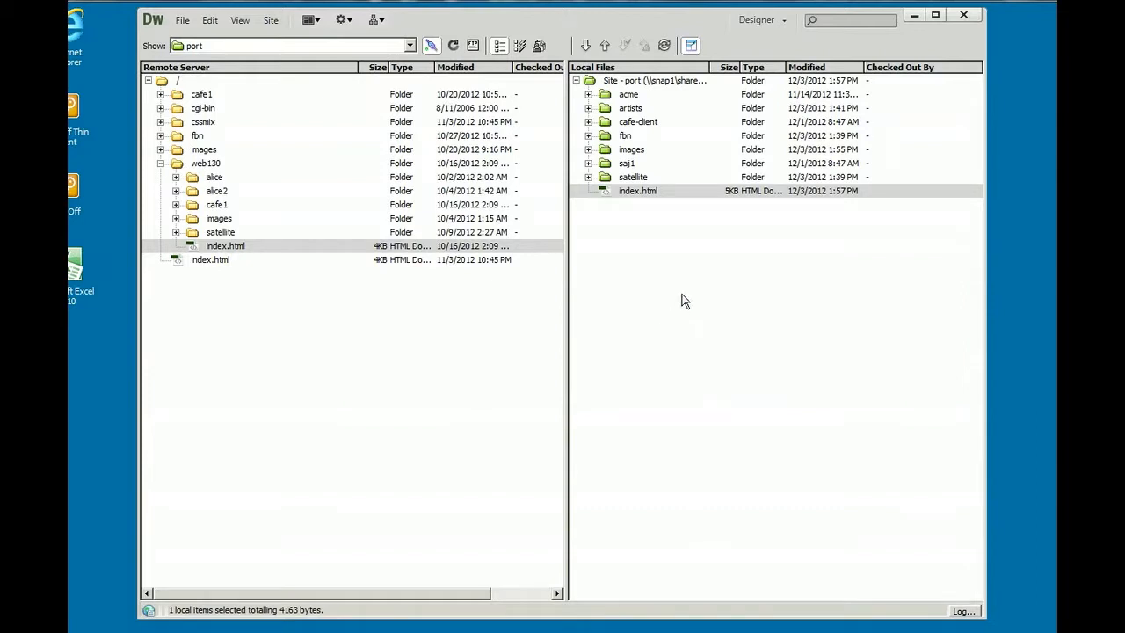
mouse_move(631, 139)
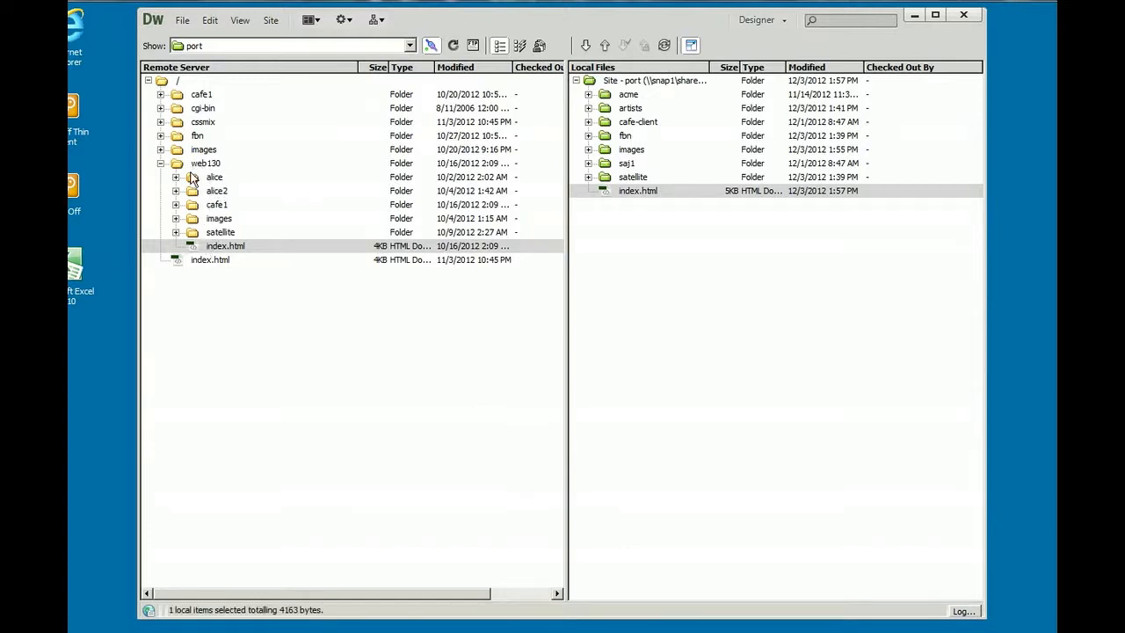
Put the local acme folder into the remote web130 folder without dependent files, then collapse web130.
click(629, 95)
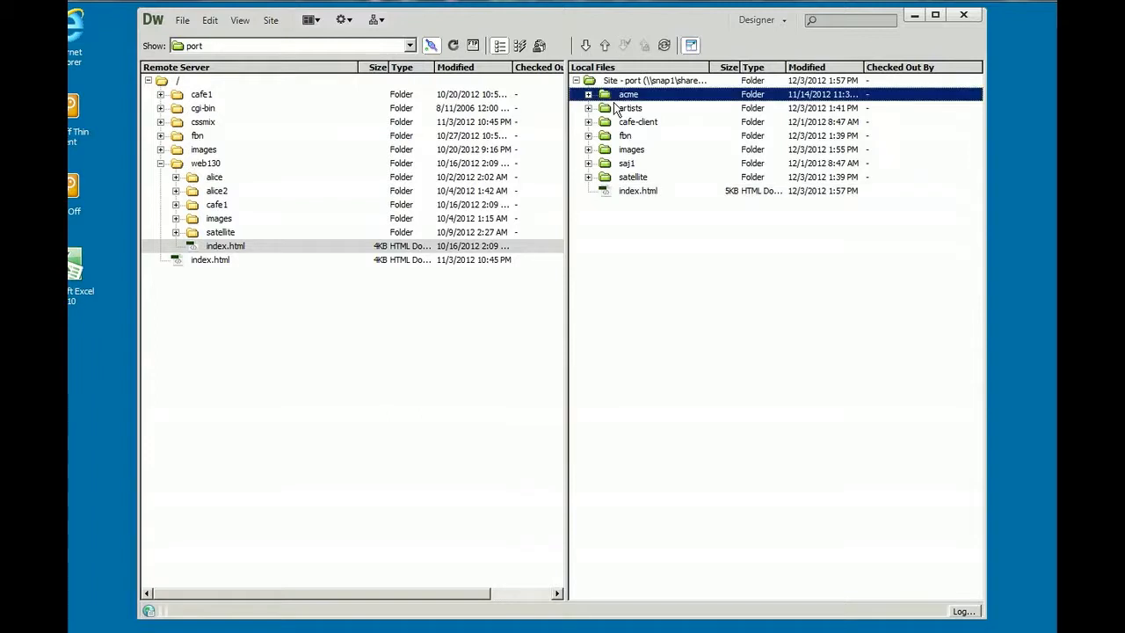
mouse_move(612, 115)
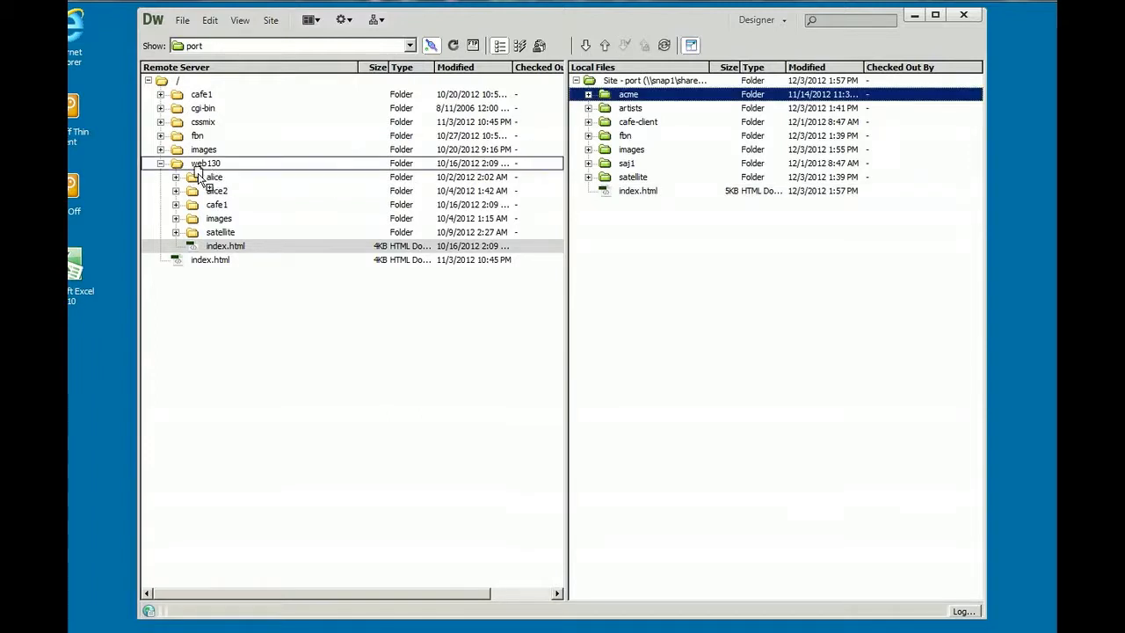
click(605, 46)
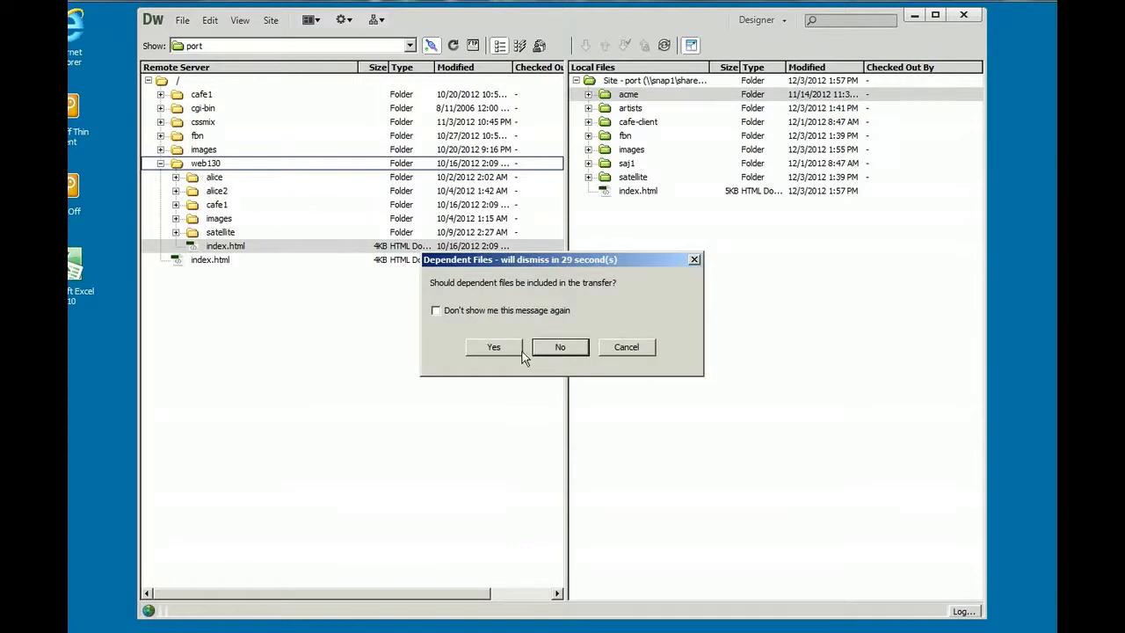
click(492, 346)
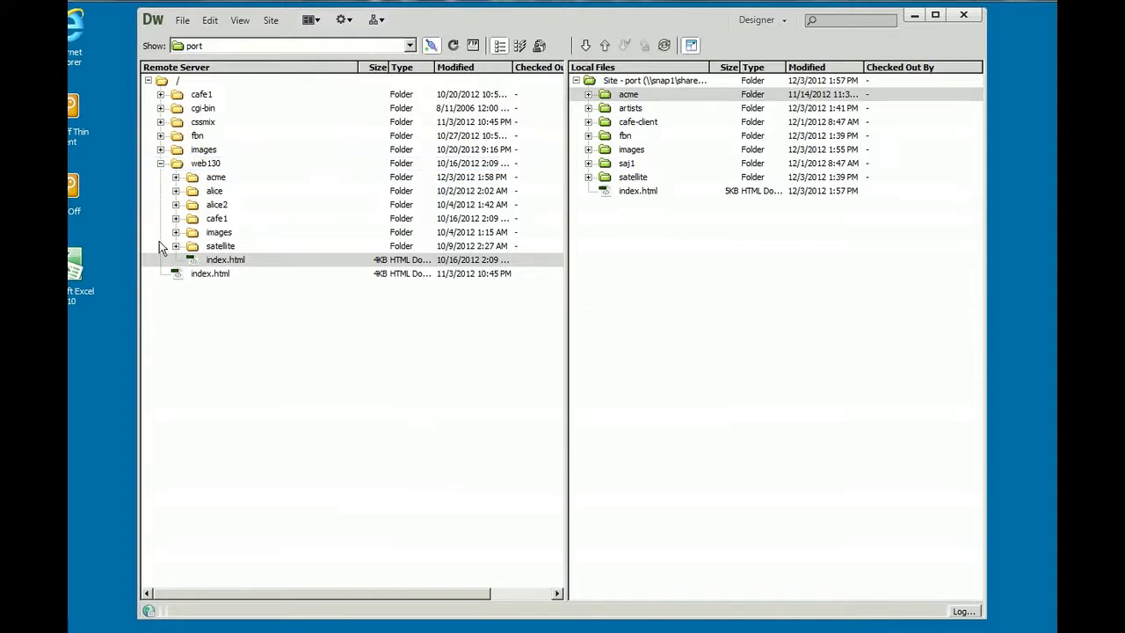
click(162, 162)
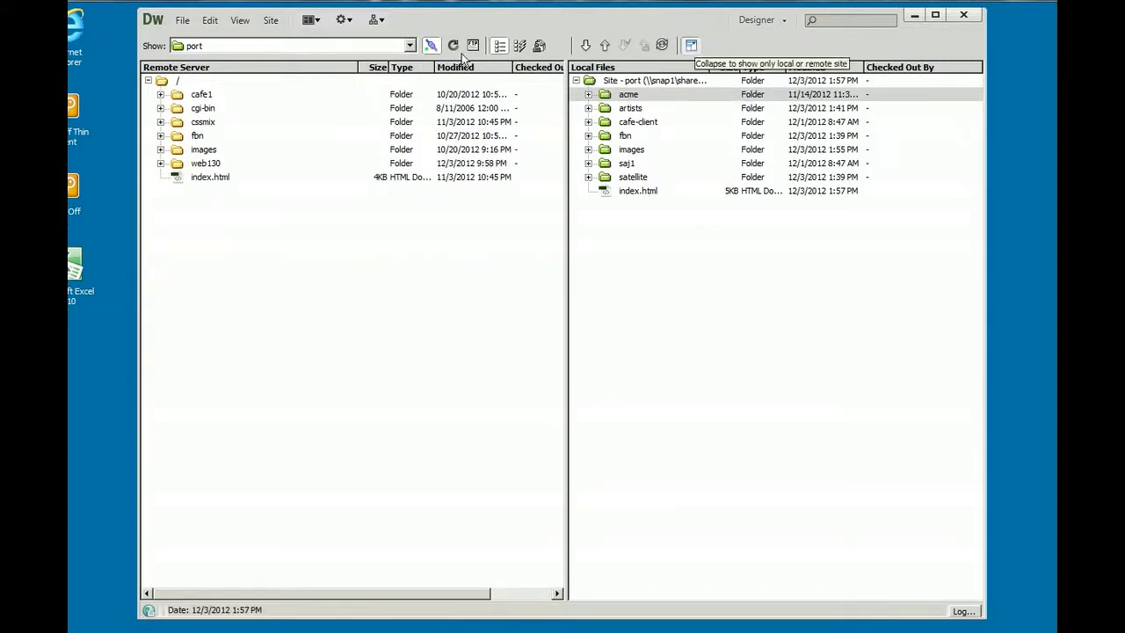
Open index.html in the editor and start a new empty bullet beneath the Acme list item.
click(691, 46)
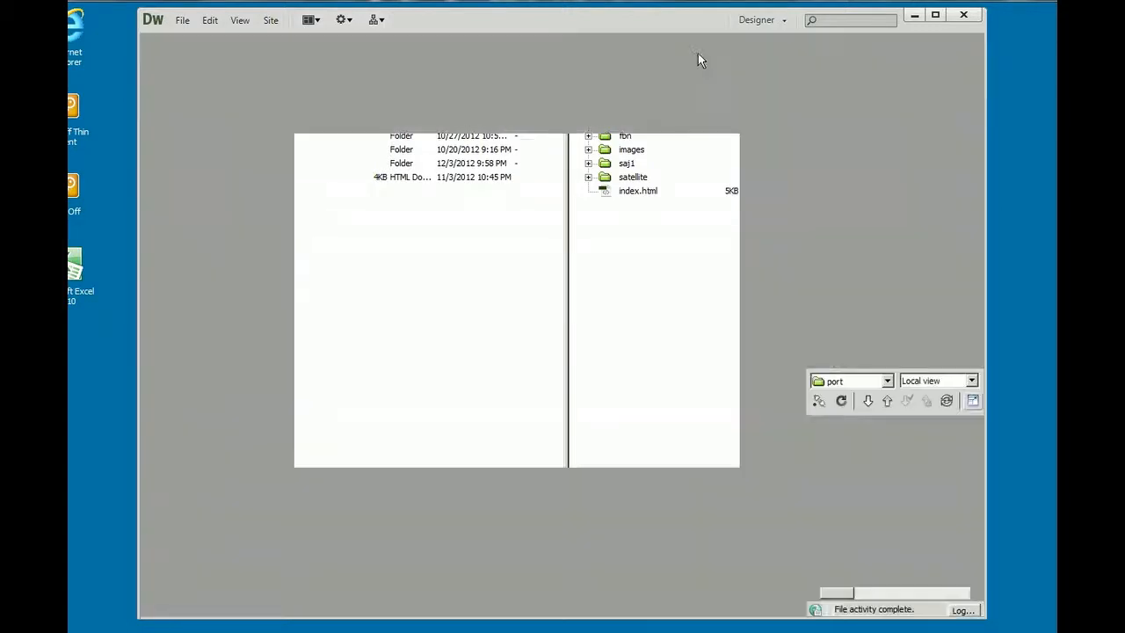
double_click(637, 190)
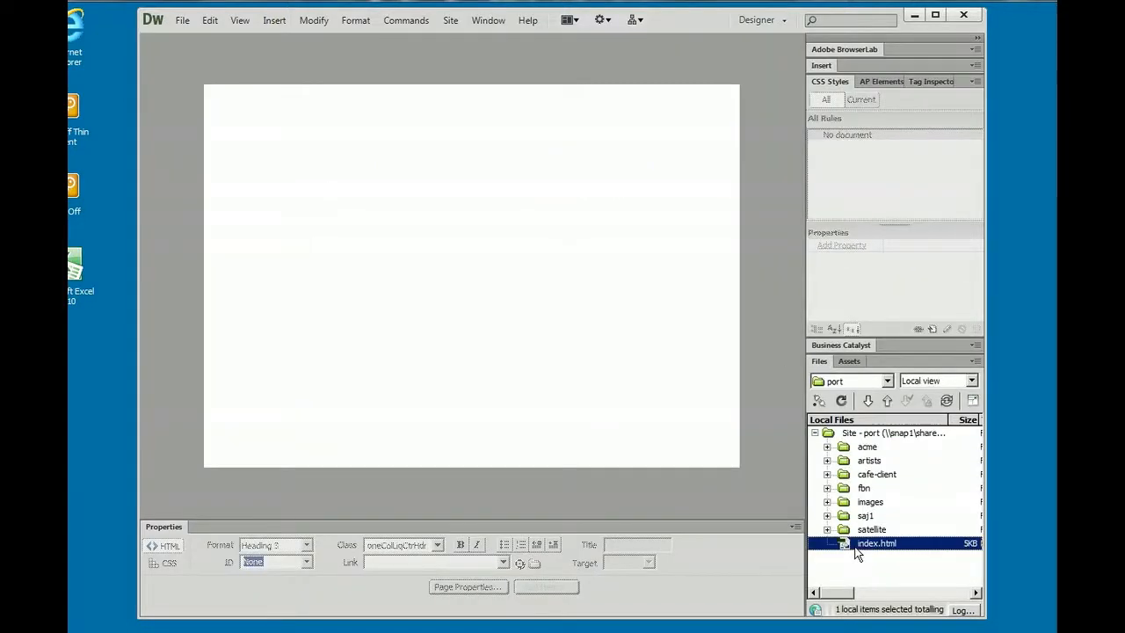
double_click(875, 543)
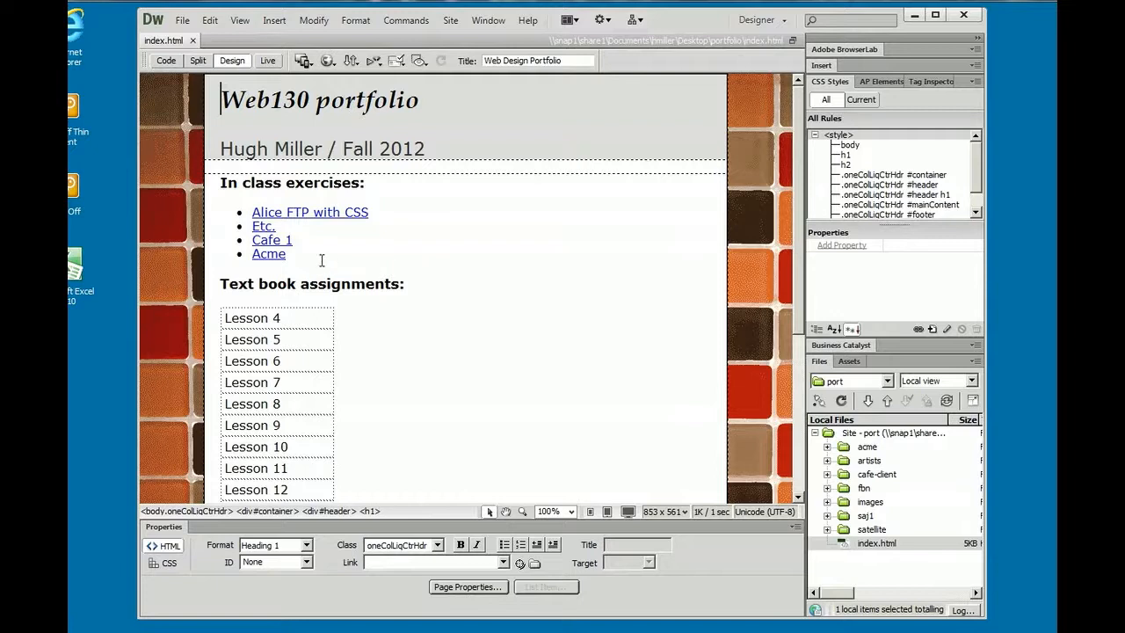
key(Return)
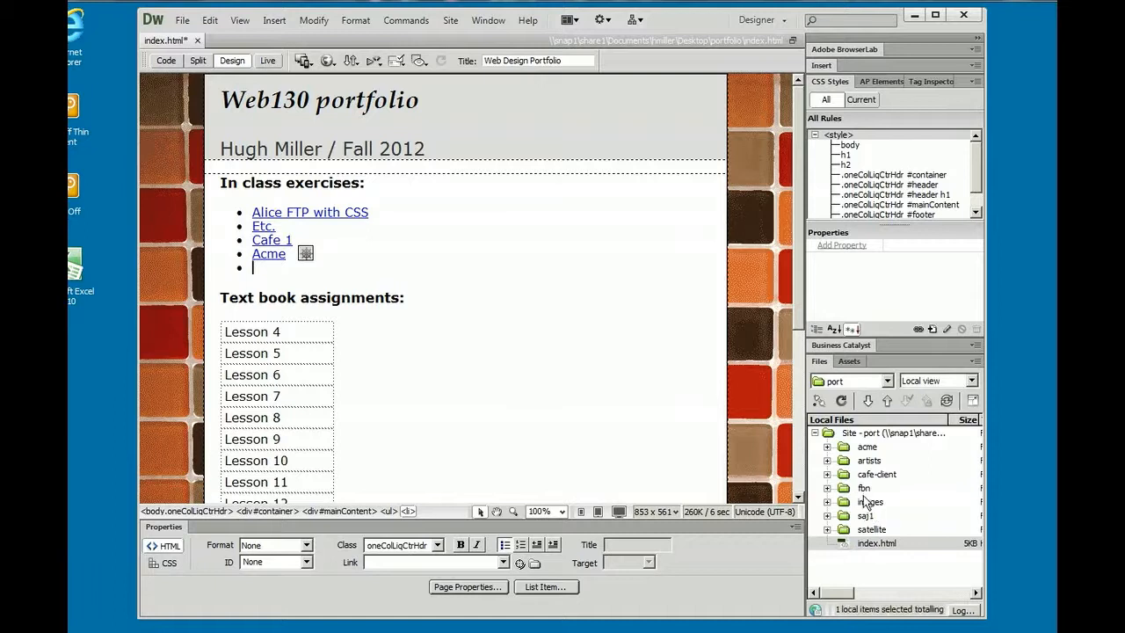
mouse_move(654, 443)
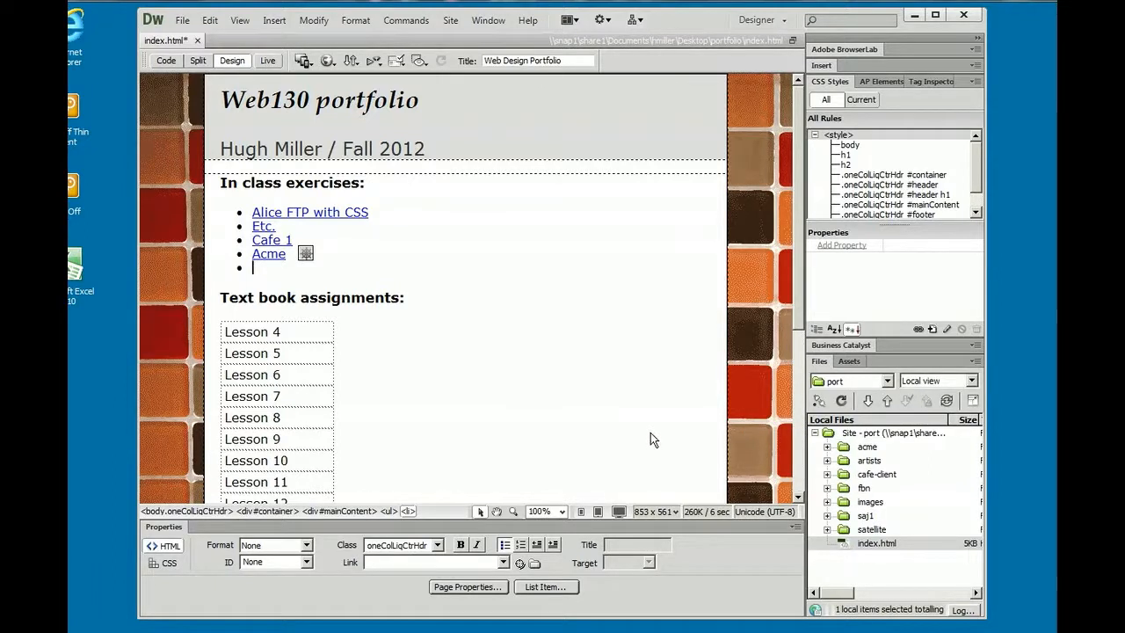
mouse_move(636, 396)
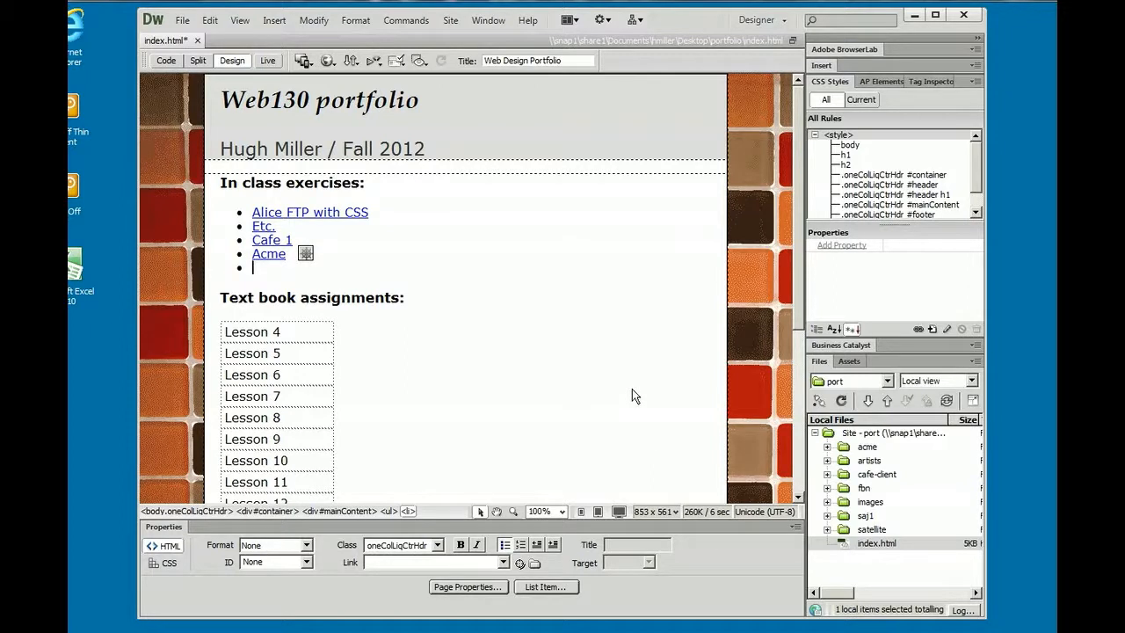